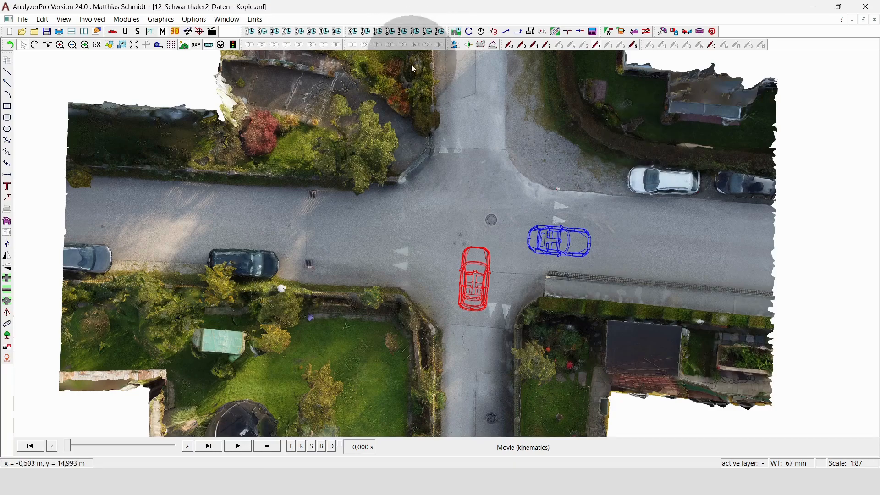
mouse_move(355, 273)
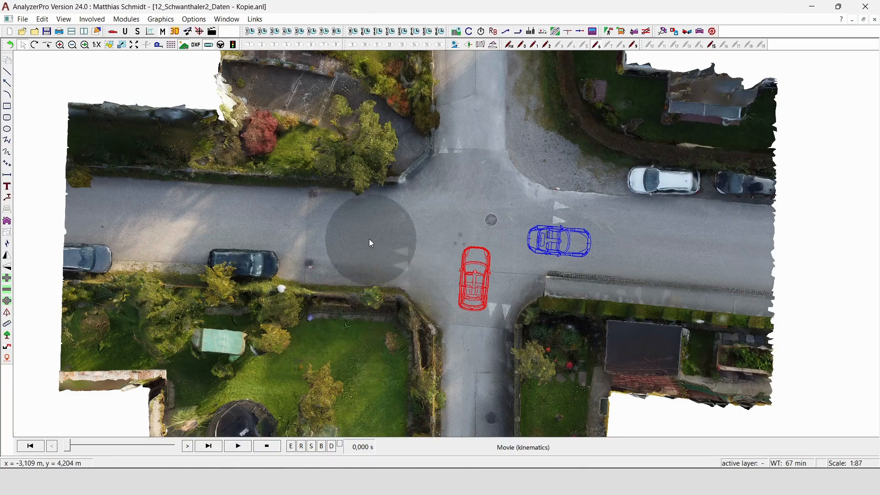
mouse_move(533, 324)
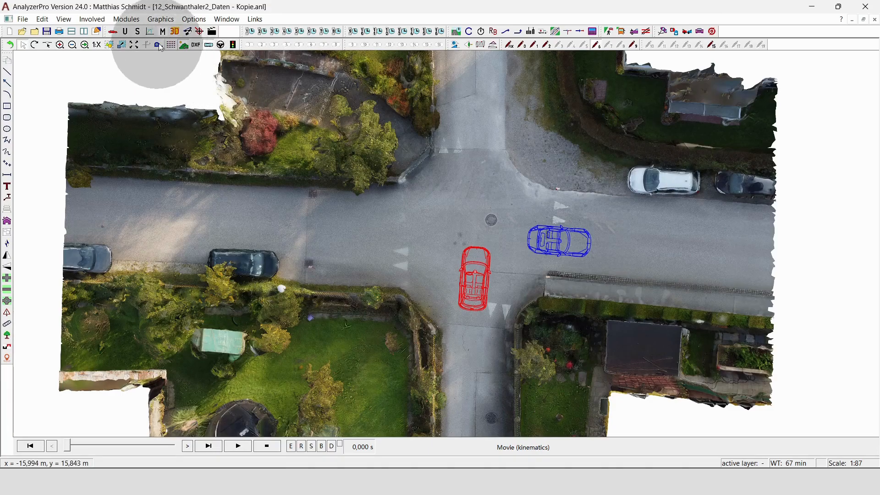
Review the Mazda MX-5 party data, then show Vehicle 2's Audi A1 data sheet
click(174, 30)
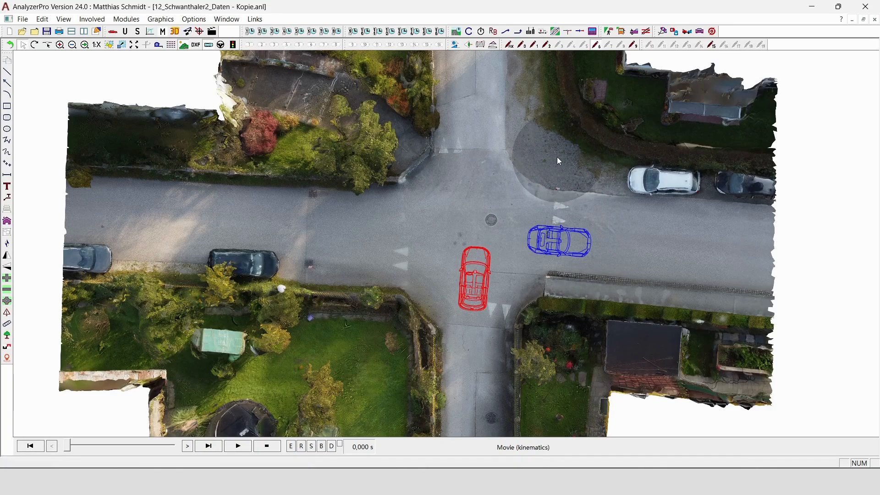
mouse_move(530, 142)
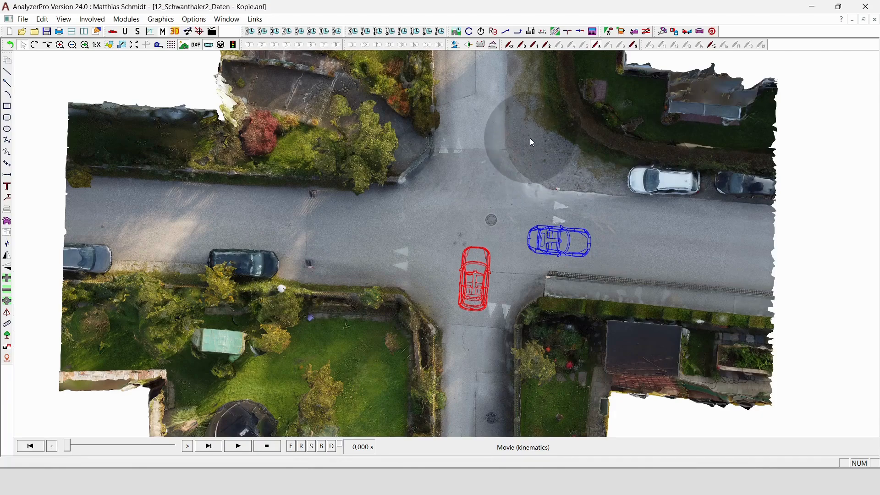
mouse_move(451, 164)
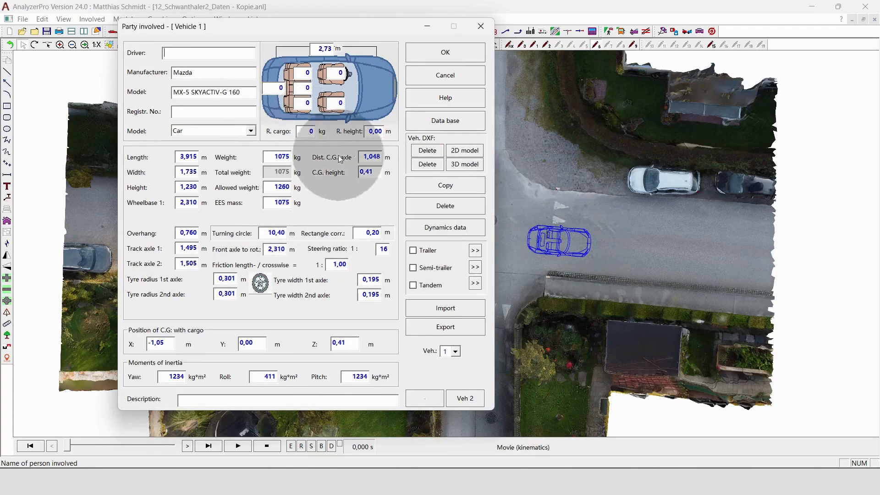
mouse_move(215, 97)
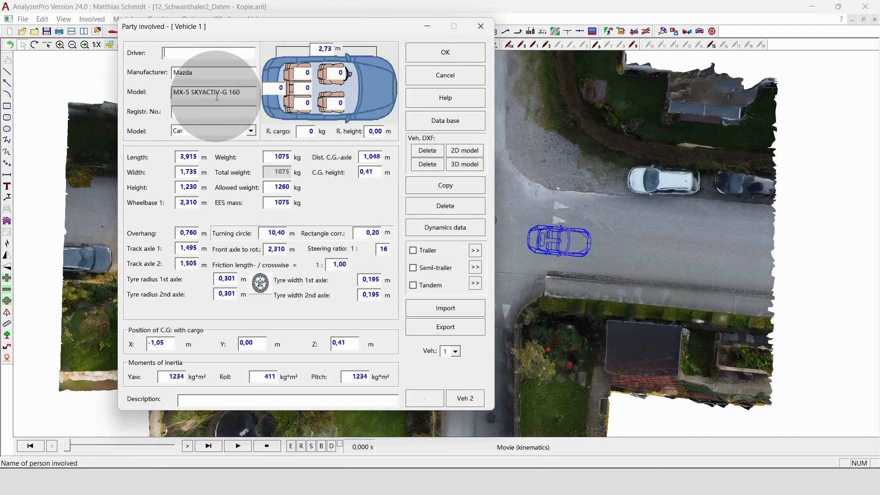
click(465, 397)
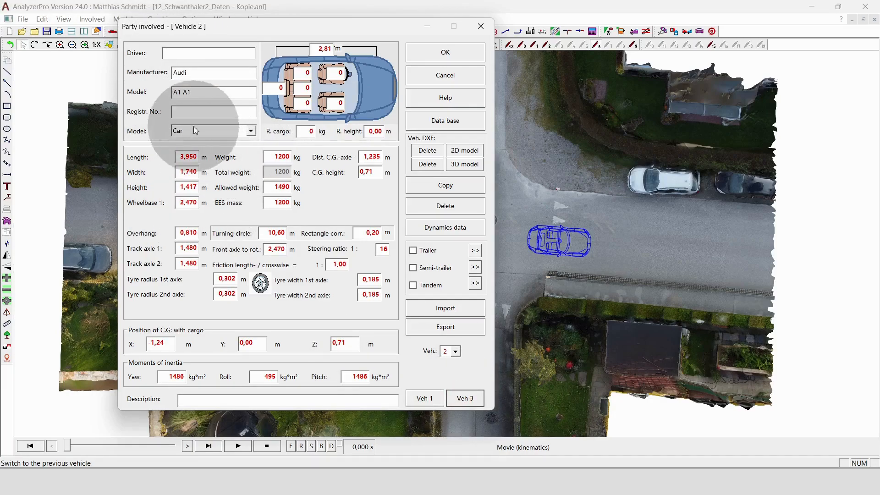
mouse_move(480, 27)
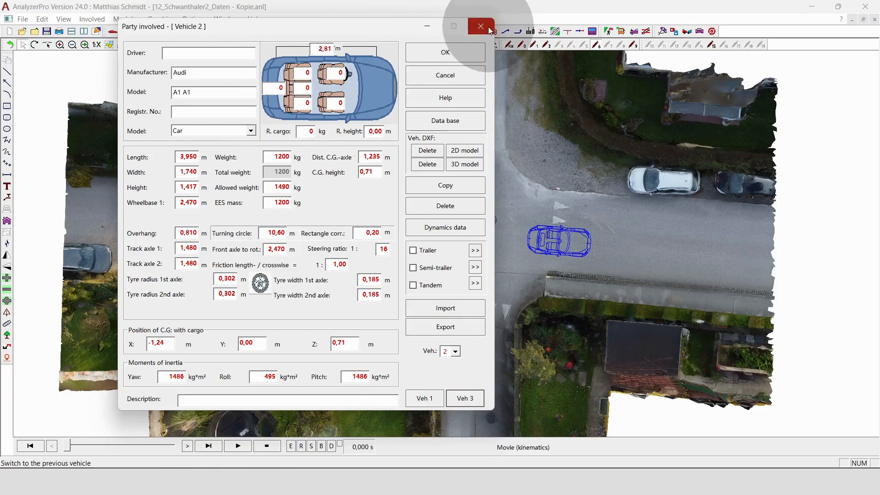
Close the party data and view the intersection with both cars in a 3D window
click(480, 26)
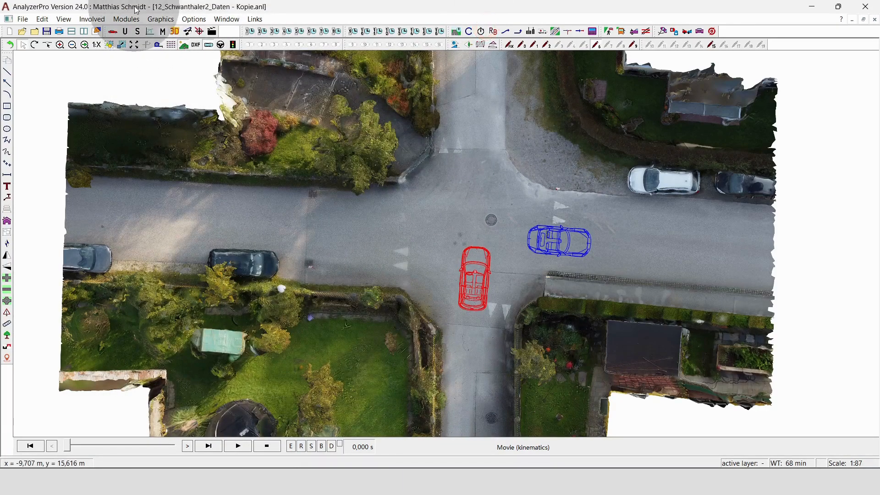
click(175, 30)
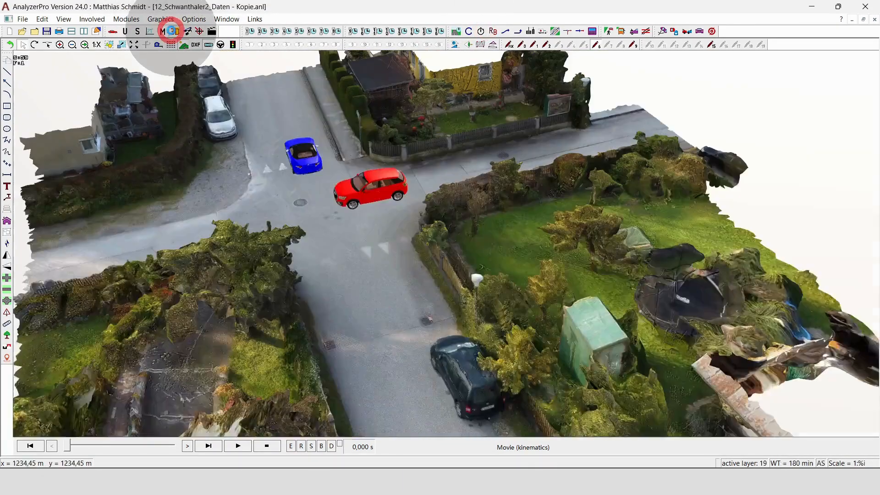
click(175, 30)
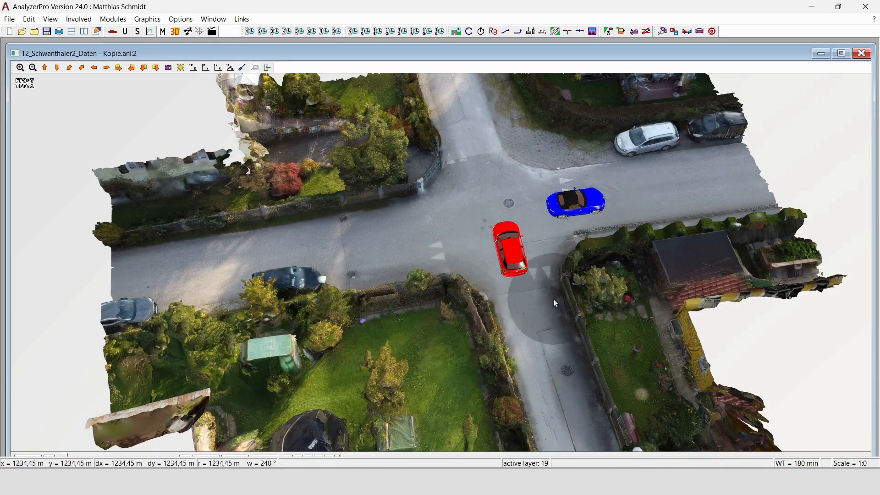
mouse_move(566, 425)
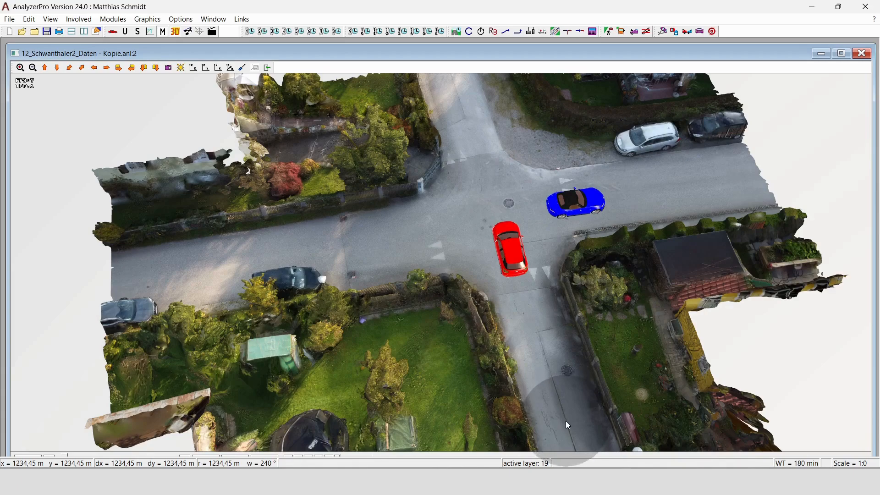
mouse_move(426, 110)
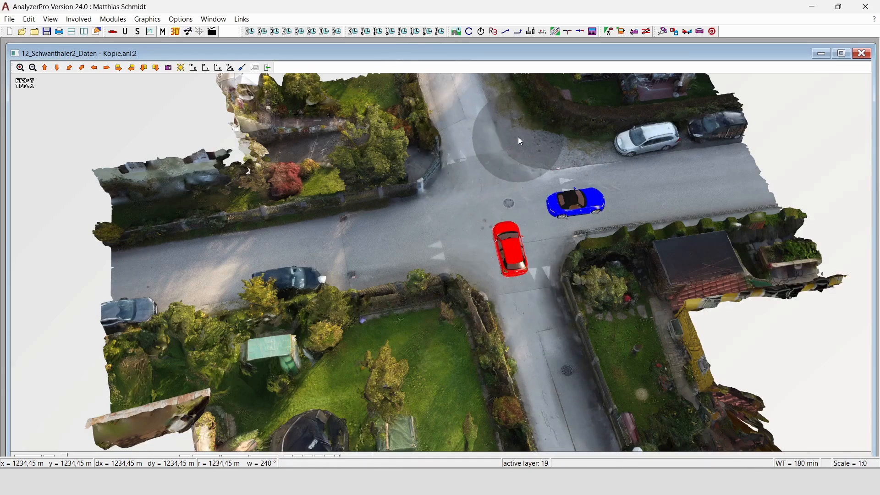
mouse_move(225, 236)
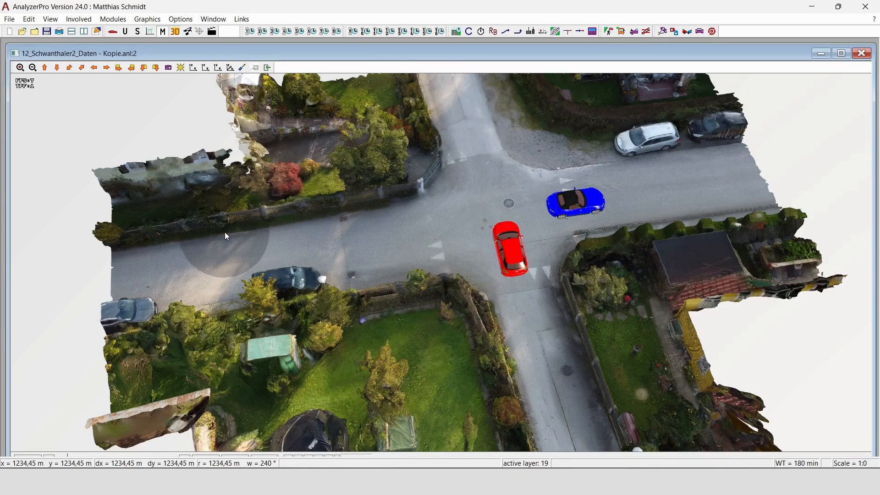
mouse_move(171, 285)
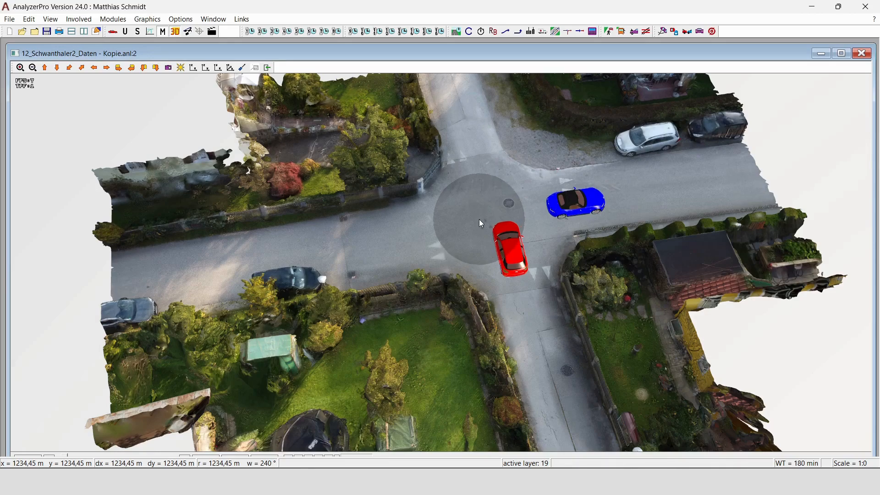
mouse_move(510, 293)
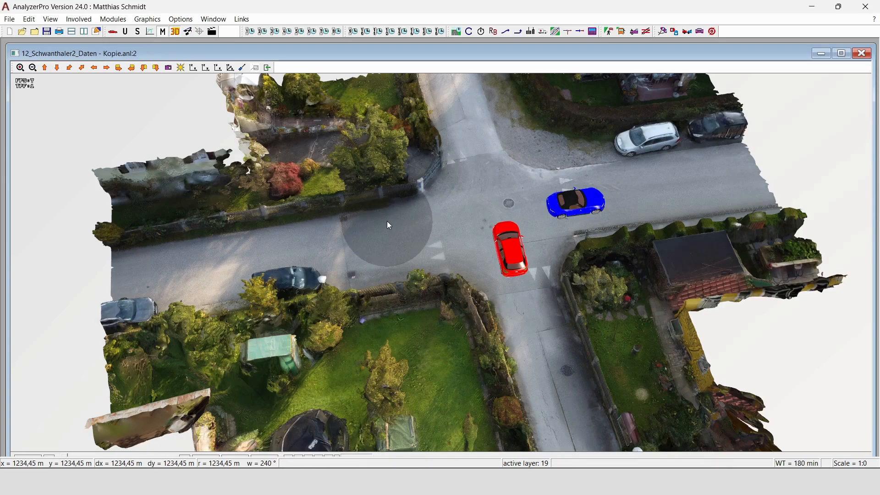
mouse_move(432, 240)
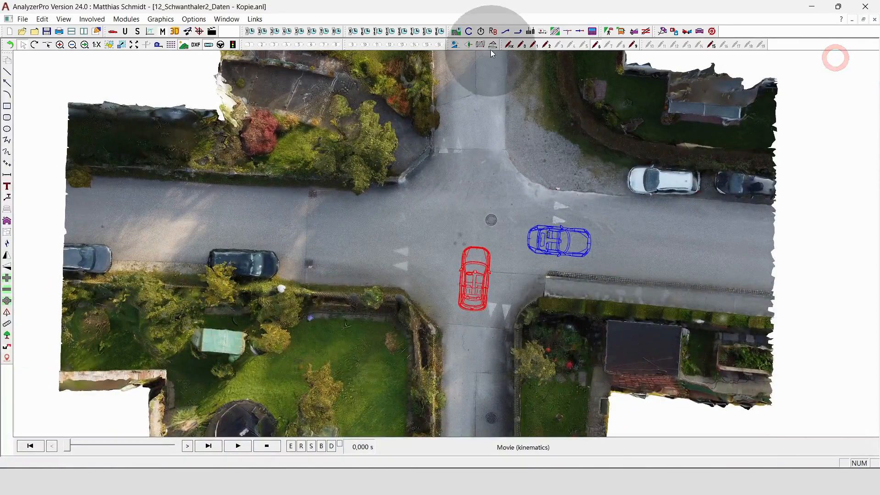
Hide the cars, show the plaintiff's version, then switch to the defendant's scenario layer
click(597, 45)
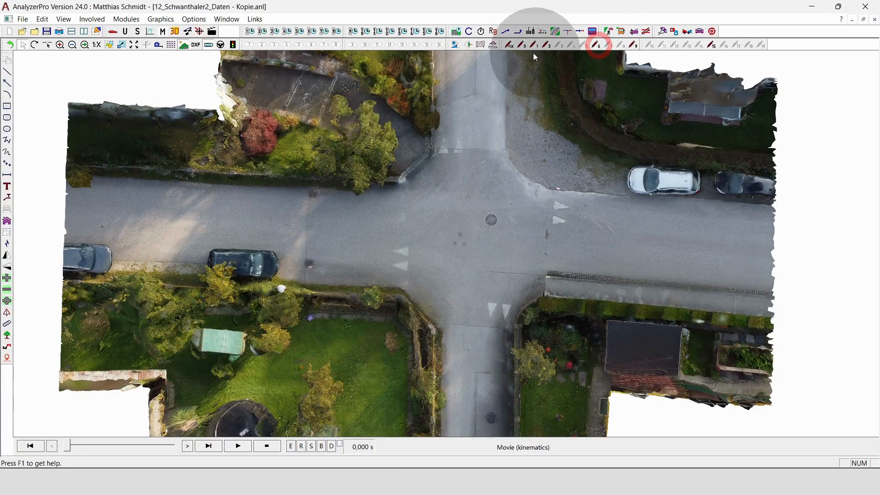
click(533, 45)
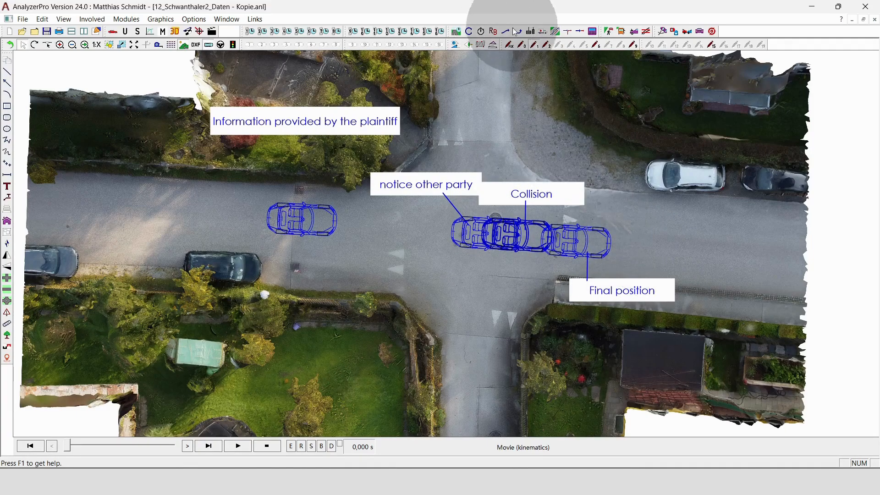
click(532, 46)
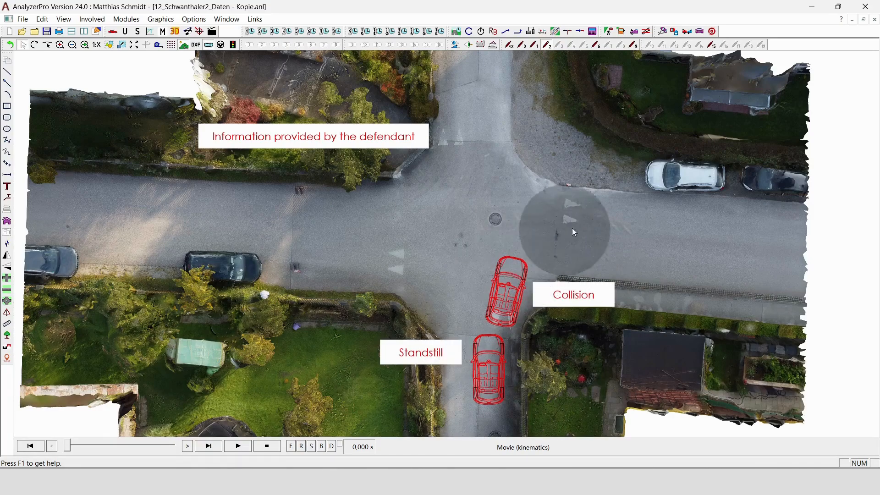
mouse_move(650, 237)
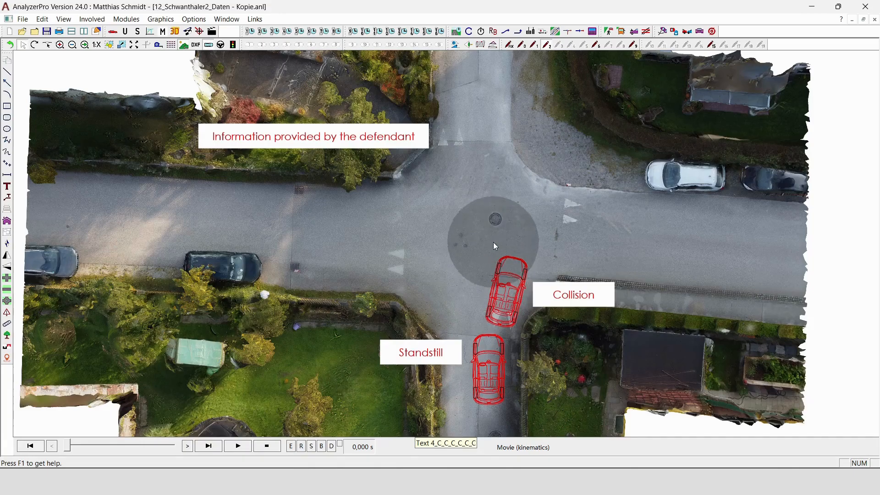
Display both vehicles' collision positions in the defendant's scenario
click(594, 46)
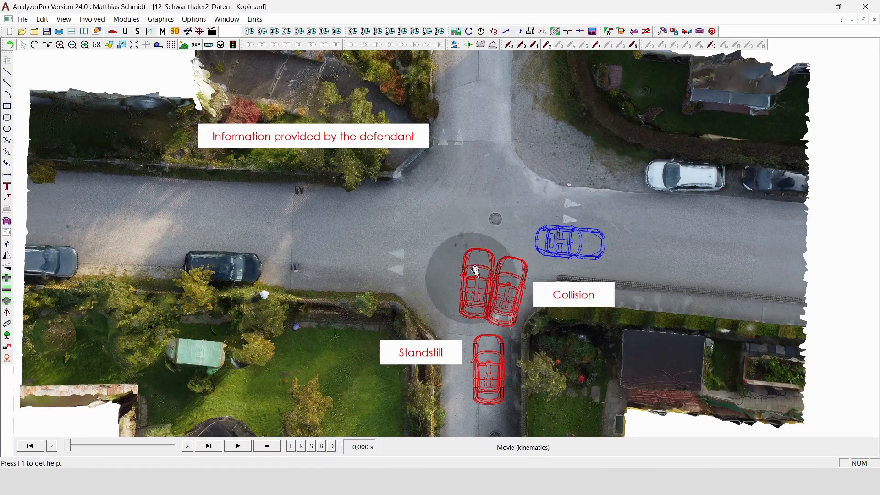
mouse_move(463, 280)
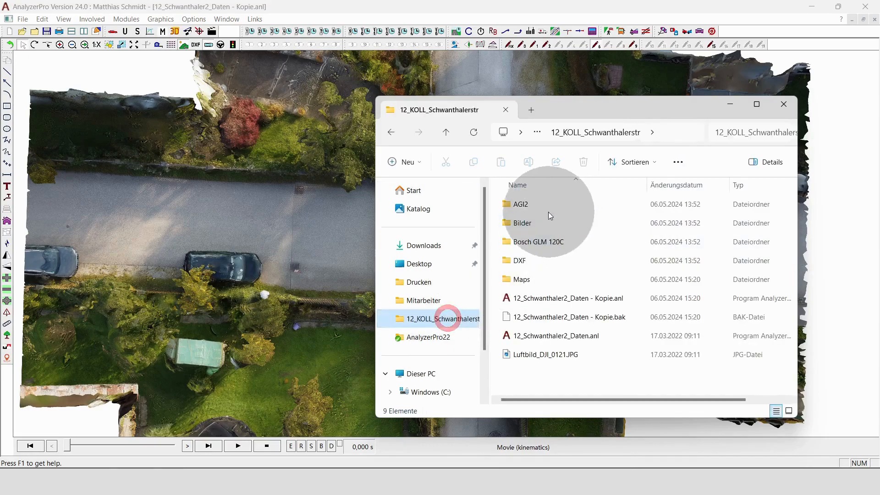
Open the Bilder folder and view the damage photo 01_BF.JPG
double_click(522, 223)
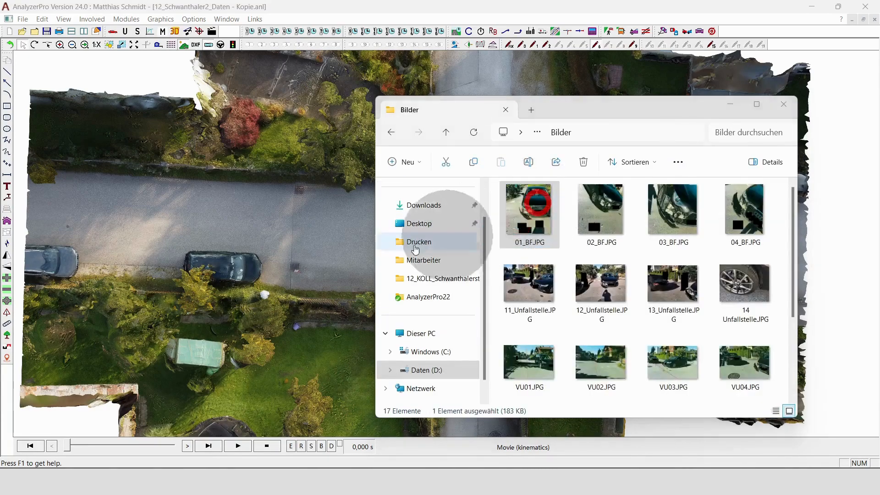
double_click(528, 211)
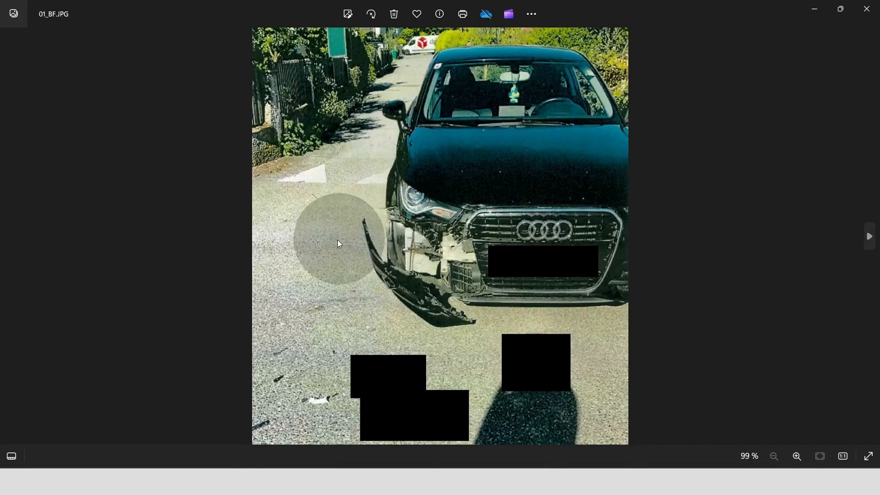
mouse_move(532, 157)
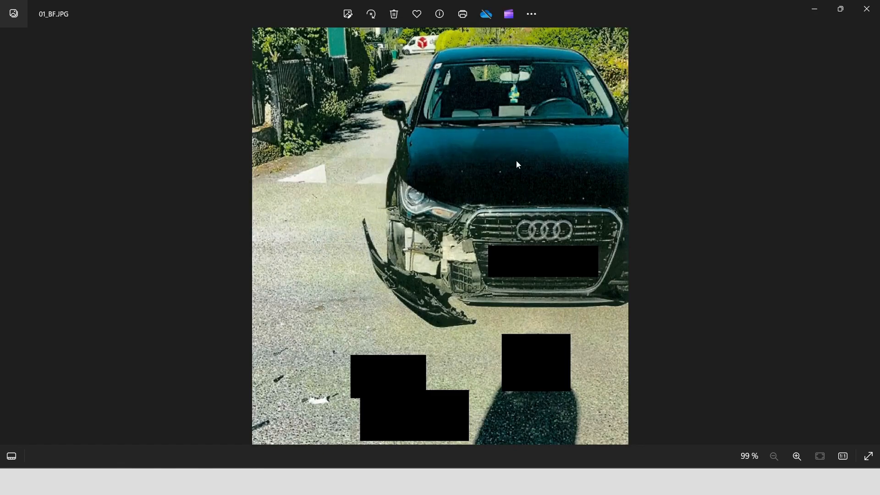
mouse_move(472, 182)
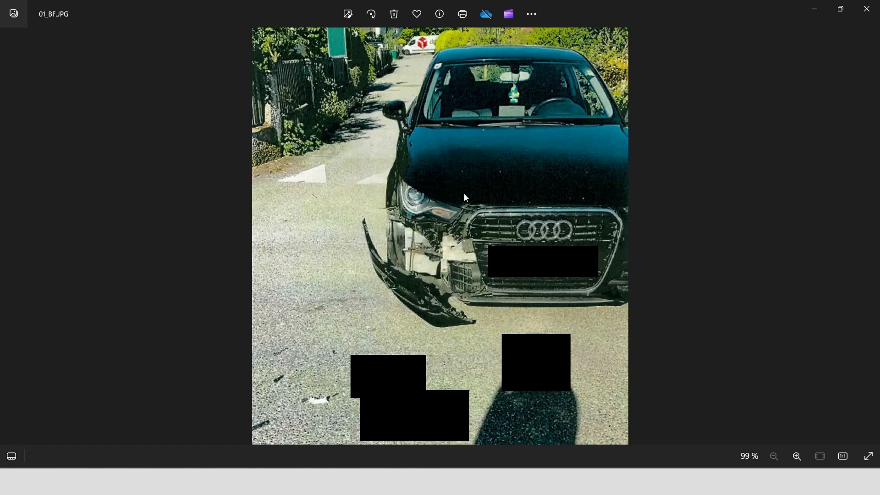
mouse_move(432, 204)
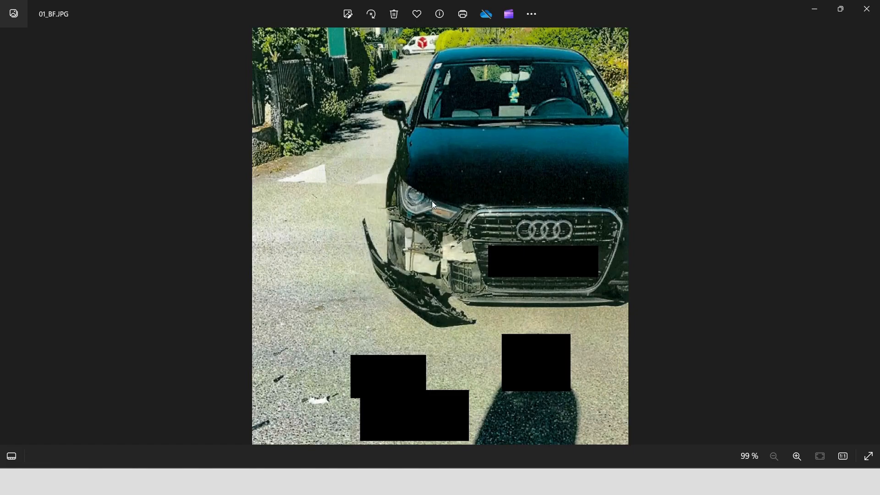
mouse_move(462, 241)
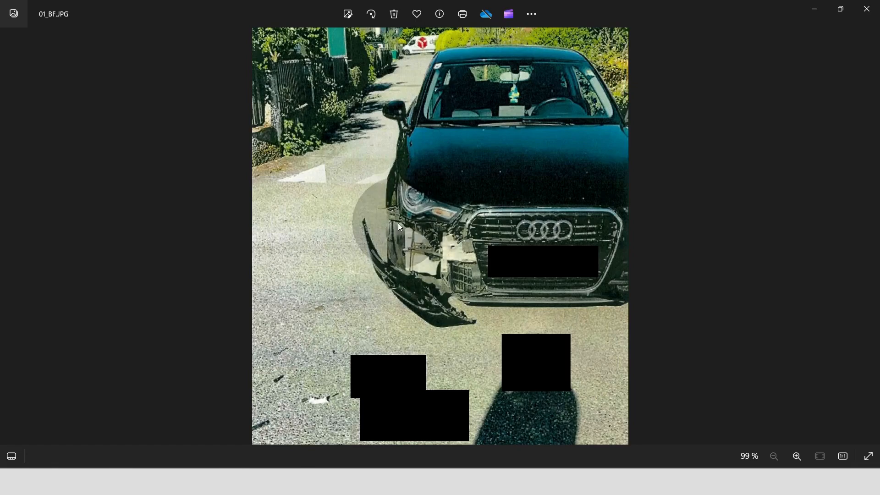
mouse_move(416, 184)
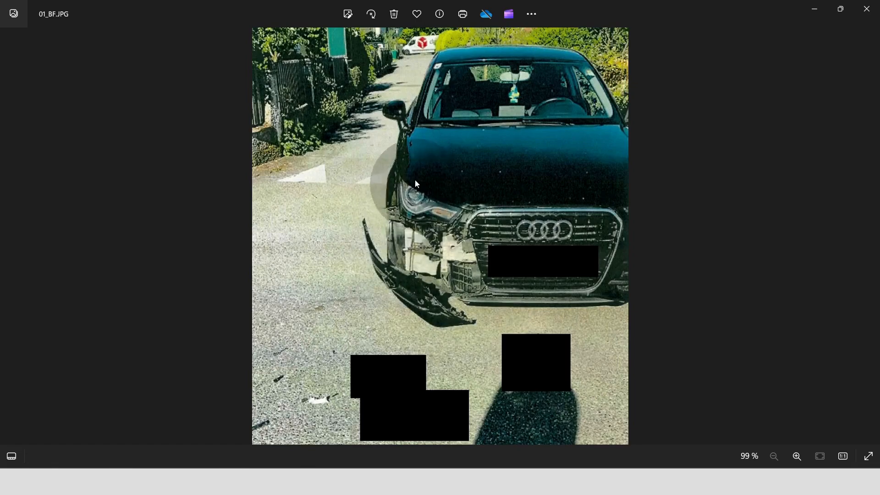
mouse_move(436, 288)
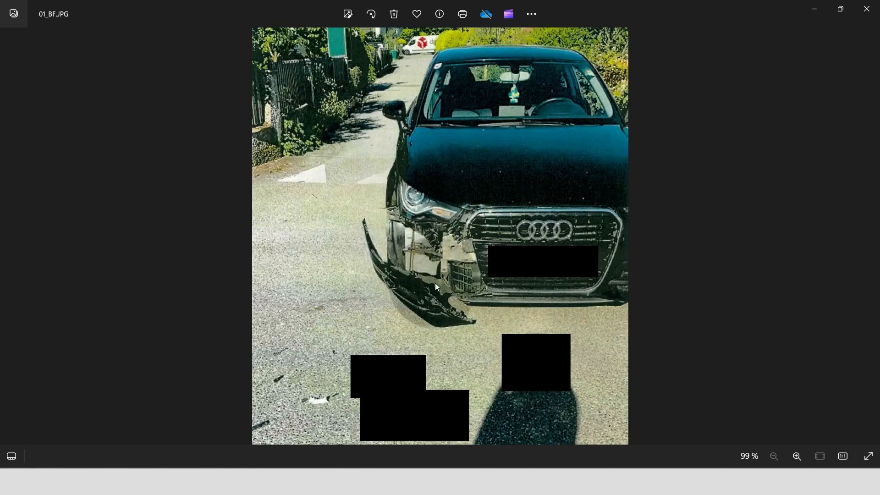
mouse_move(448, 182)
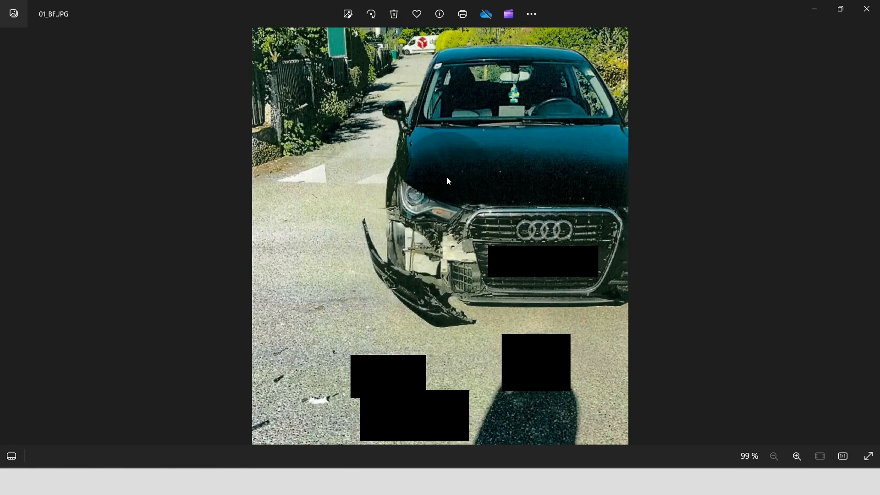
mouse_move(500, 188)
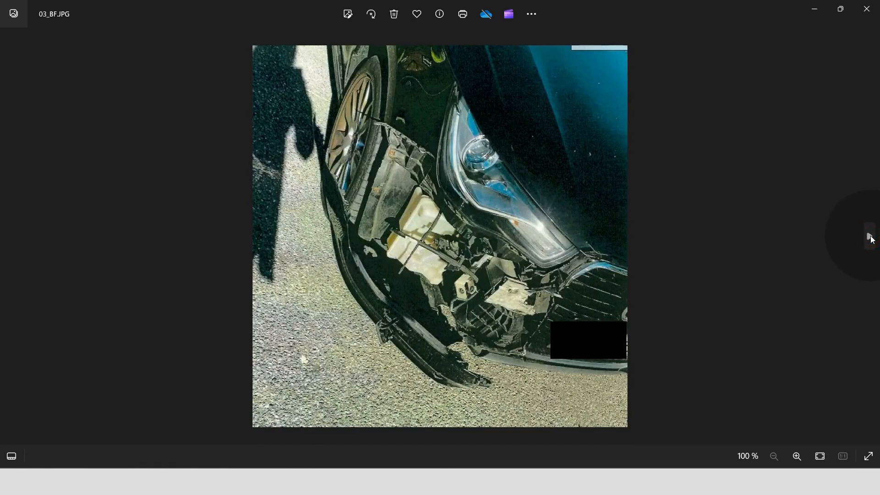
Page through the Unfallstelle photos, then step back to 14 Unfallstelle.JPG's scraped wheel rim
click(867, 237)
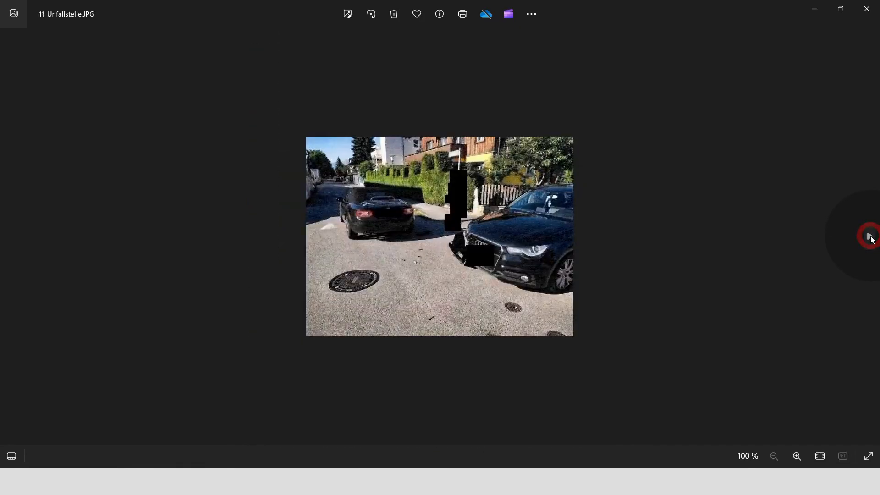
mouse_move(565, 225)
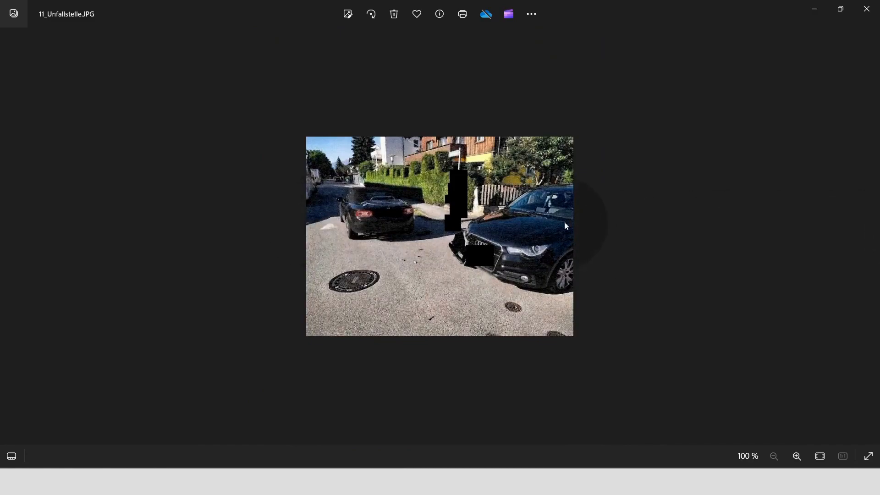
mouse_move(513, 312)
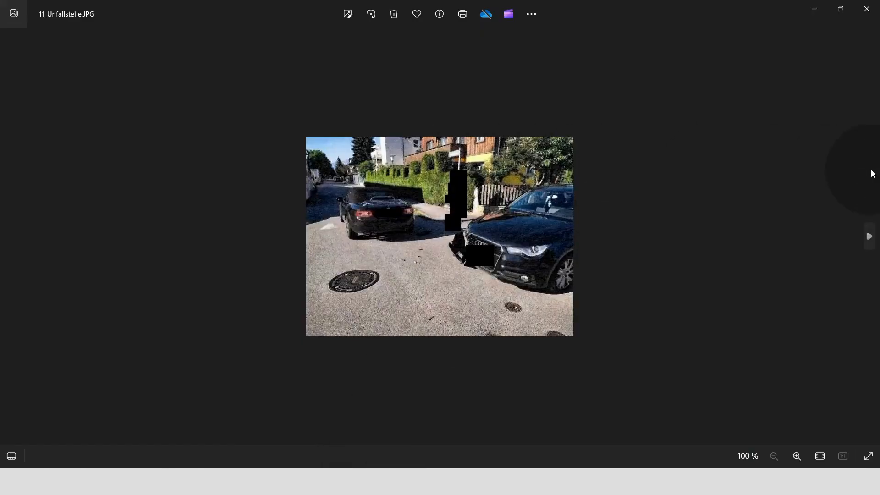
click(867, 236)
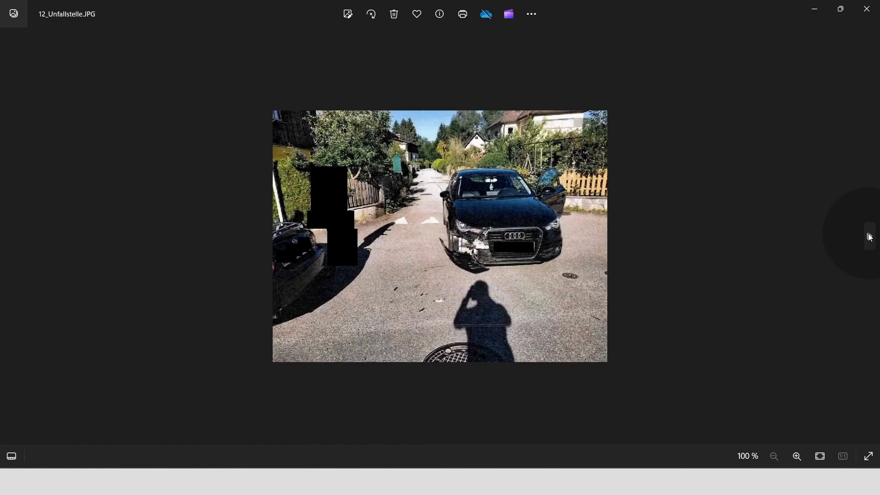
click(867, 234)
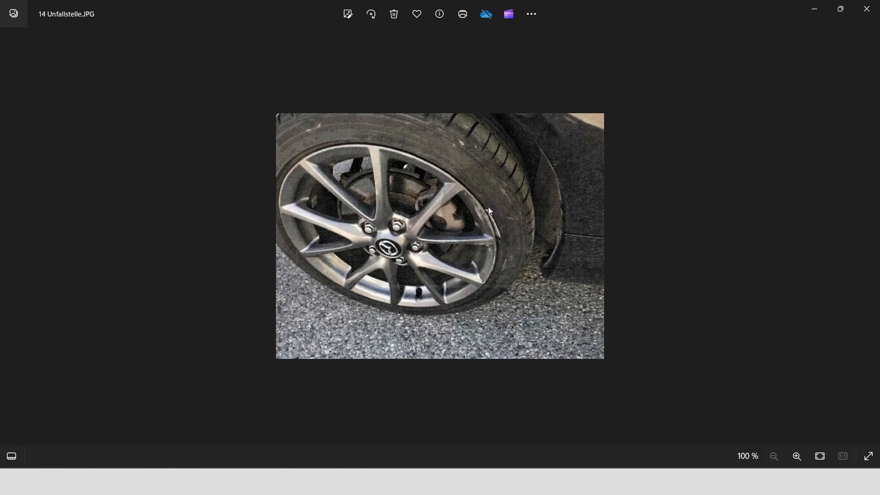
mouse_move(501, 233)
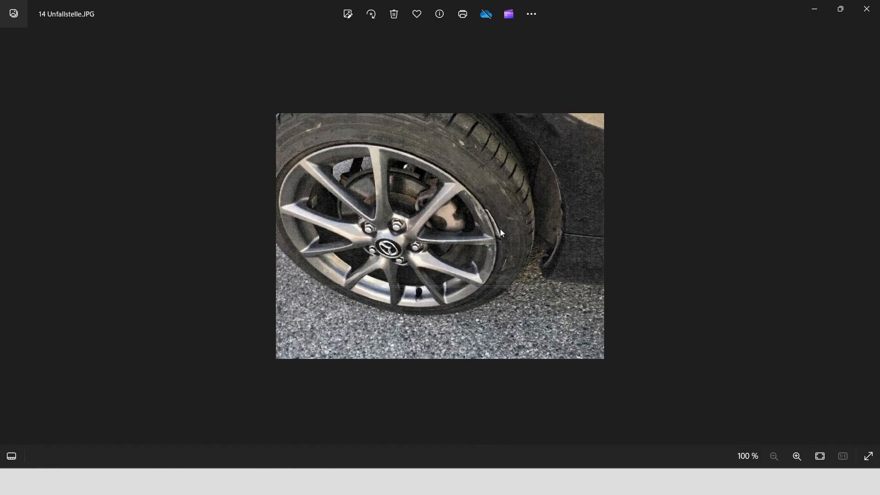
mouse_move(567, 177)
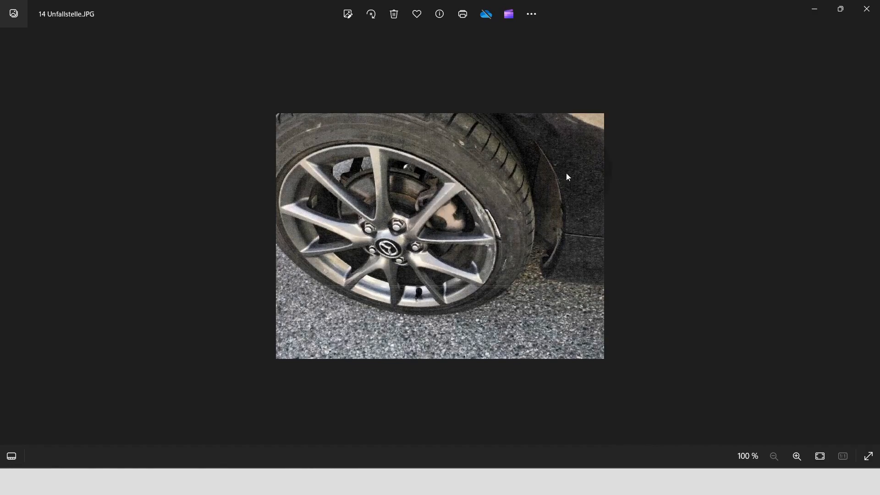
mouse_move(867, 237)
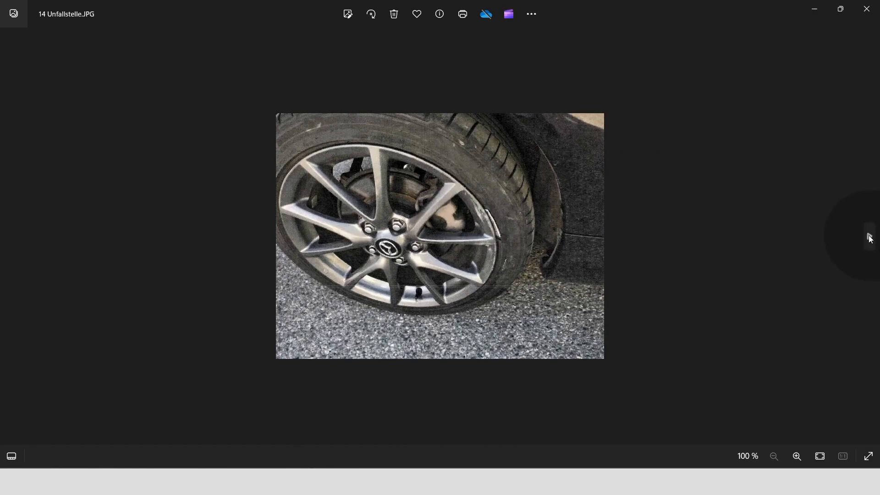
click(10, 235)
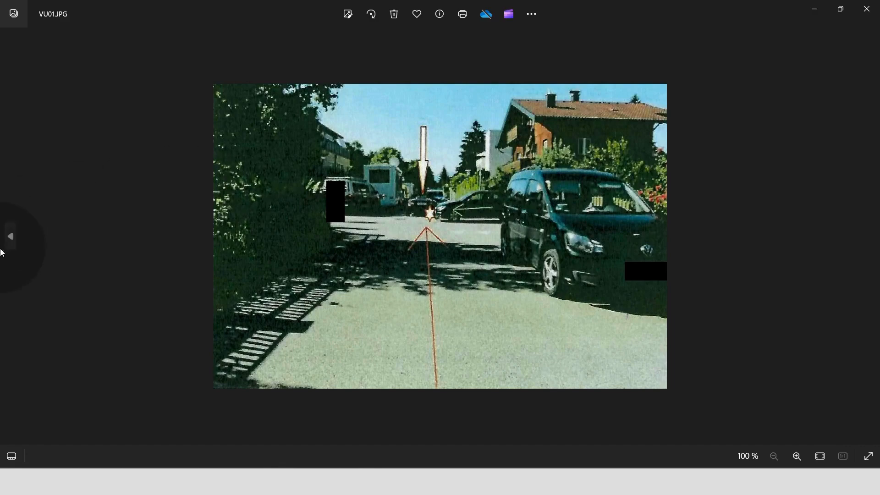
click(11, 235)
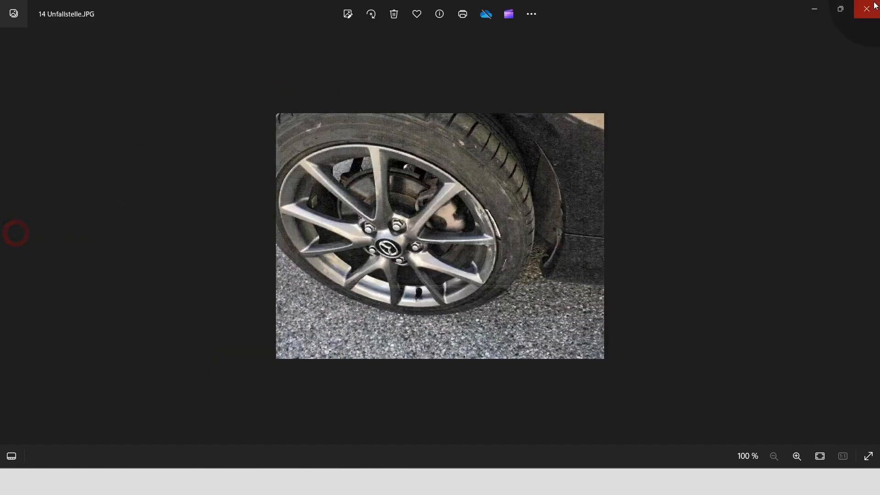
Close Photos, start a forward momentum analysis, and place the blue car against the red car's front
click(870, 9)
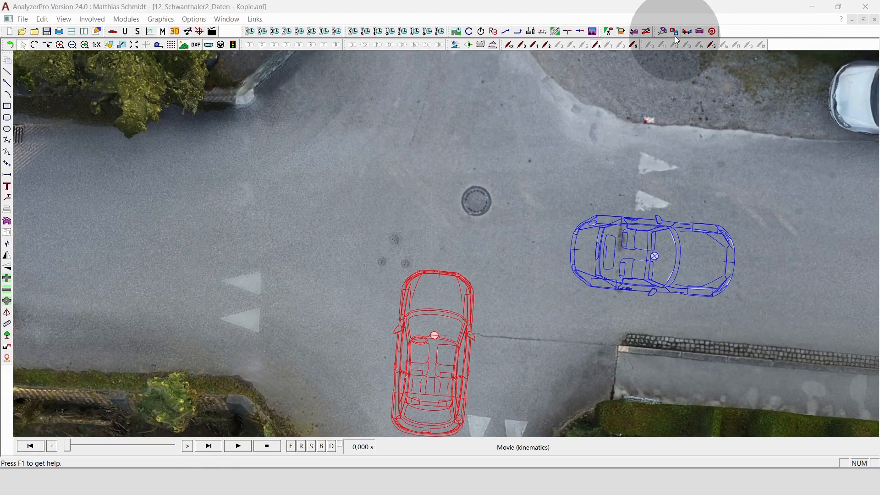
click(675, 31)
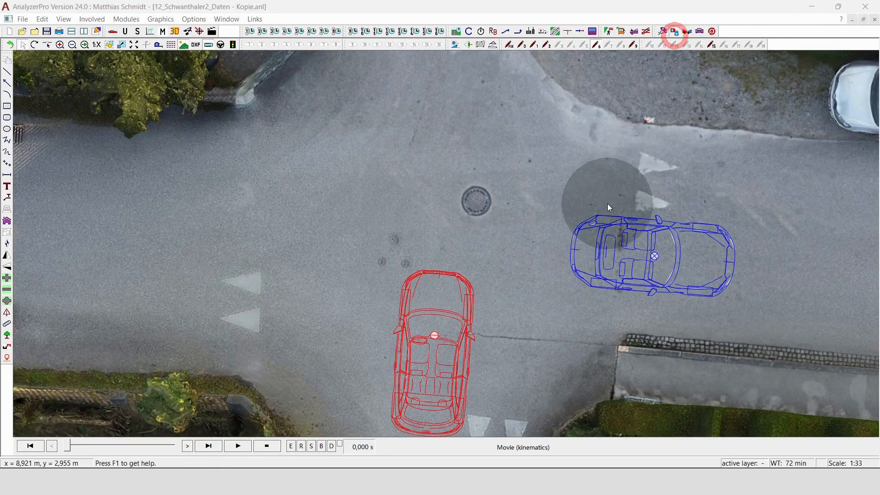
click(673, 31)
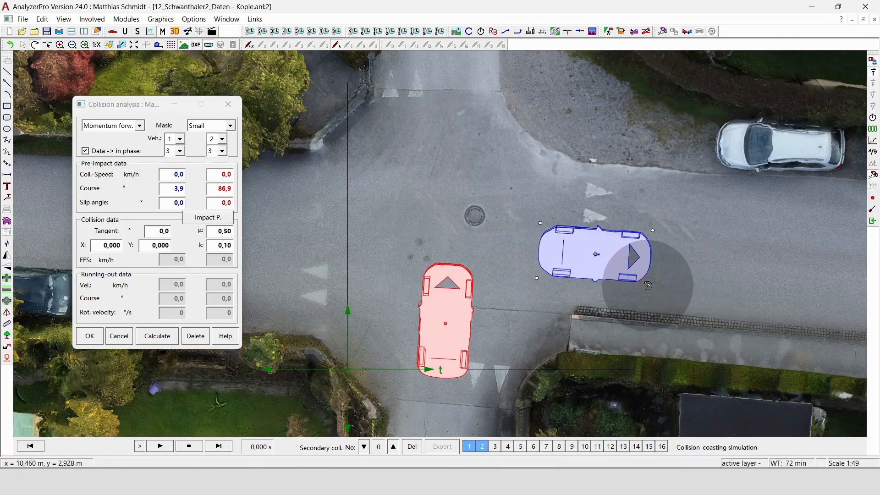
mouse_move(645, 283)
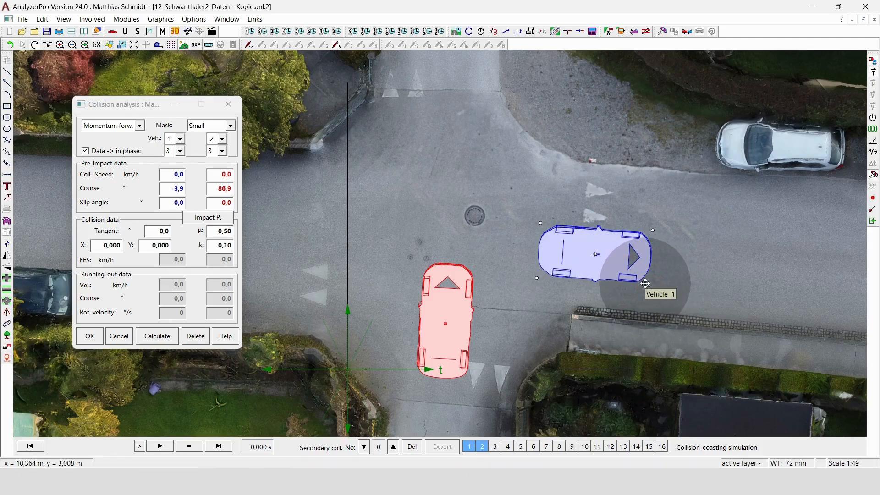
mouse_move(645, 283)
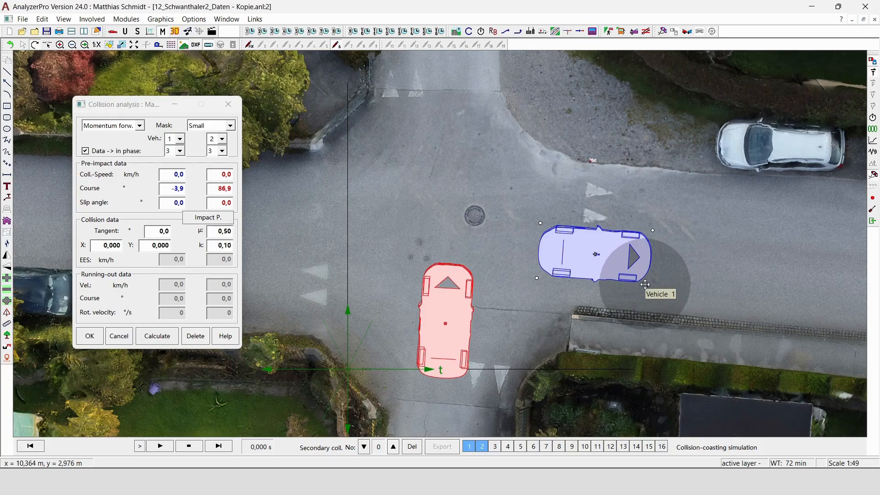
click(648, 284)
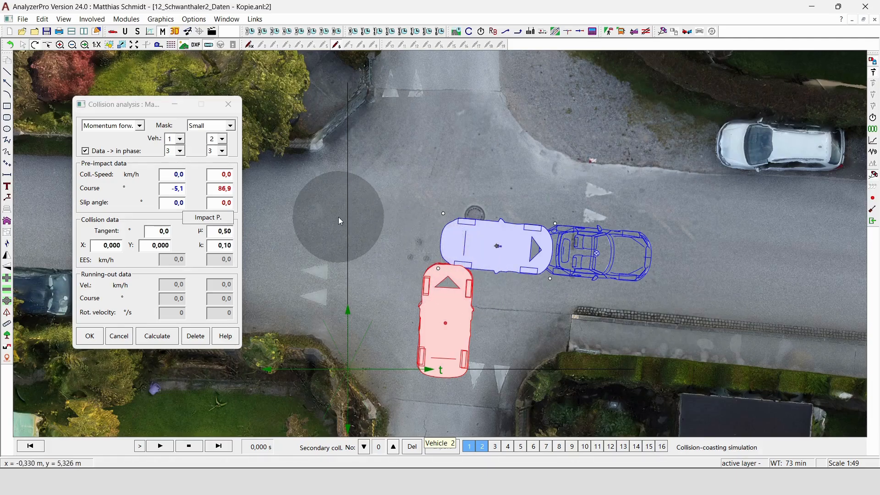
mouse_move(815, 312)
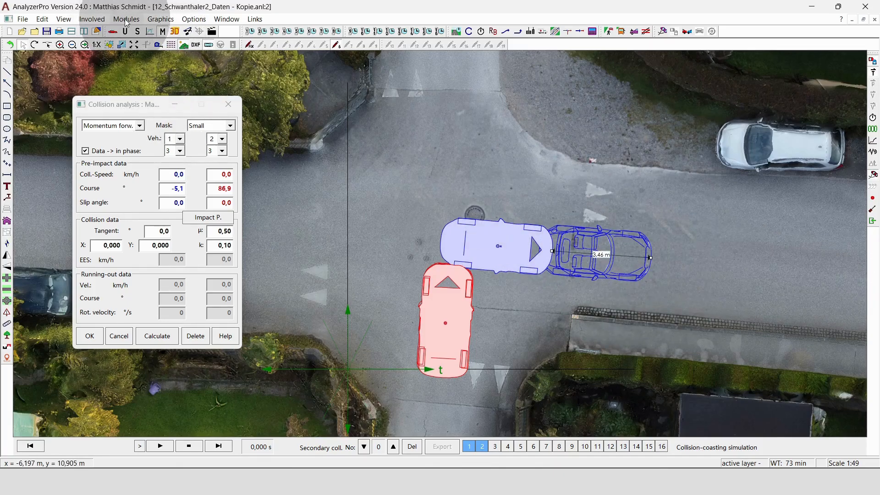
Calculate partial braking of 3,50 m at 6,00 m/s², giving 23,33 km/h
click(127, 18)
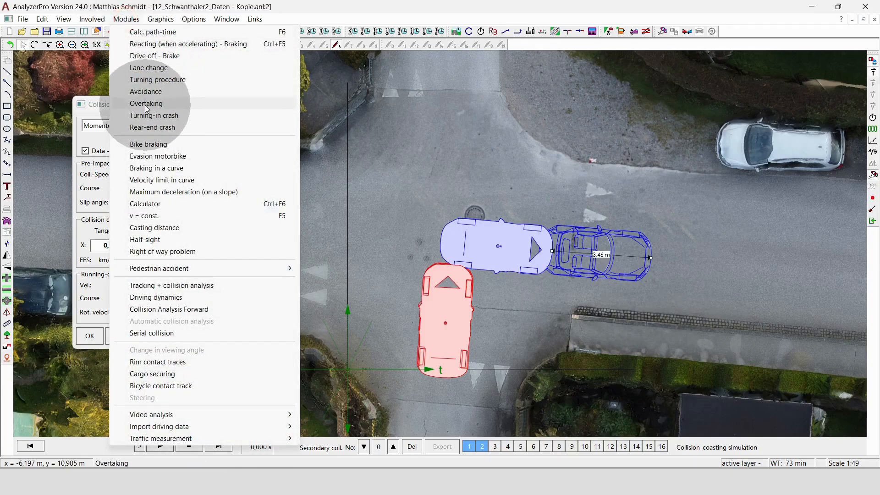
mouse_move(144, 215)
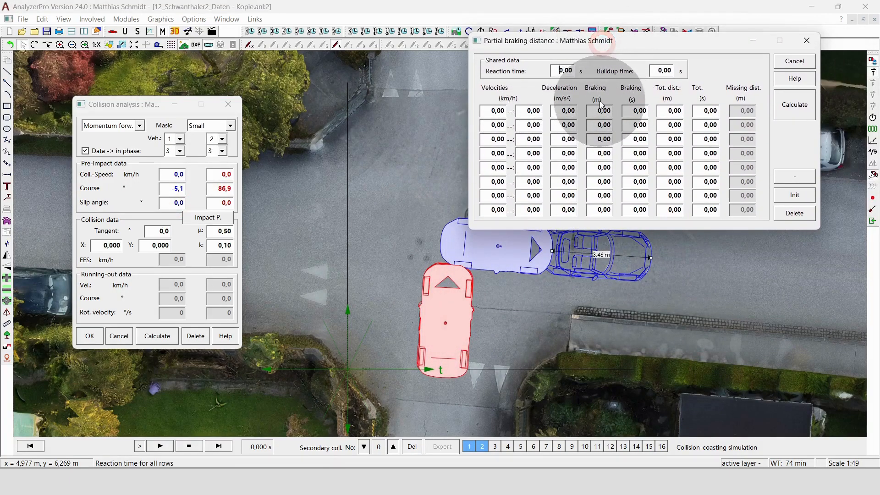
click(602, 111)
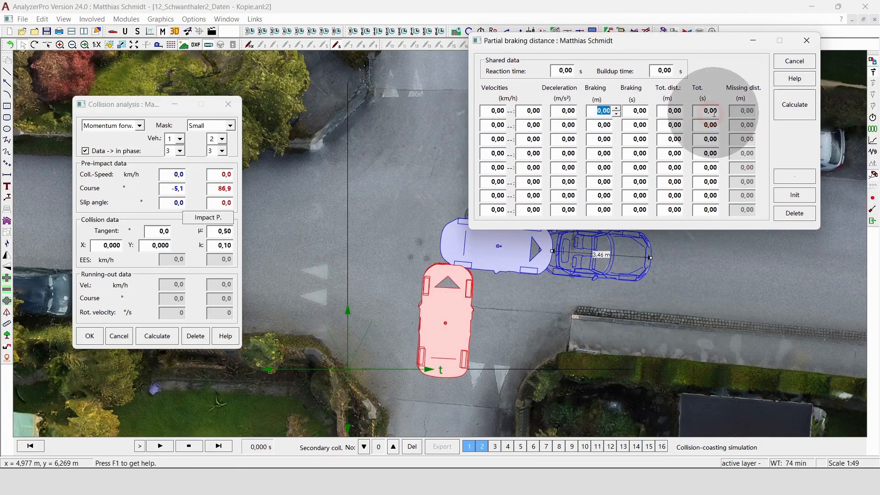
text(3,50)
click(565, 111)
text(6)
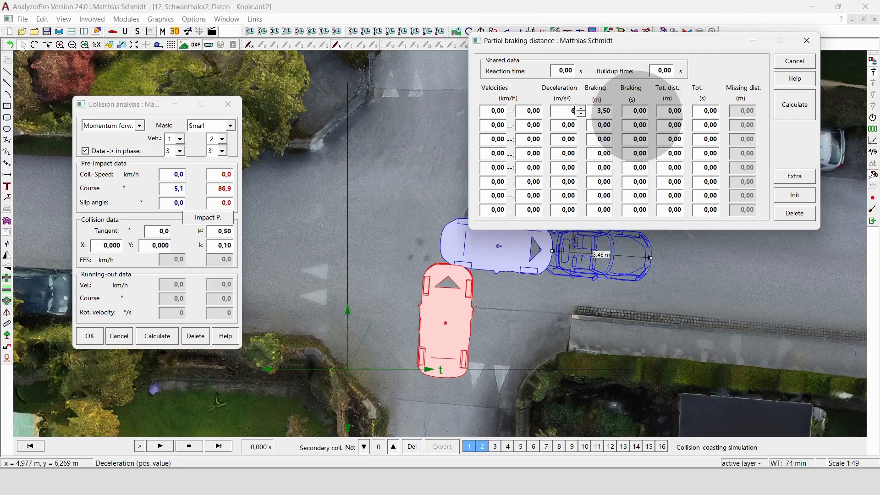
click(794, 105)
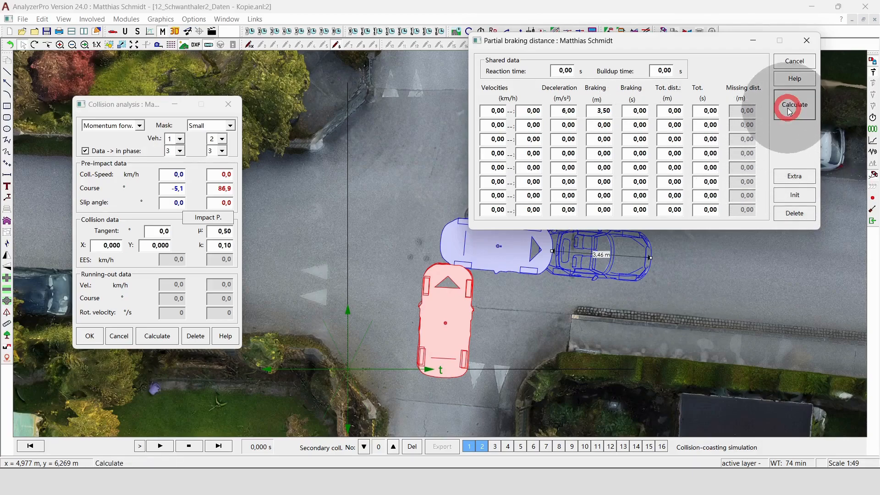
click(793, 105)
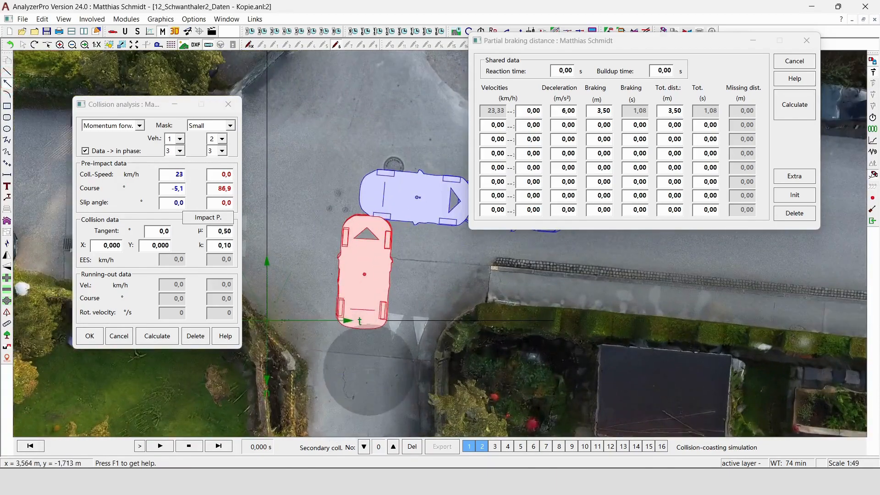
mouse_move(408, 355)
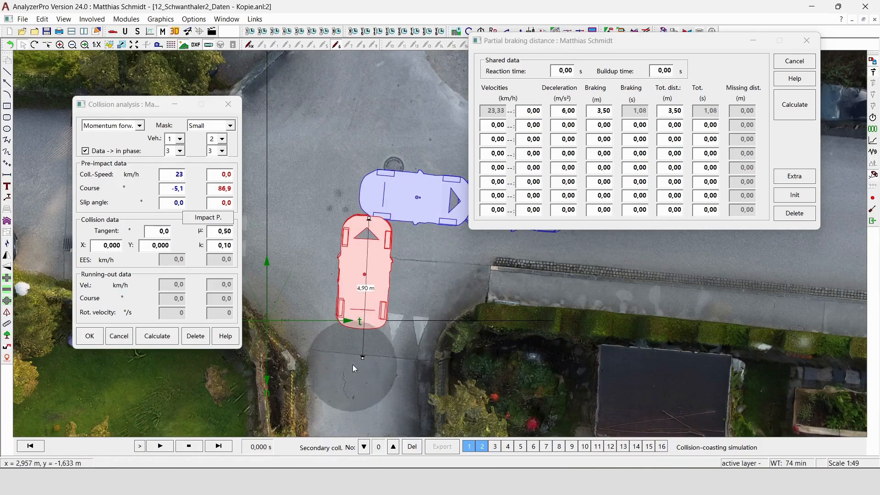
Add a second braking phase of 4,80 m at 1,50 m/s², yielding 13,66 km/h
click(362, 357)
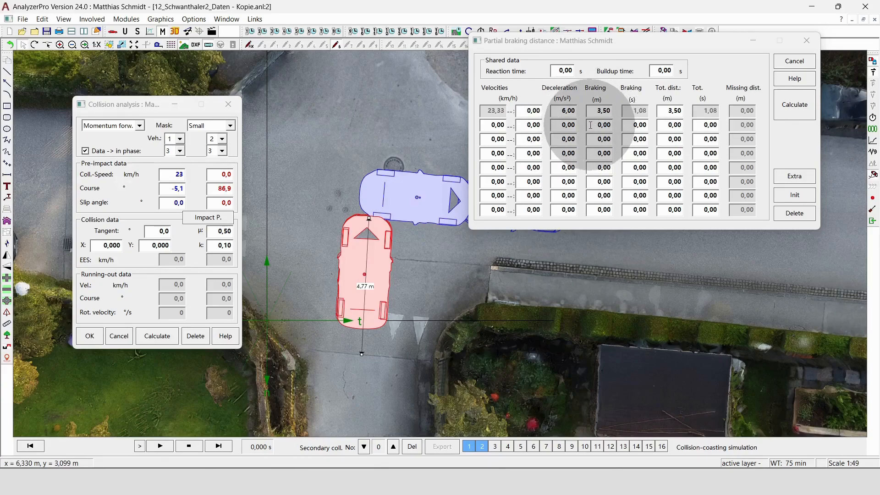
click(603, 125)
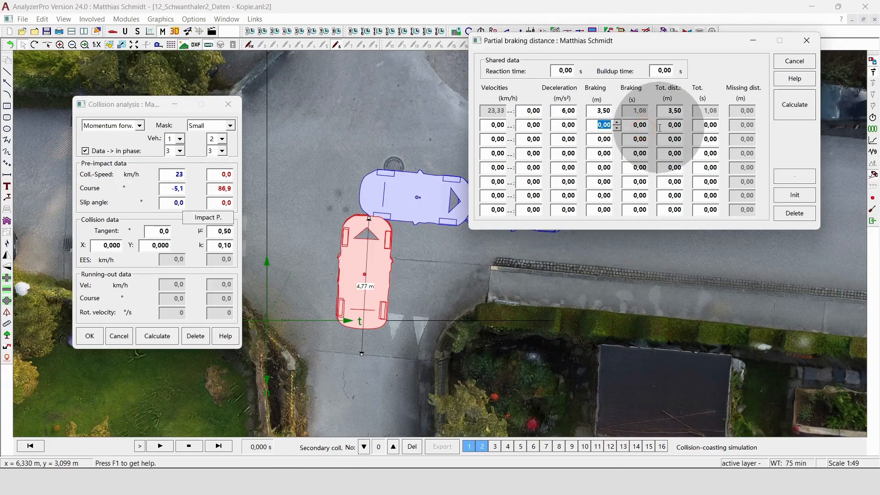
text(4,8)
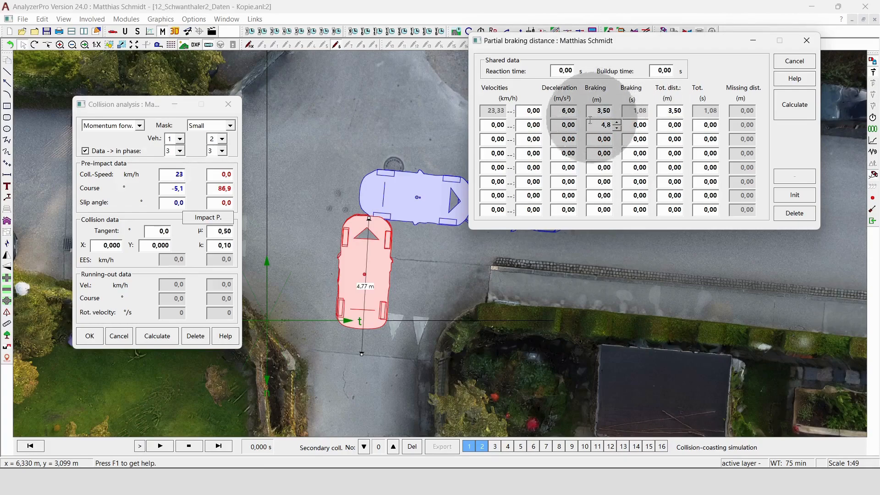
click(568, 125)
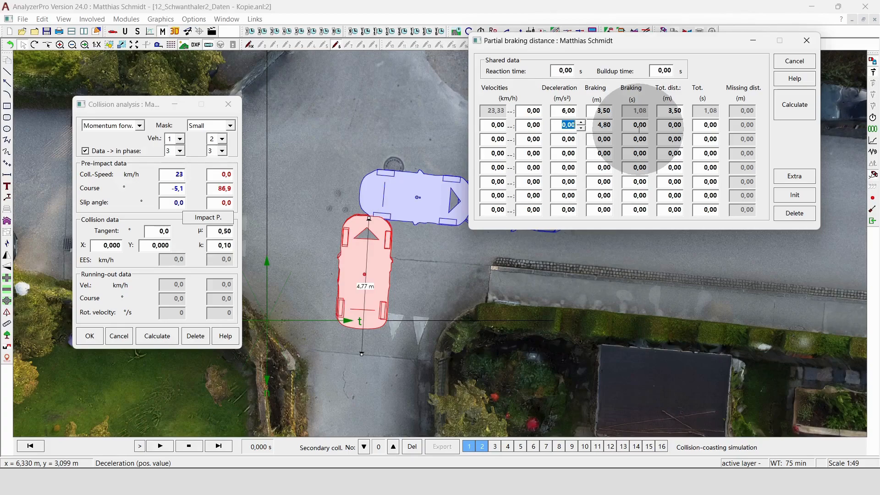
text(1,5)
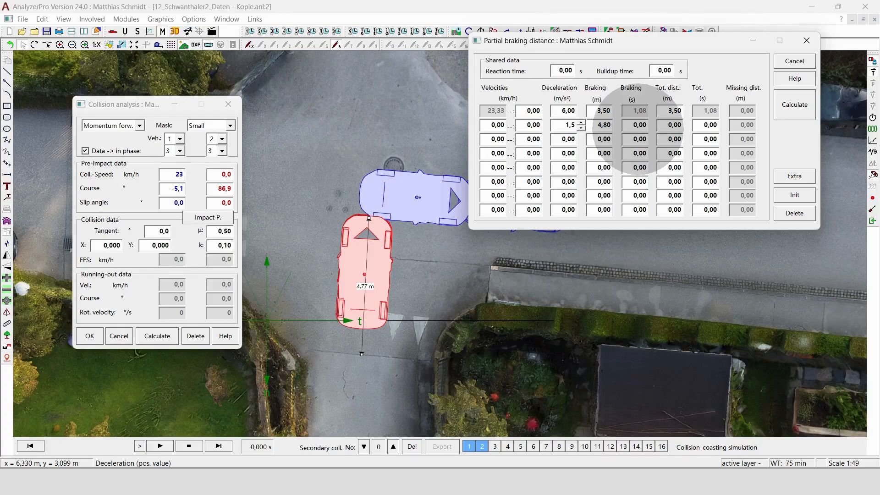
click(793, 105)
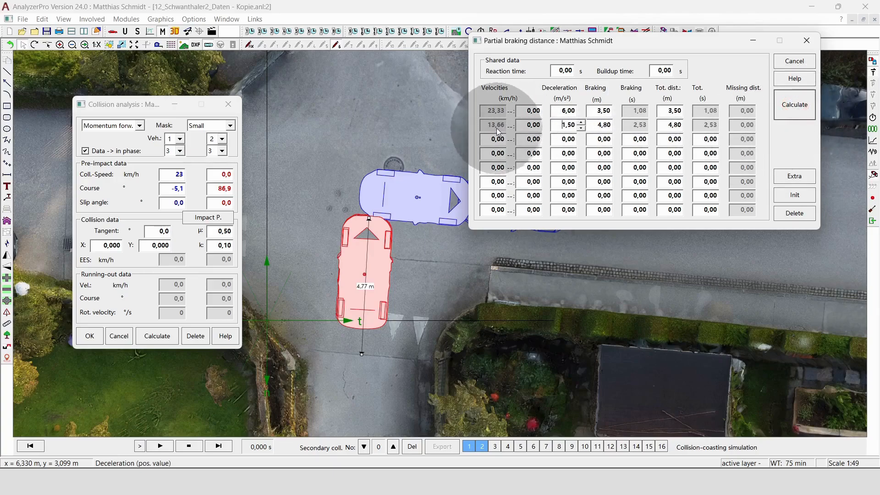
mouse_move(352, 393)
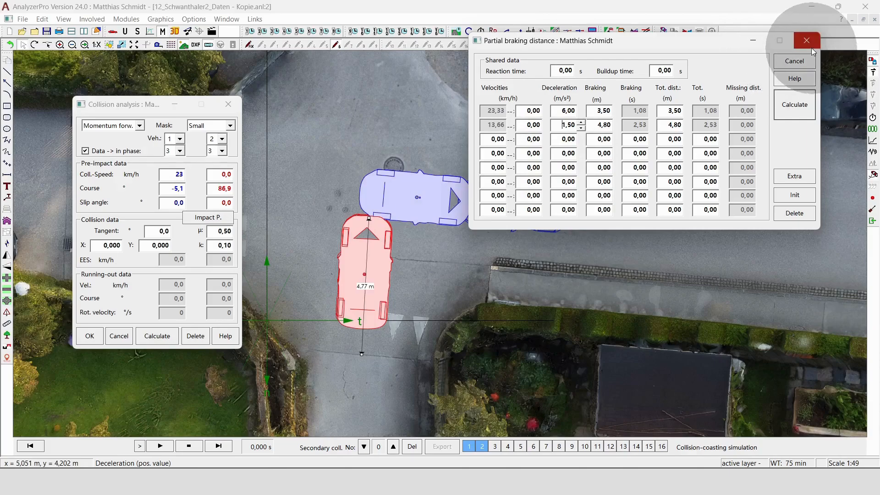
Set Brake 100 for Vehicle 1 from 0 s and Vehicle 2 from 0,800 s
click(806, 40)
text(14)
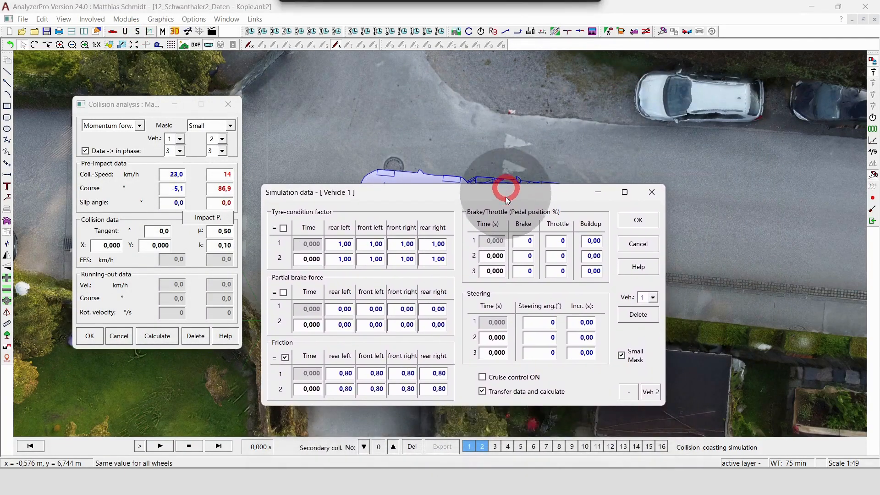
drag(310, 192, 301, 203)
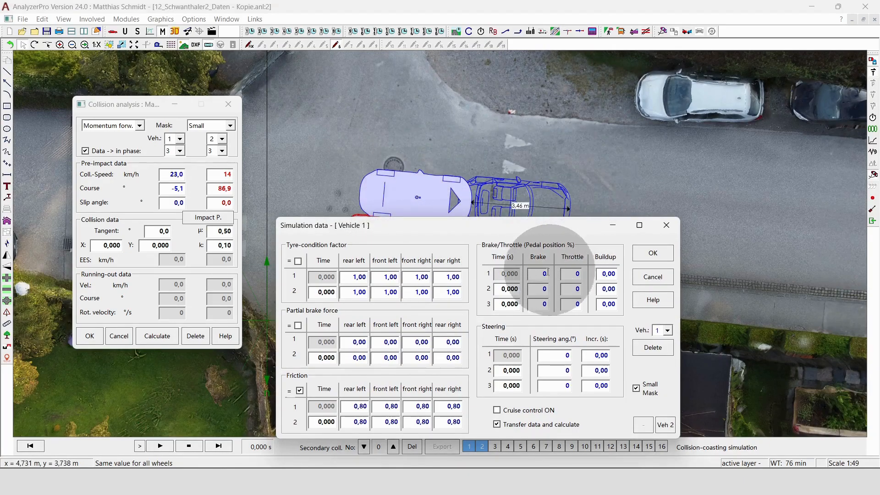
click(544, 273)
text(100)
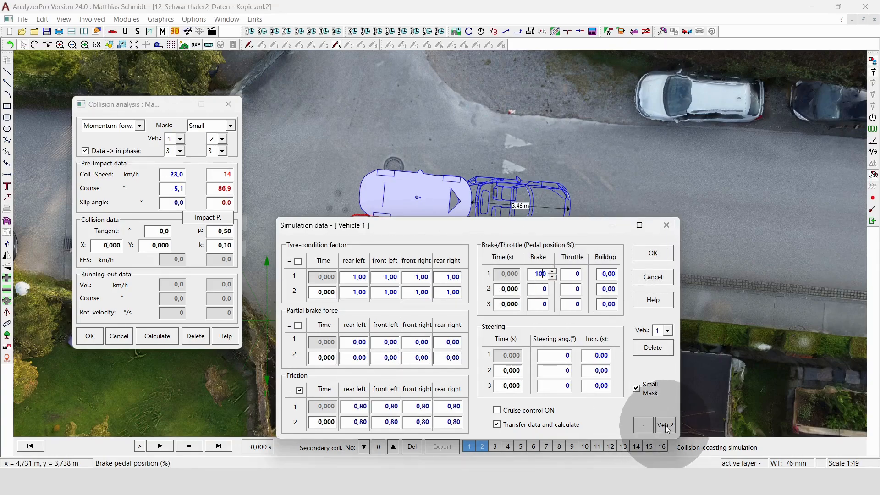
click(665, 425)
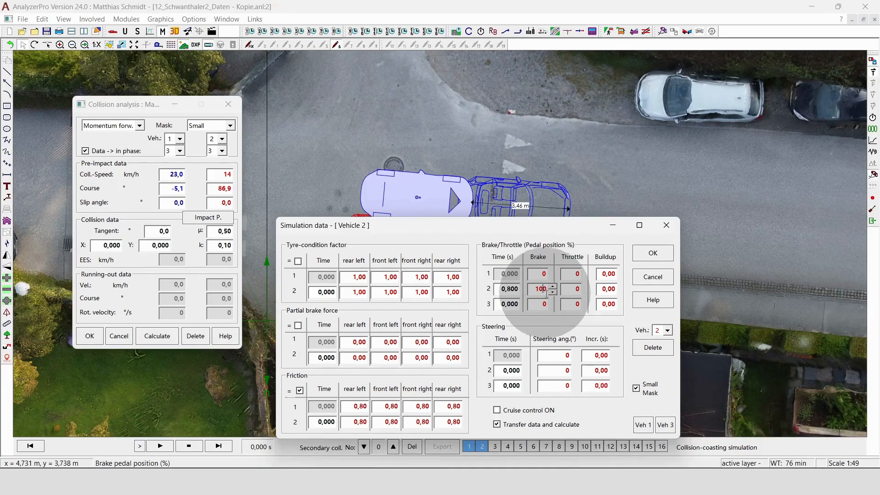
click(652, 253)
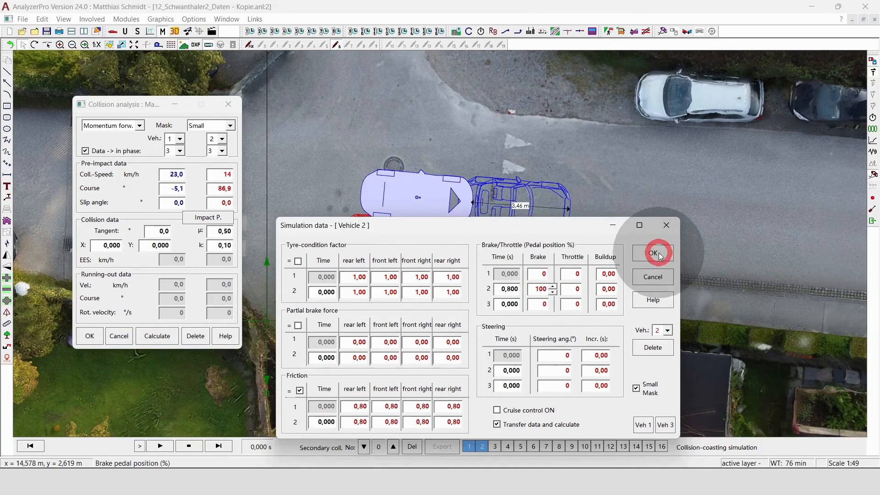
click(652, 252)
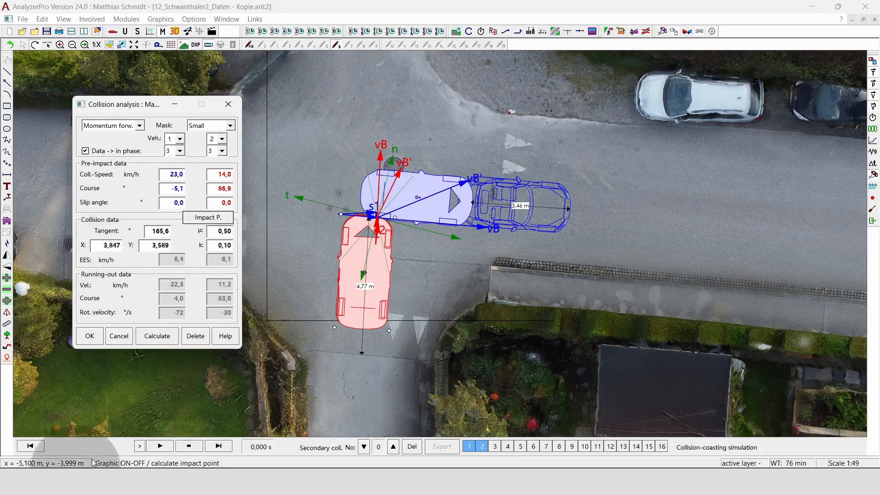
Play the collision simulation through to 1.143 s, then reopen the simulation data
click(138, 445)
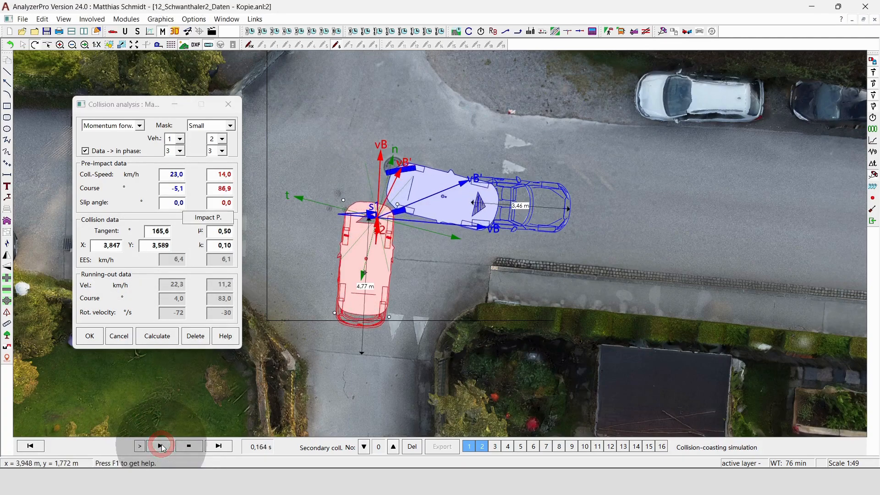
click(140, 446)
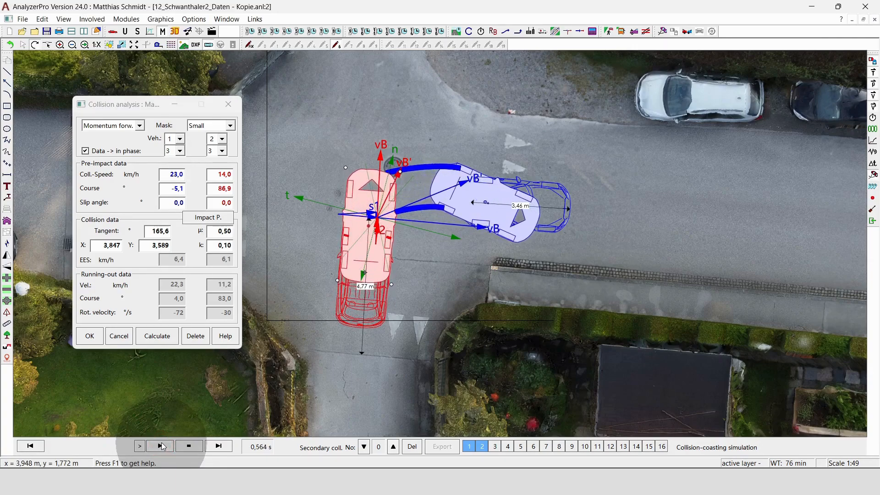
click(139, 445)
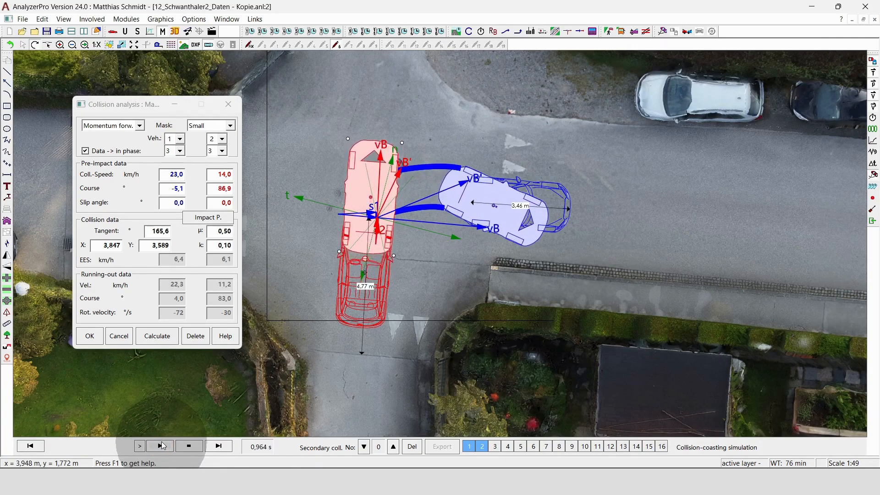
click(160, 446)
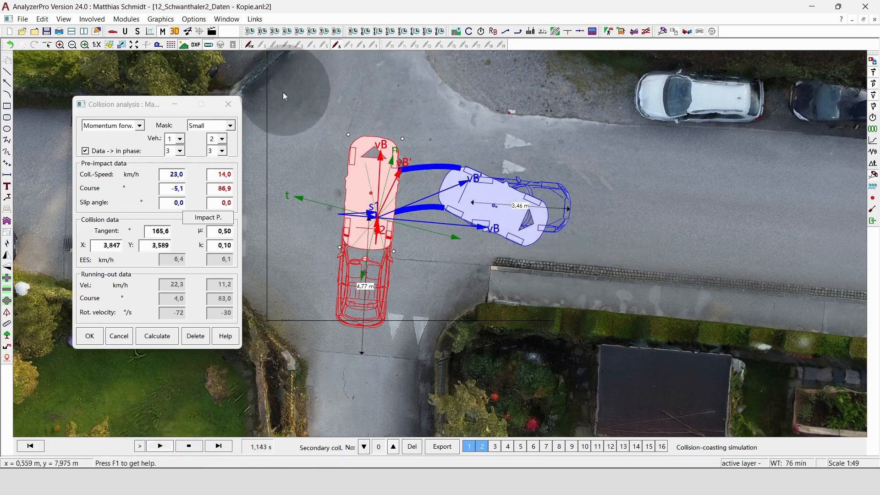
mouse_move(550, 340)
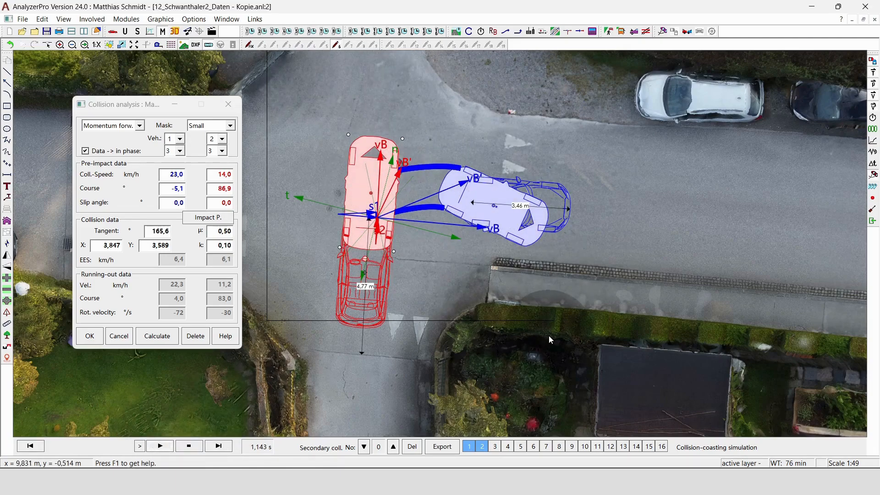
mouse_move(415, 191)
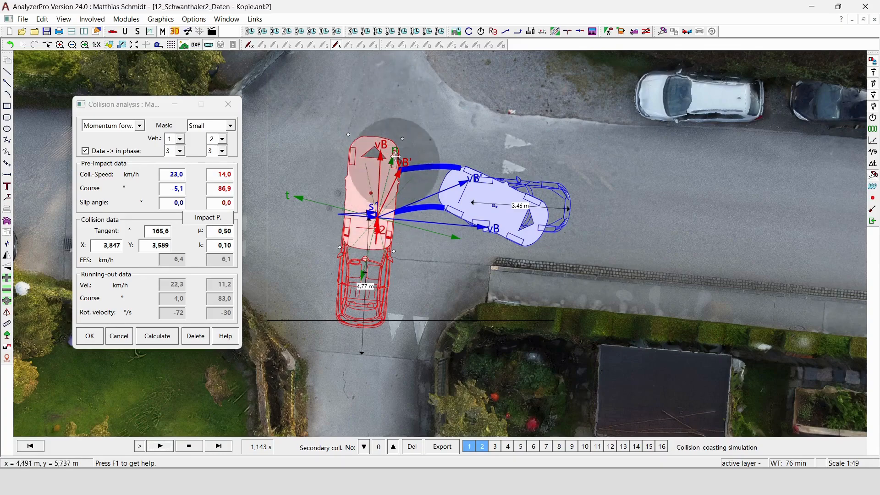
click(30, 446)
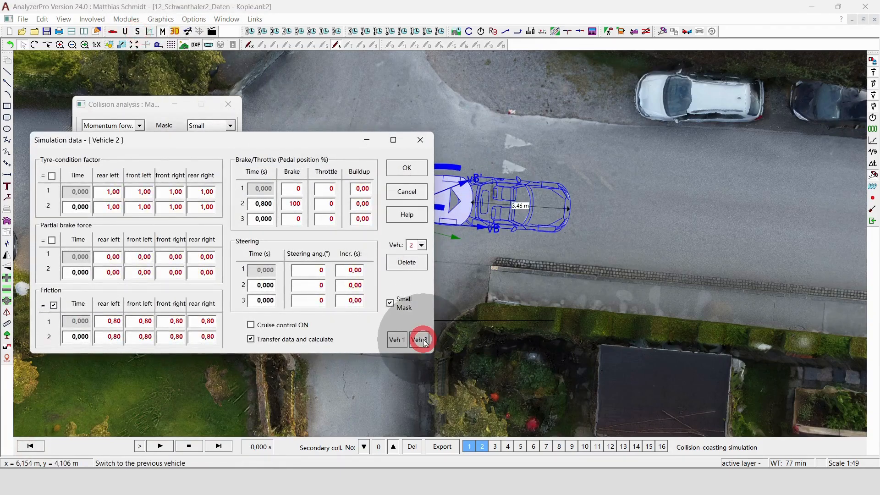
Make vehicle 2 brake at 100% from time zero, replay, and rewind to 0.000 s
click(262, 203)
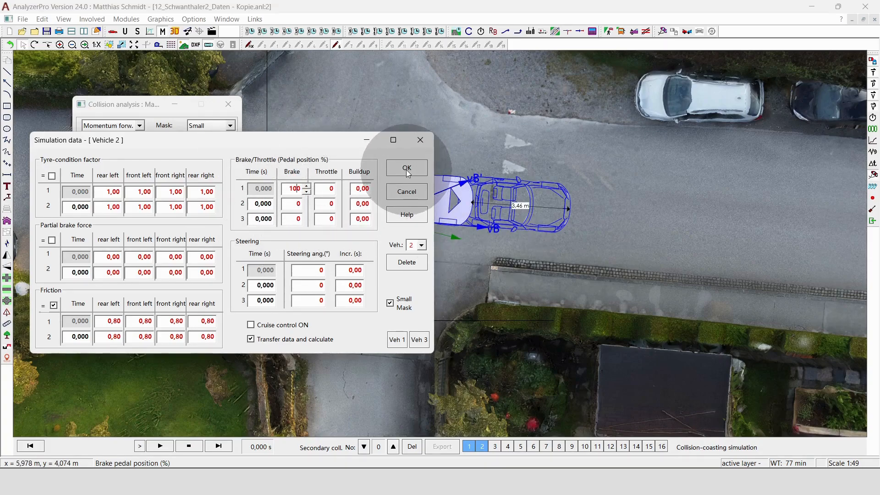
click(407, 168)
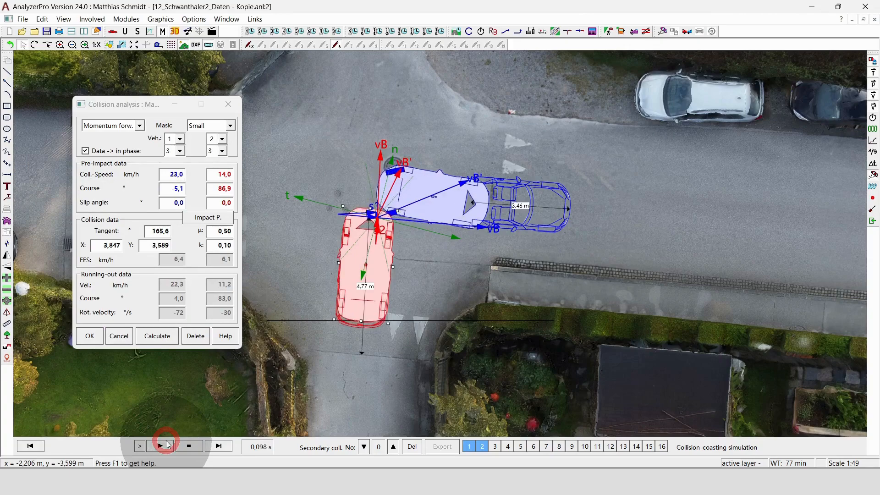
click(139, 445)
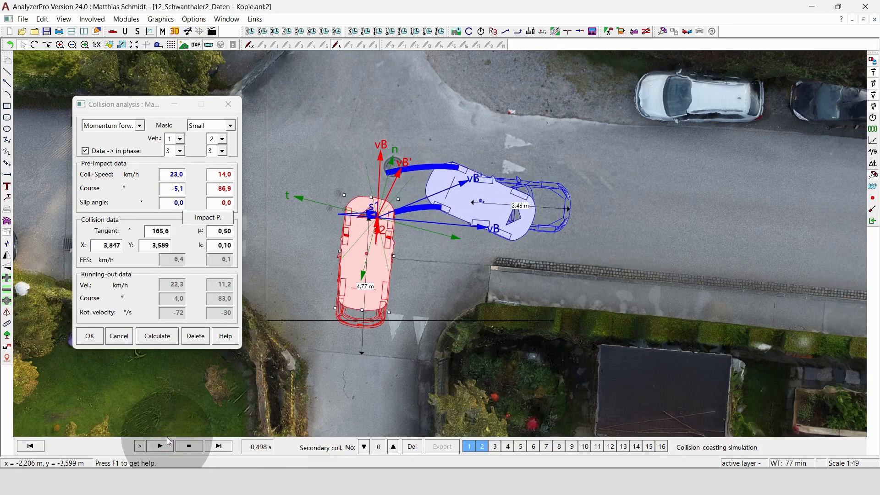
click(159, 445)
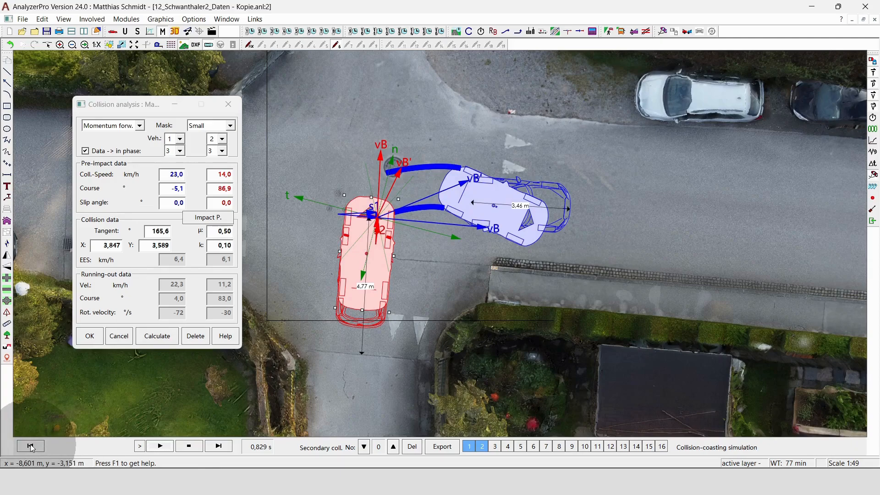
click(31, 446)
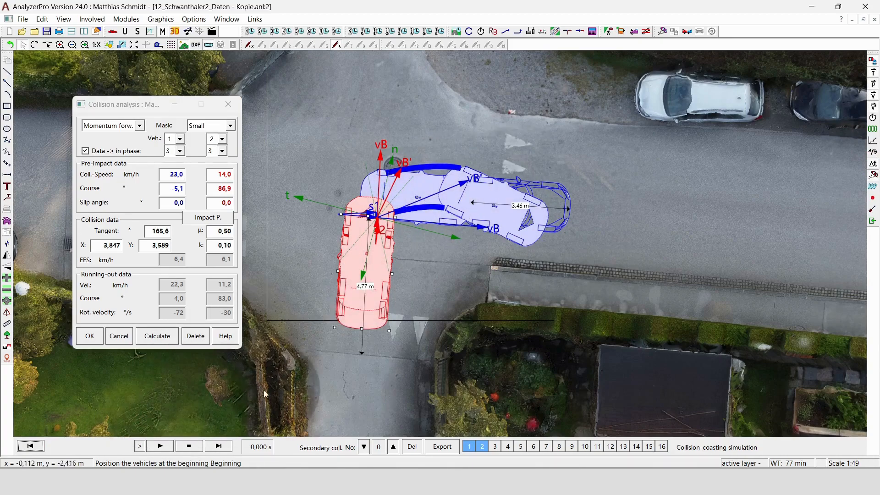
mouse_move(212, 171)
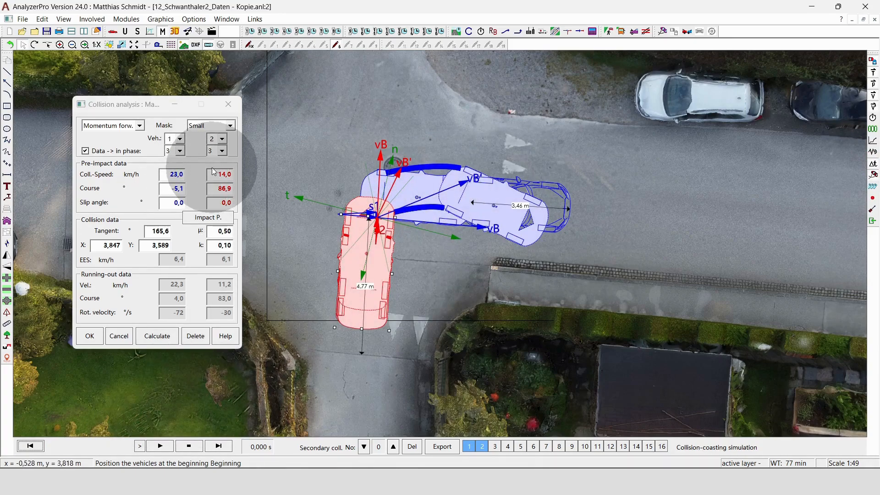
Lower vehicle 2's collision speed from 14 km/h to about 6 km/h with the spinner
click(222, 174)
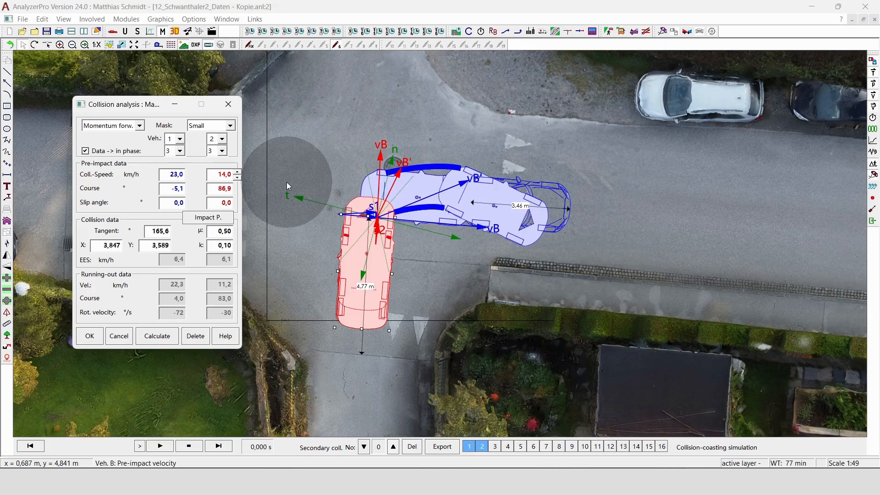
triple_click(223, 175)
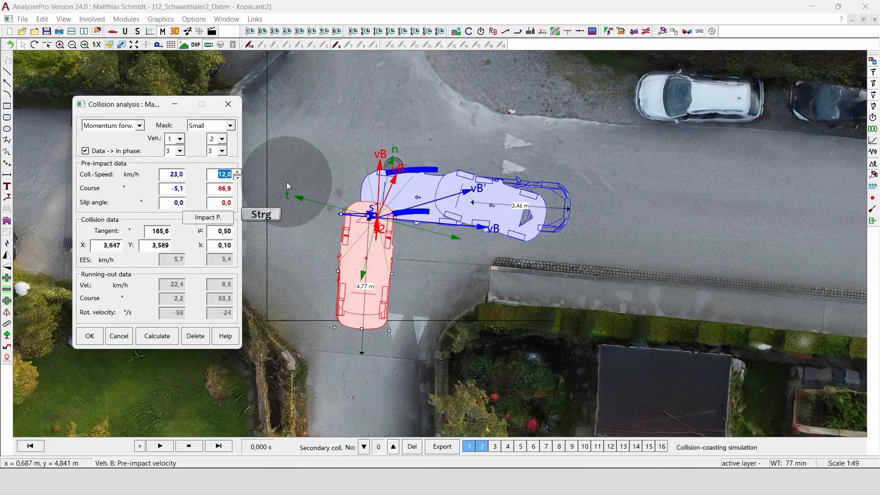
click(237, 177)
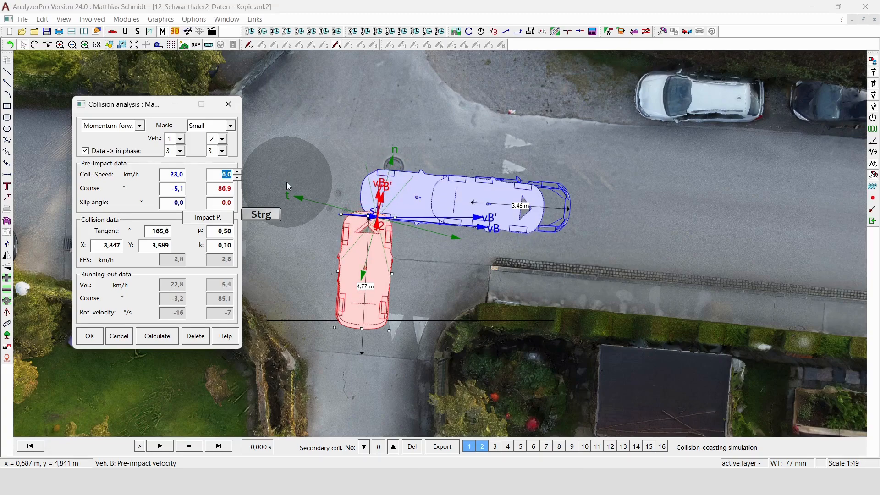
click(237, 177)
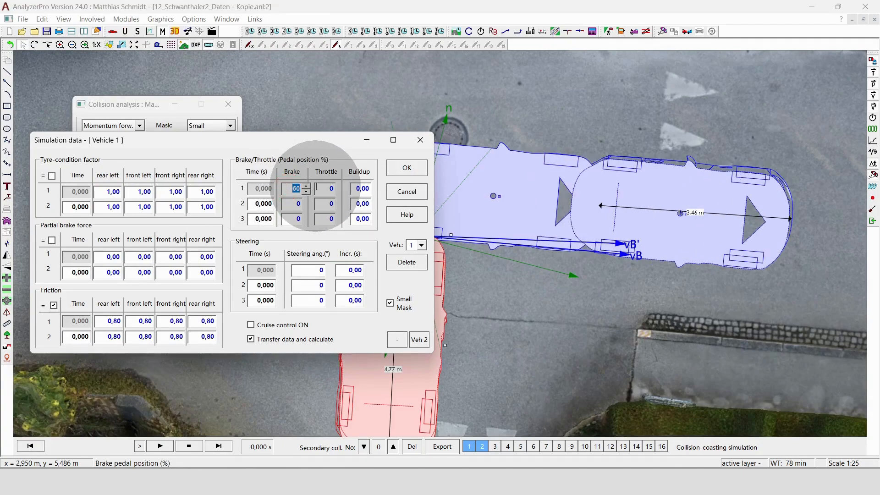
Set vehicle 1's brake to 60% at time 0 and accept the 5 km/h collision analysis
click(407, 168)
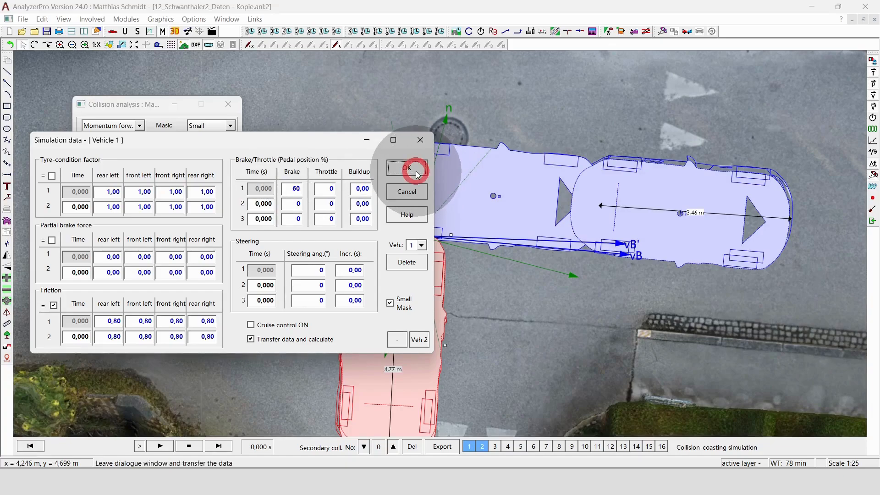
click(406, 168)
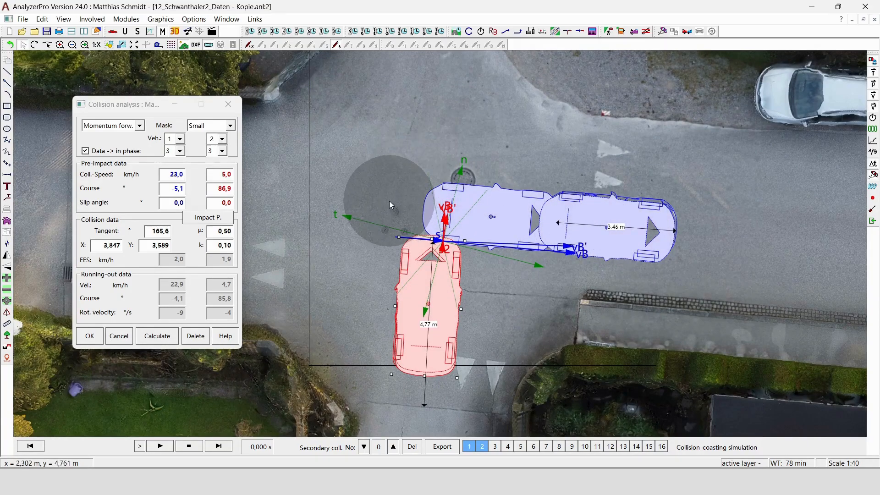
mouse_move(644, 213)
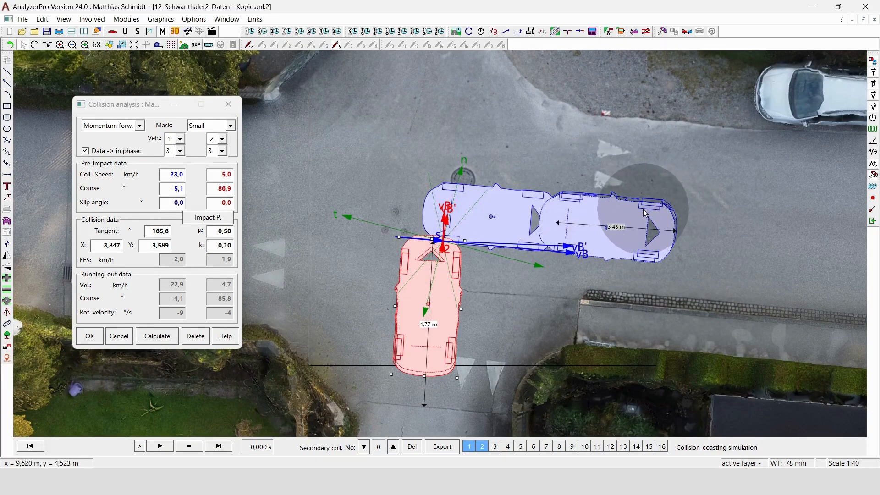
mouse_move(571, 186)
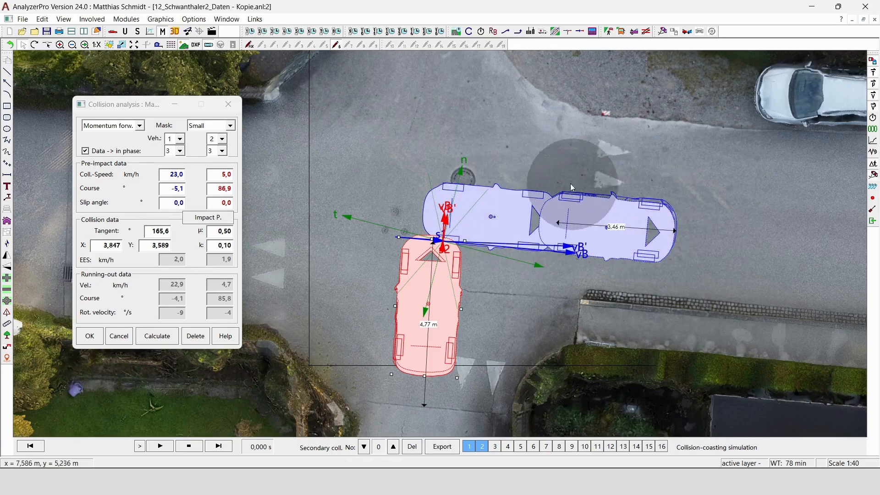
mouse_move(535, 286)
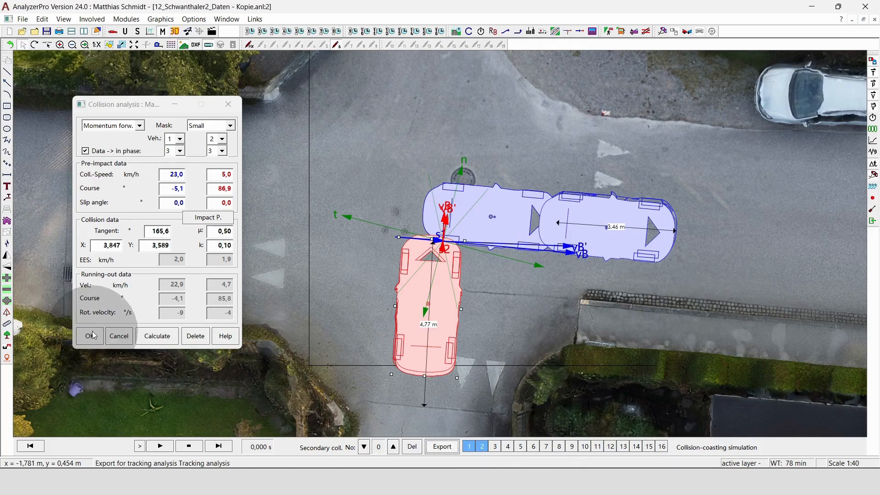
click(90, 335)
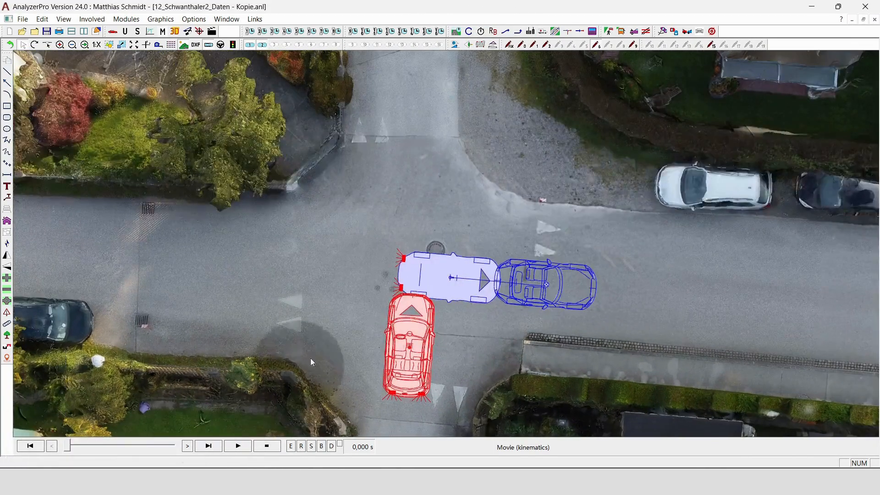
mouse_move(219, 441)
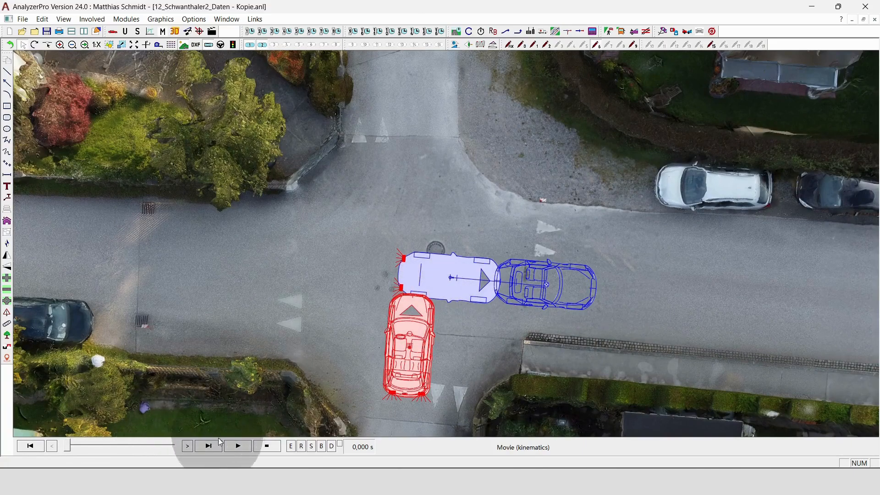
Rewind the kinematics movie to -1.094 s and draw both cars as detailed outlines
click(238, 446)
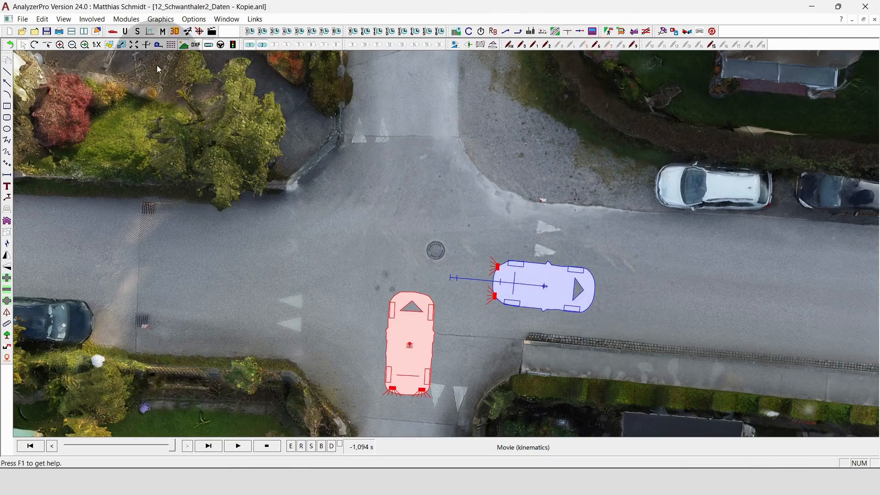
click(208, 45)
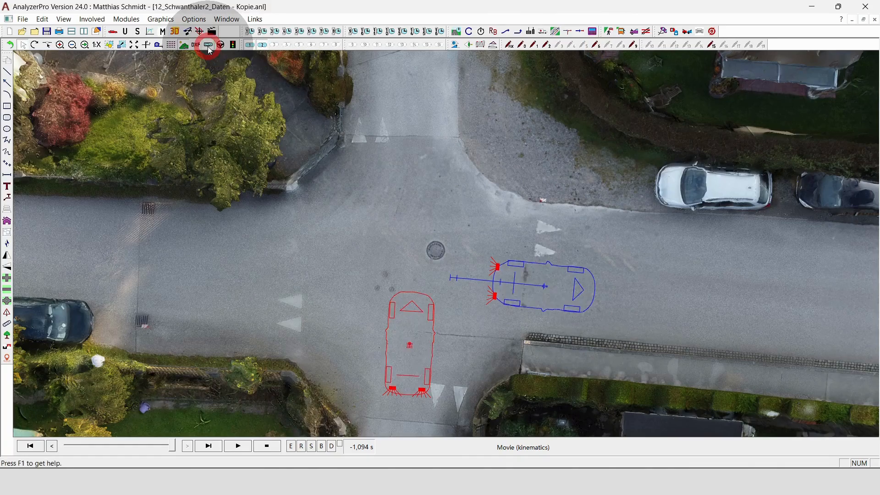
click(208, 45)
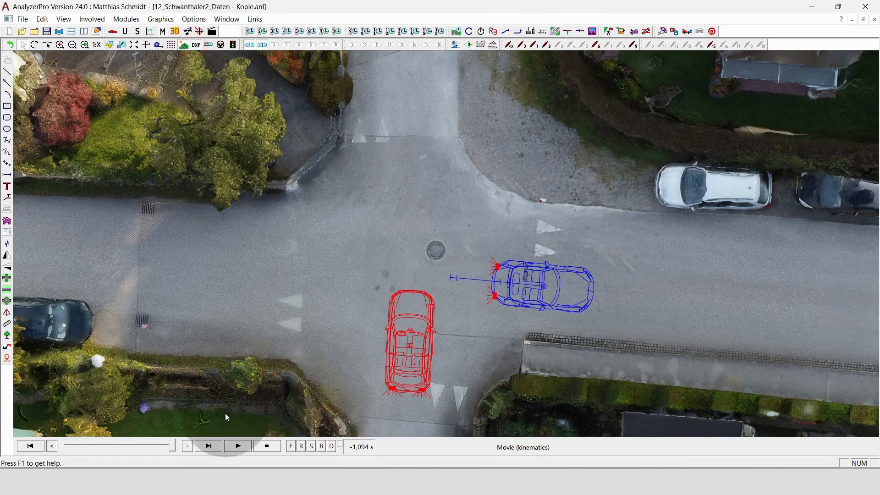
mouse_move(302, 377)
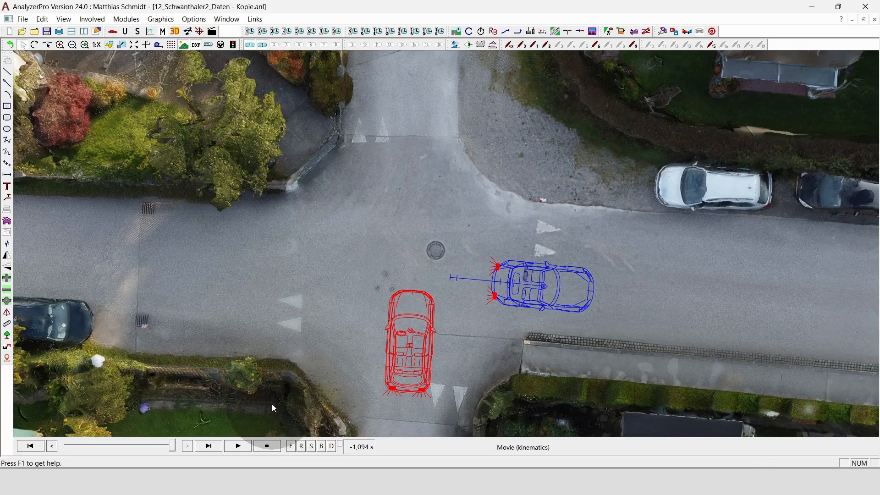
mouse_move(274, 407)
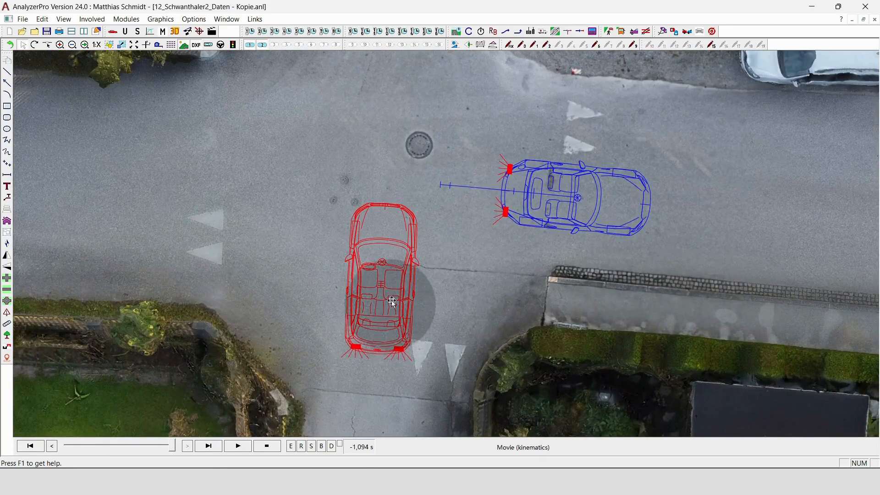
mouse_move(381, 407)
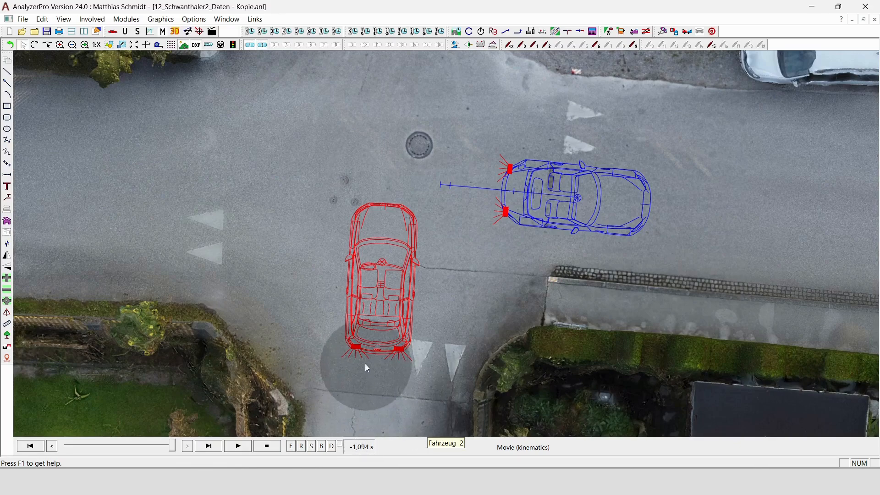
mouse_move(395, 212)
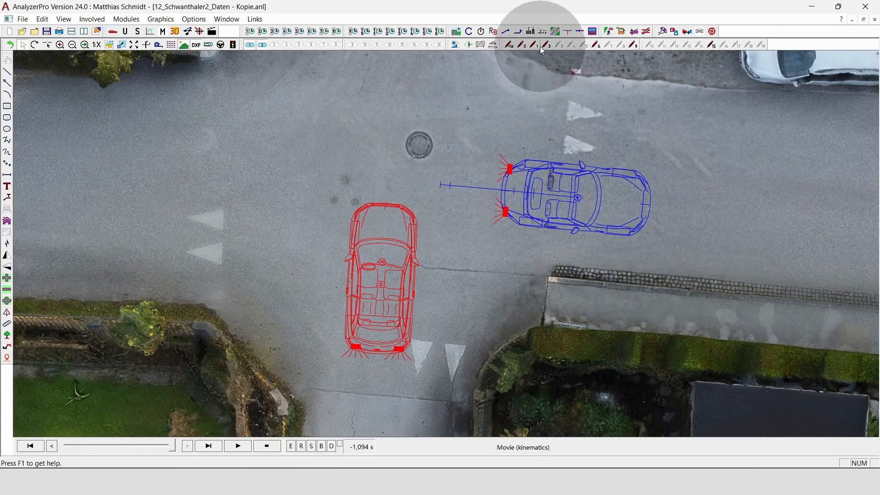
Open the distance-time data for Vehicle 1, the Mazda MX-5
click(536, 45)
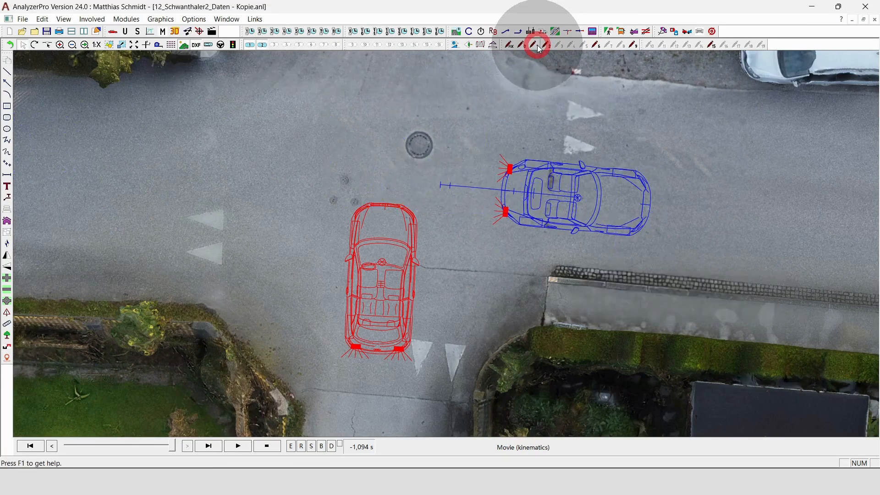
click(30, 445)
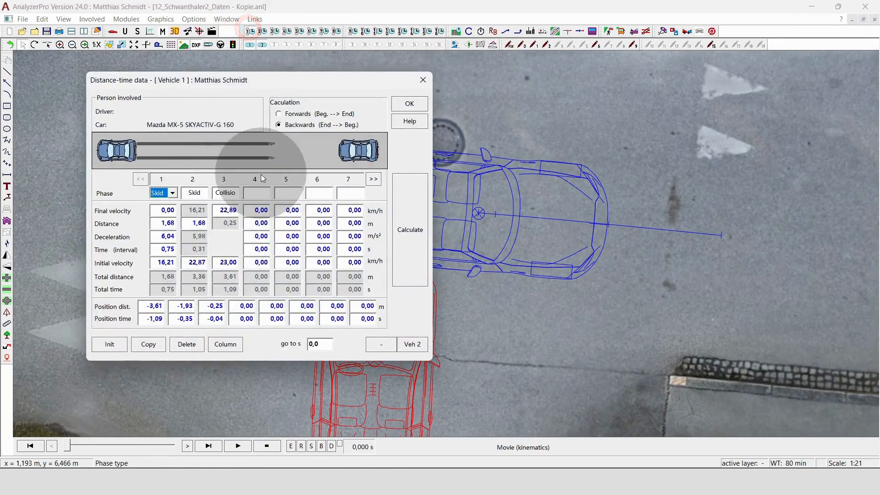
Make phase 4 a braking phase of 1 m at 6 m/s² and calculate it
click(265, 192)
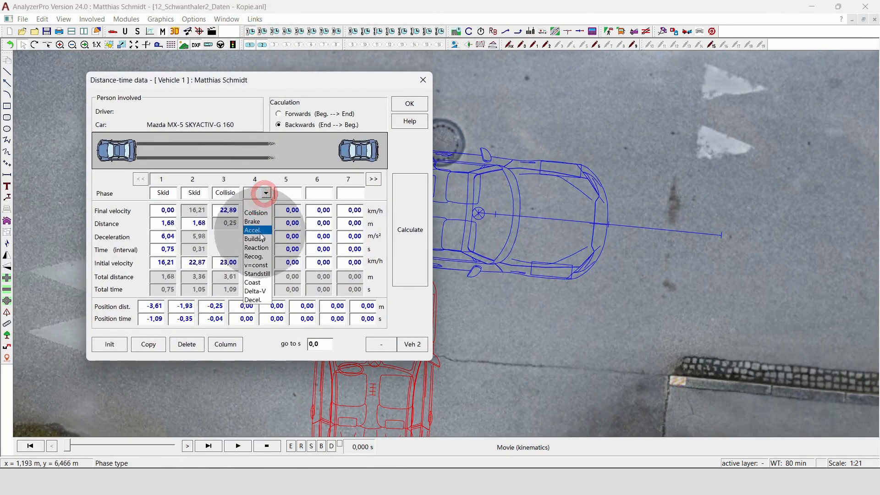
click(252, 221)
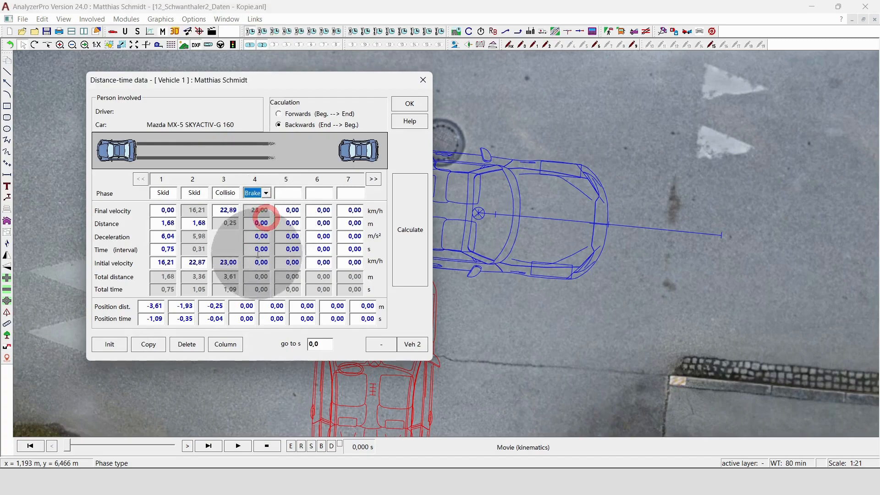
click(260, 235)
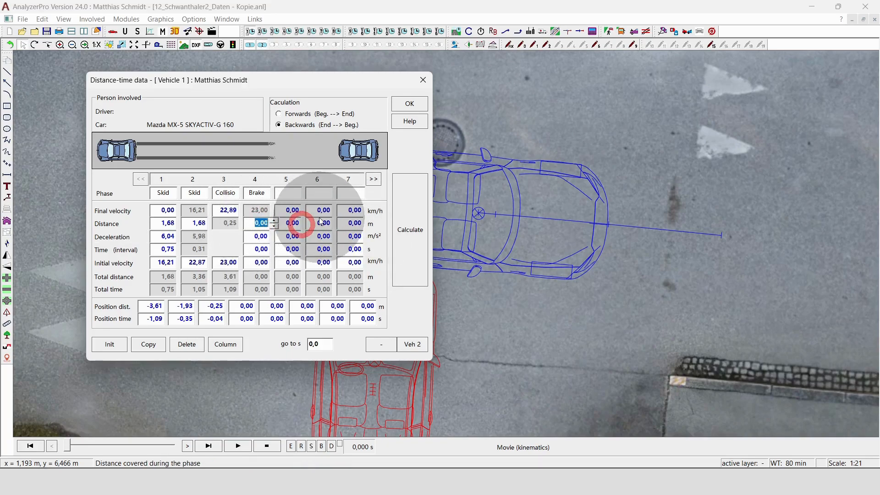
click(260, 236)
text(6)
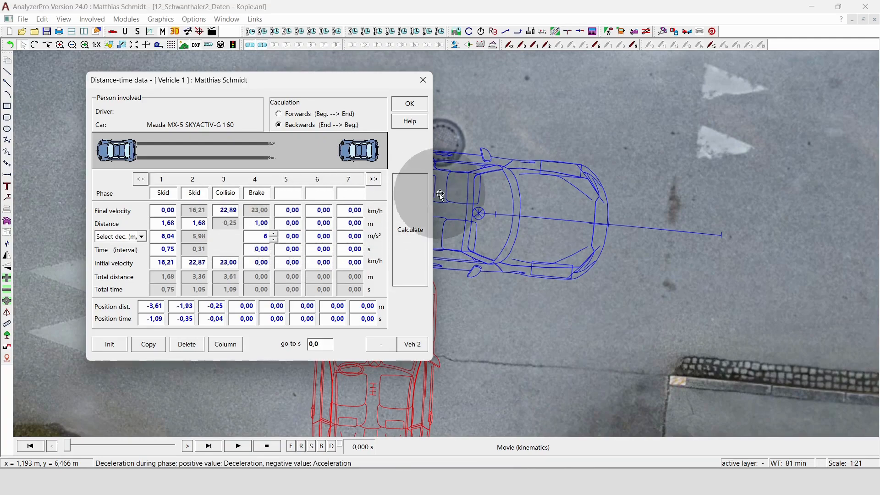
click(287, 192)
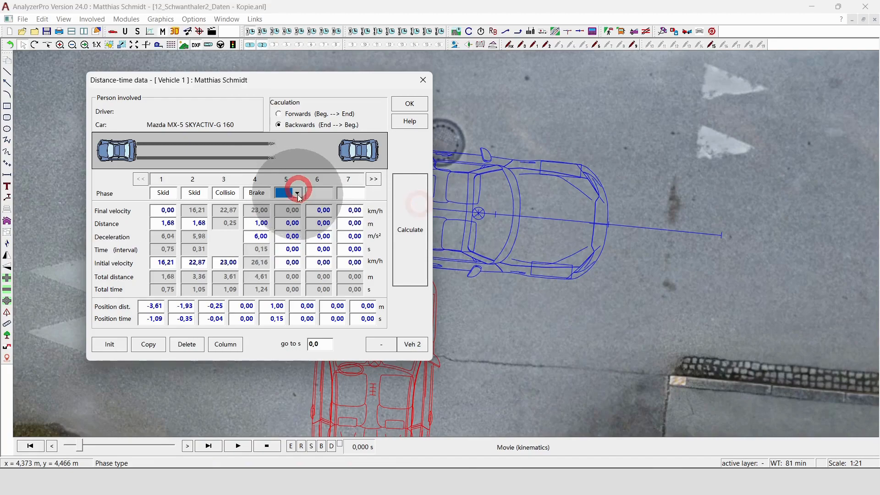
Add a build-up phase 5 and a 1 s reaction phase 6, calculate, and accept
click(297, 192)
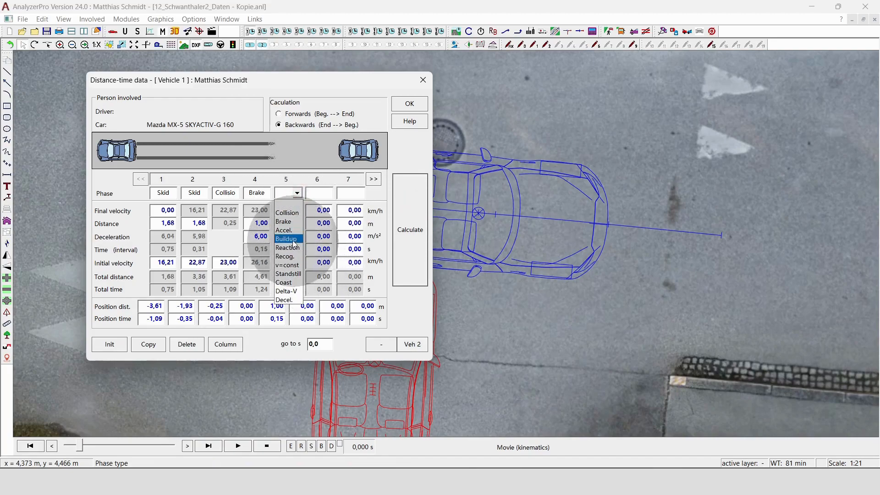
click(286, 238)
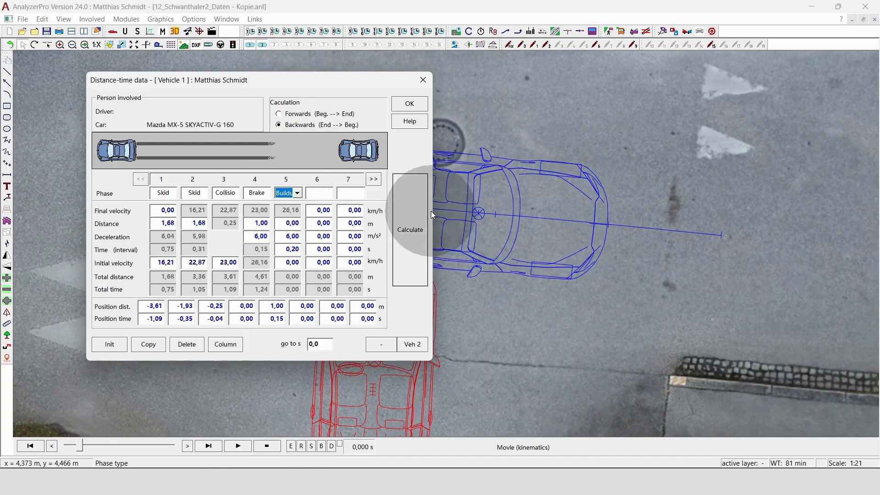
mouse_move(422, 205)
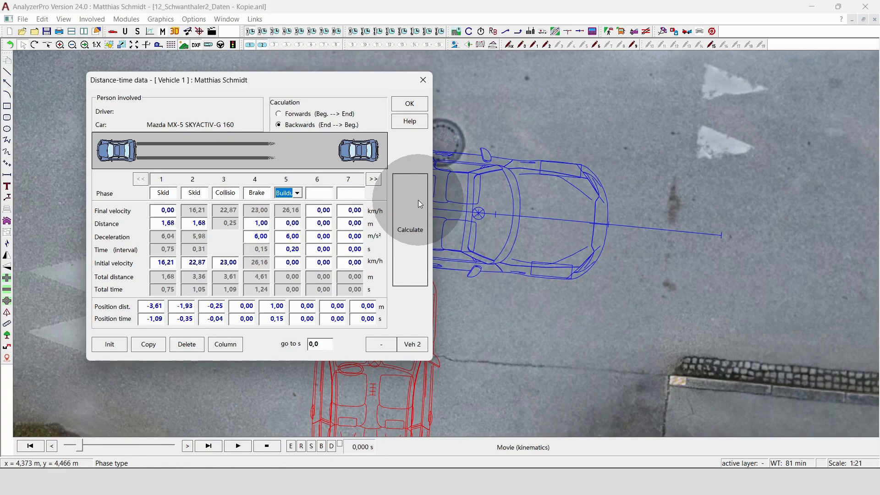
click(330, 193)
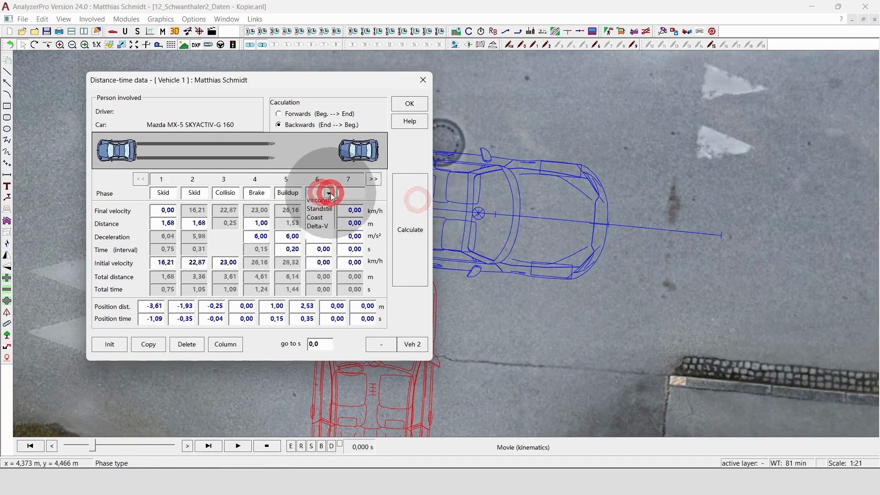
click(330, 192)
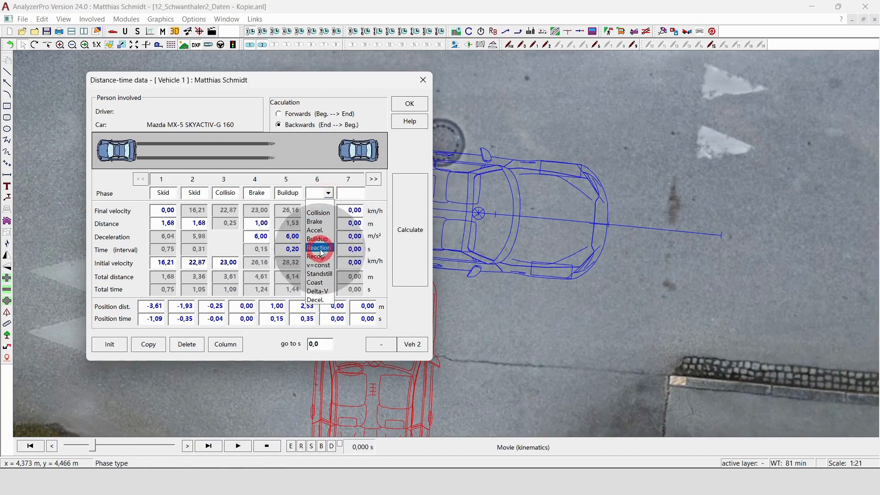
click(318, 248)
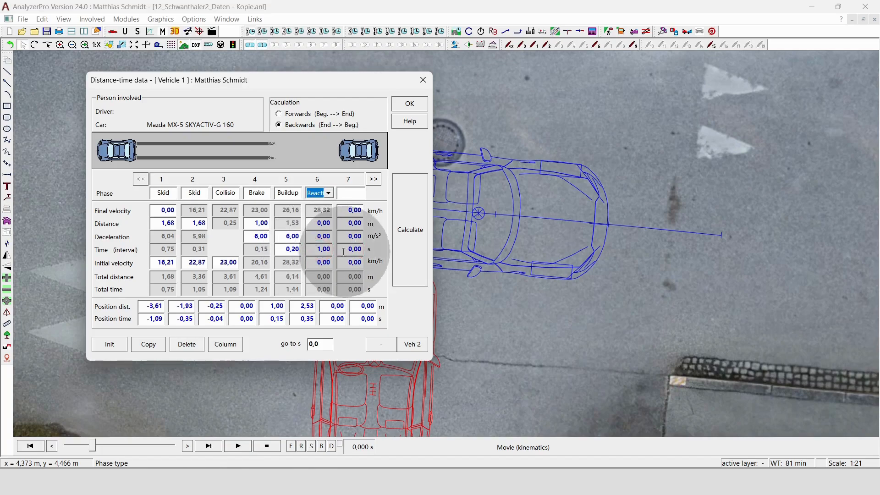
mouse_move(449, 164)
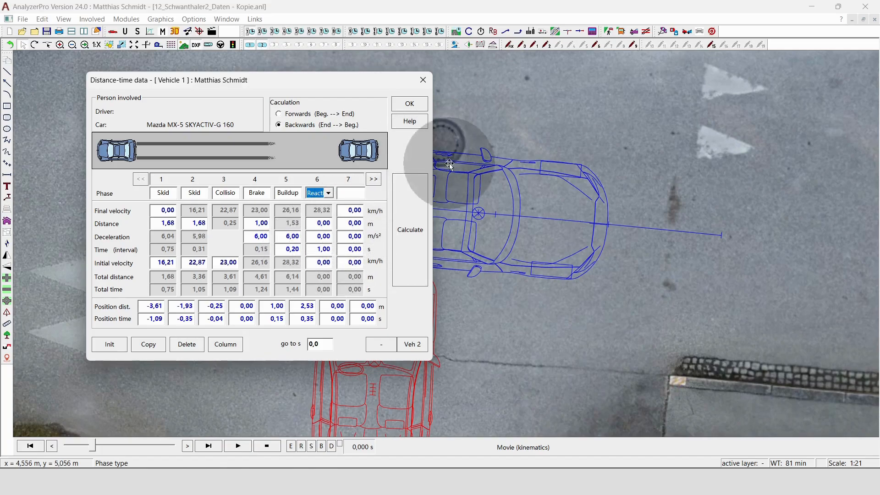
mouse_move(441, 138)
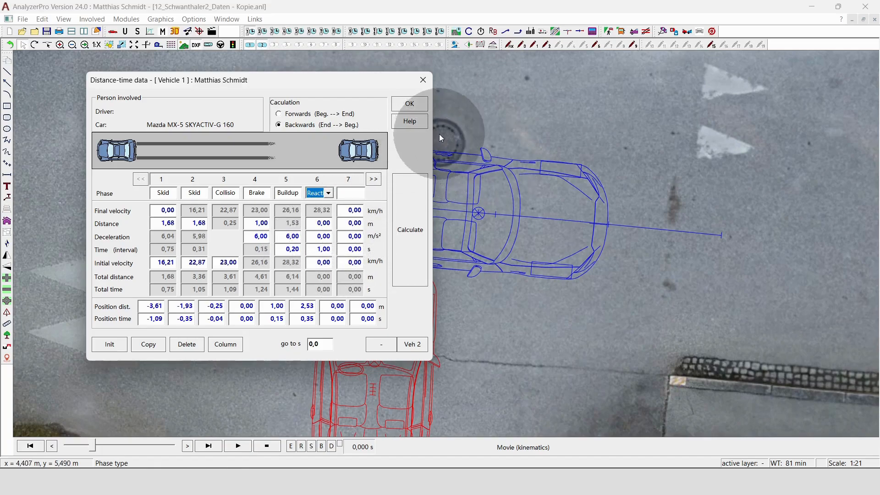
click(408, 105)
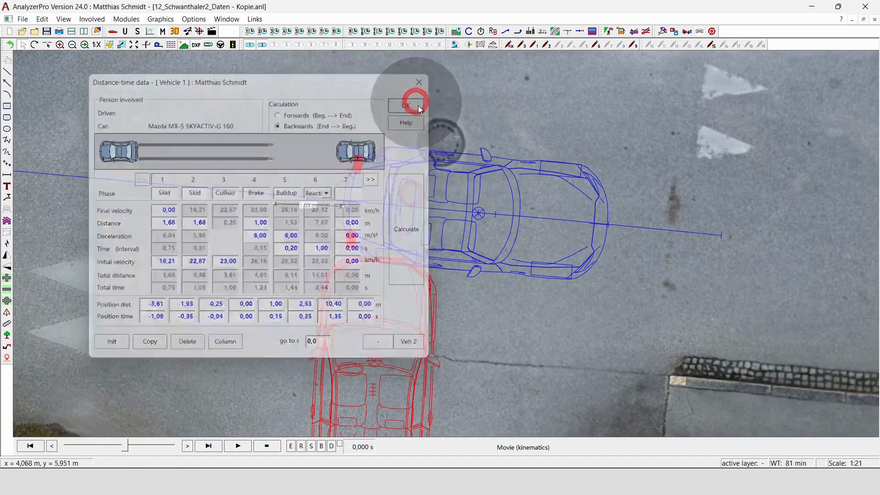
click(406, 106)
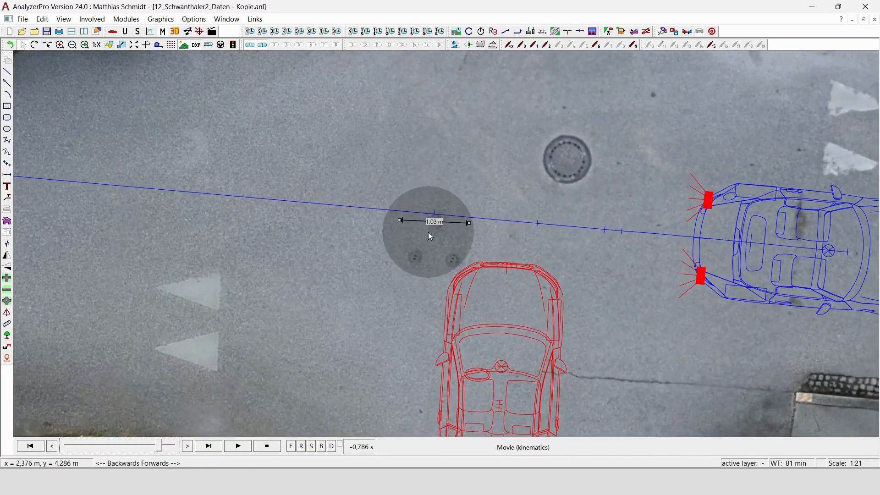
Zoom in and step the animation to 1.346 s to inspect Vehicle 1's extended approach
click(425, 221)
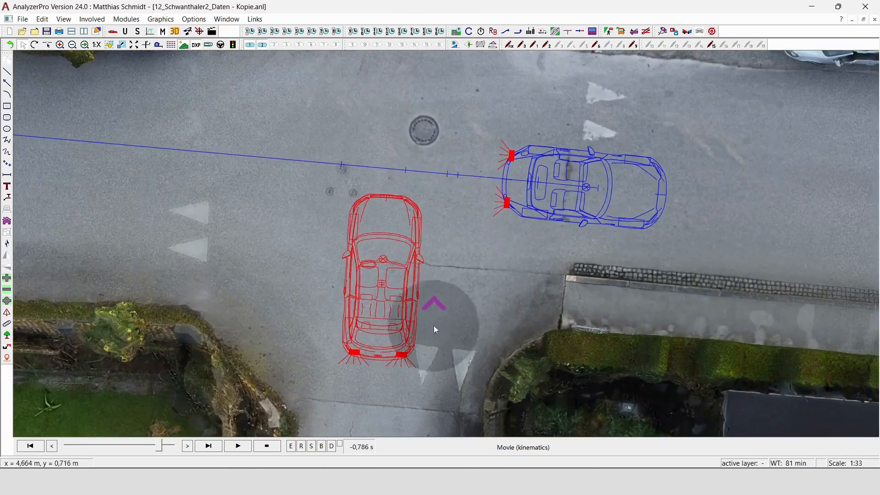
click(143, 446)
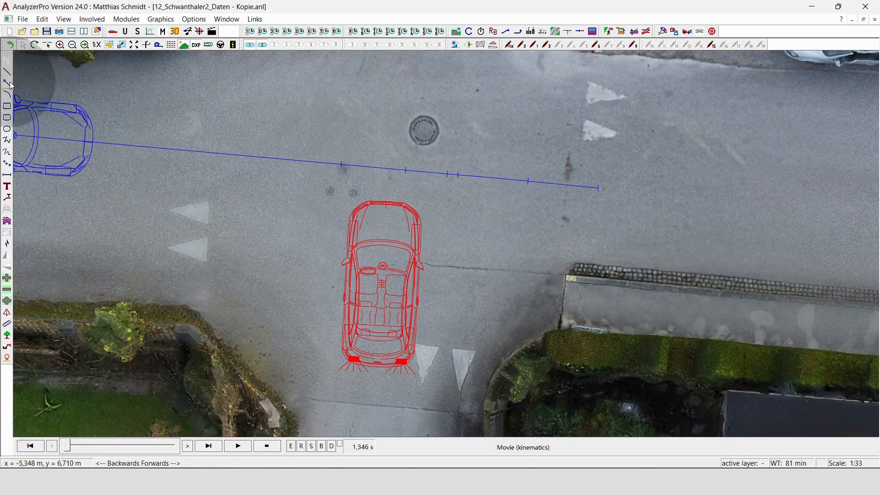
mouse_move(7, 87)
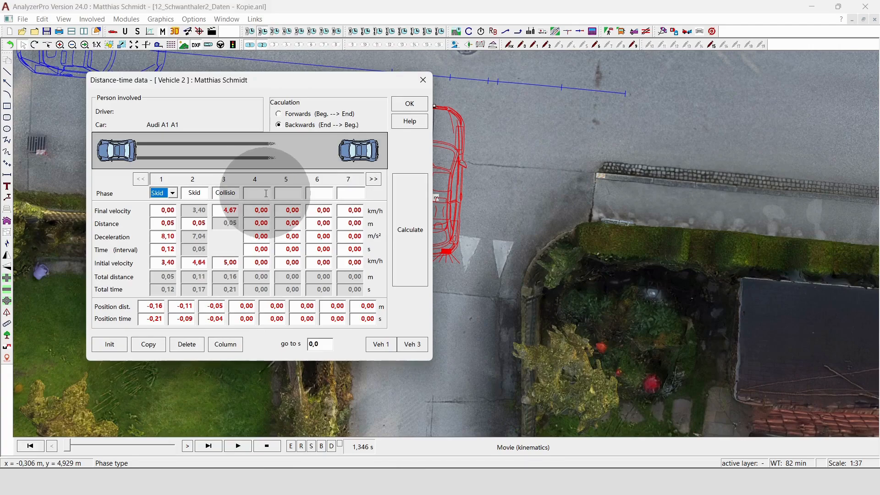
Make Vehicle 2's phase 4 a 4.8 m acceleration and calculate it (6.91 s)
click(268, 192)
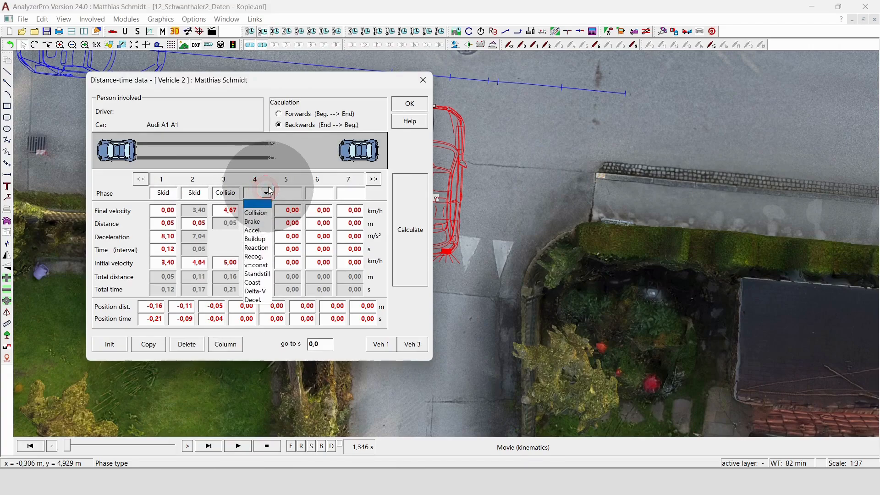
mouse_move(253, 230)
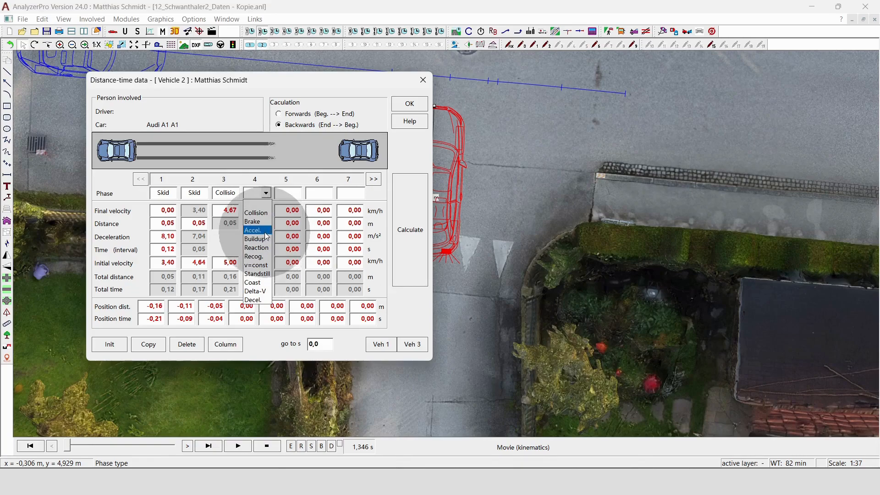
click(253, 230)
text(4,8)
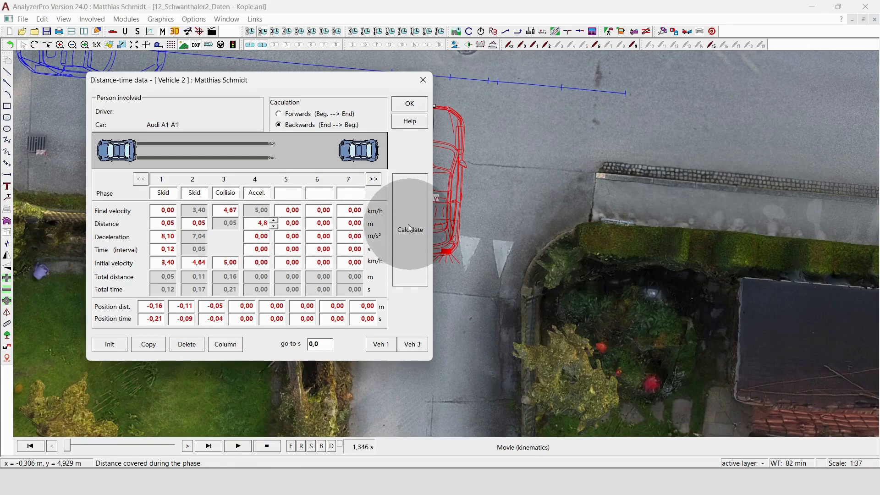
click(409, 229)
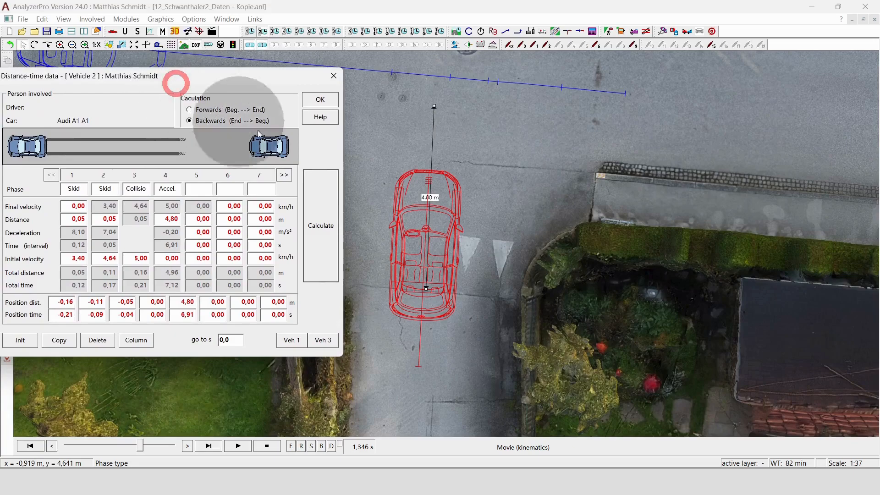
mouse_move(485, 212)
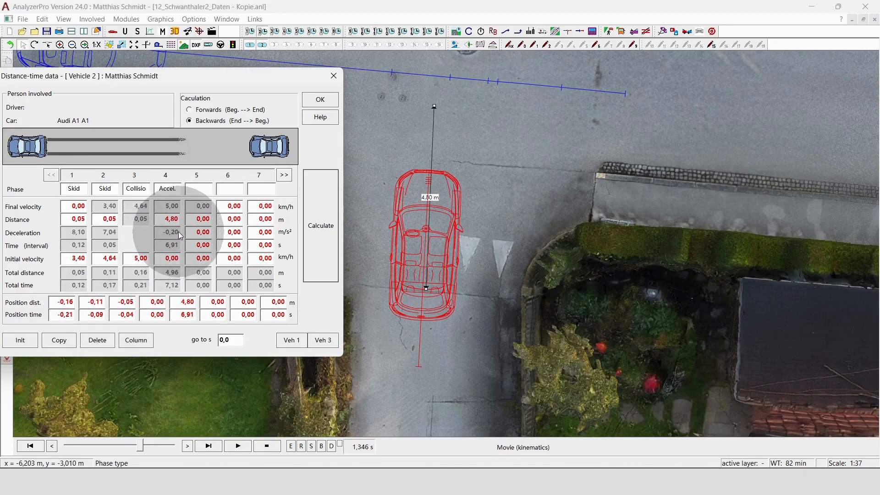
mouse_move(174, 241)
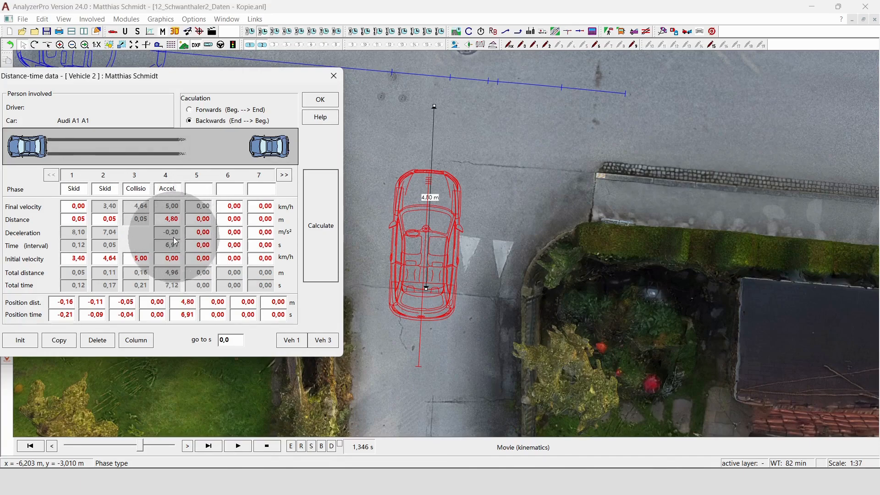
mouse_move(178, 240)
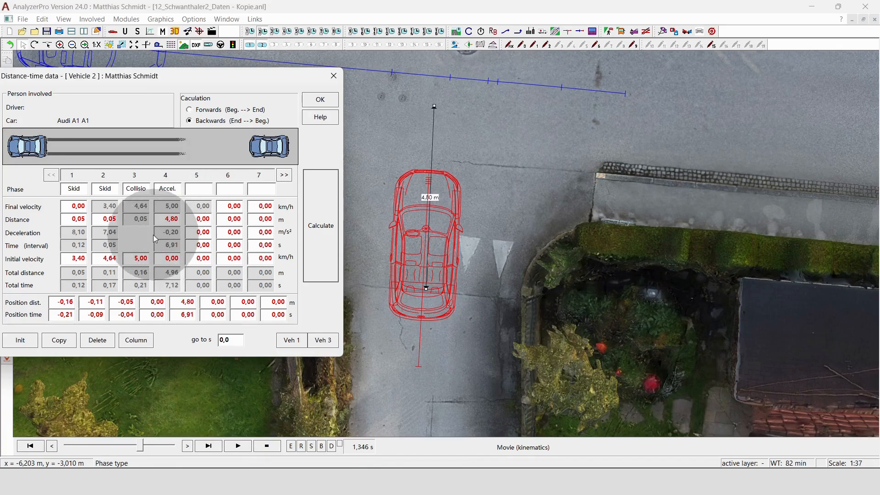
mouse_move(68, 135)
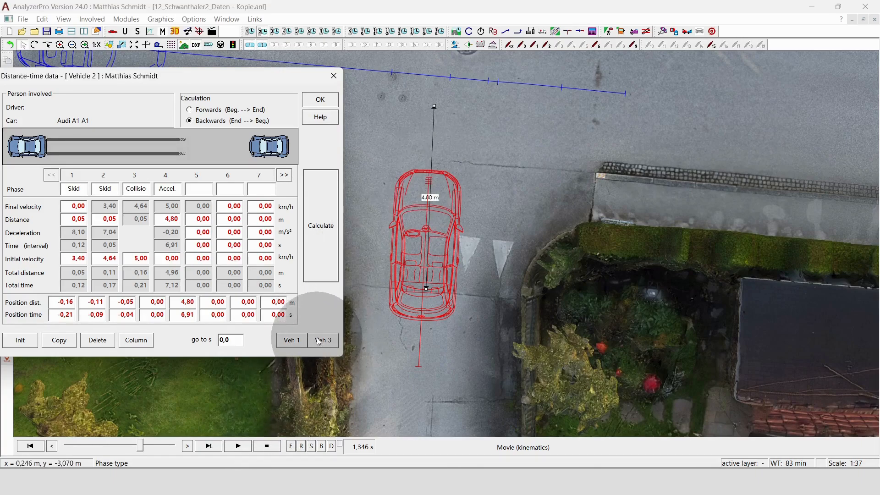
Copy Vehicle 2's phases into Vehicle 4 and delete the acceleration phase column
click(324, 340)
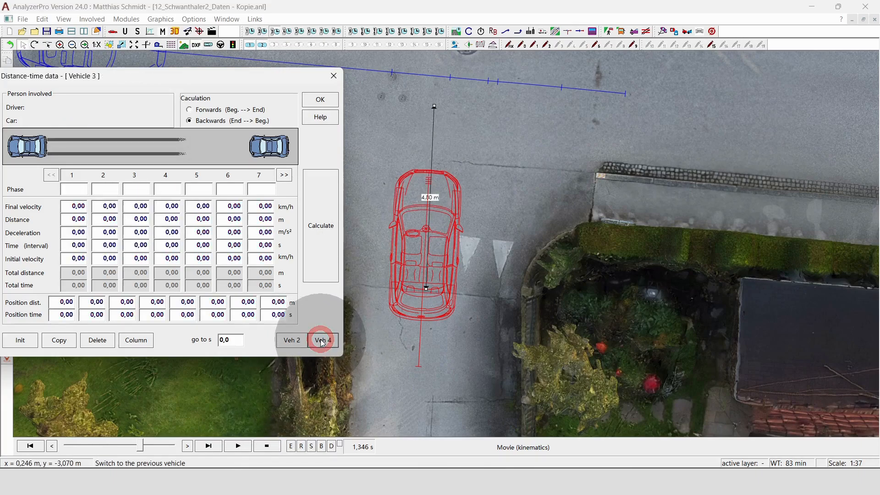
click(323, 340)
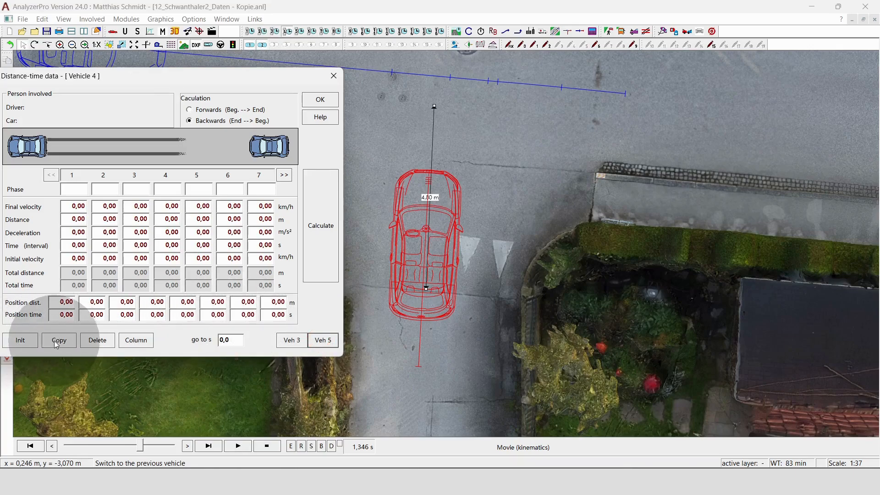
click(58, 339)
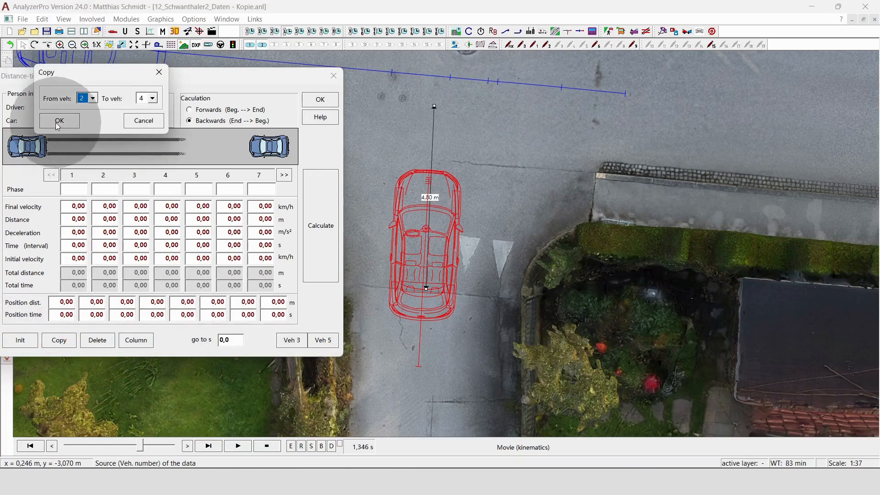
click(59, 120)
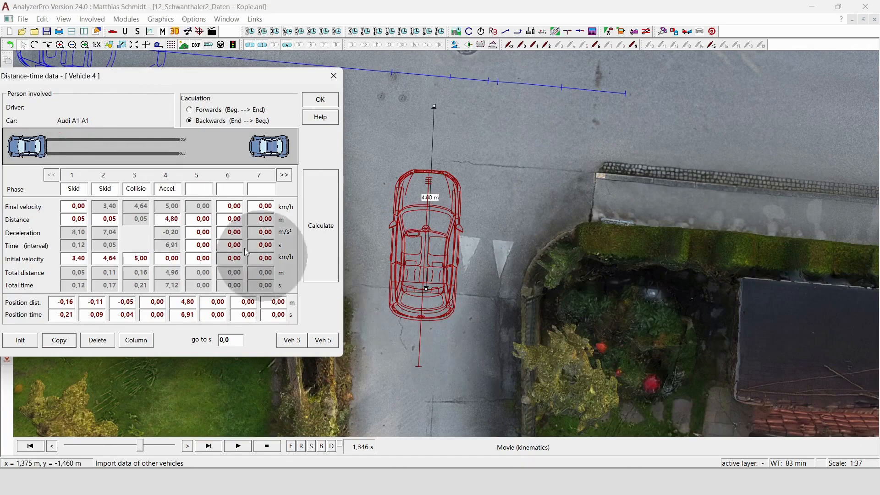
click(97, 340)
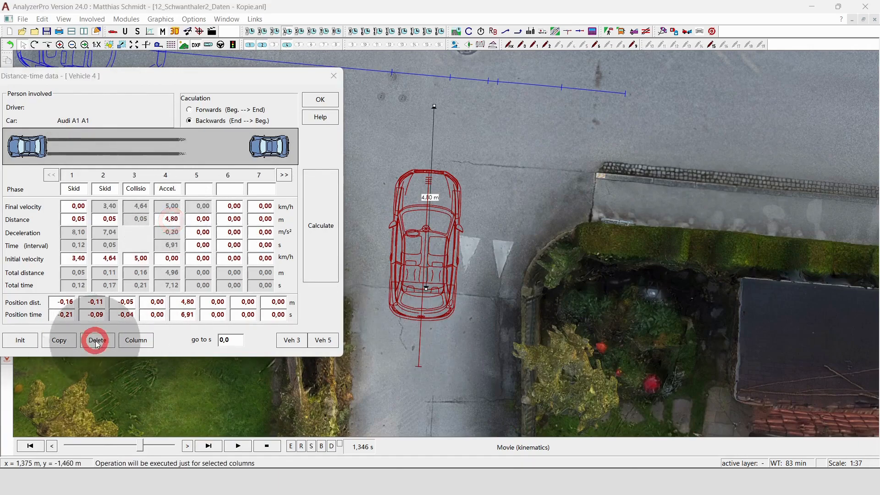
click(96, 340)
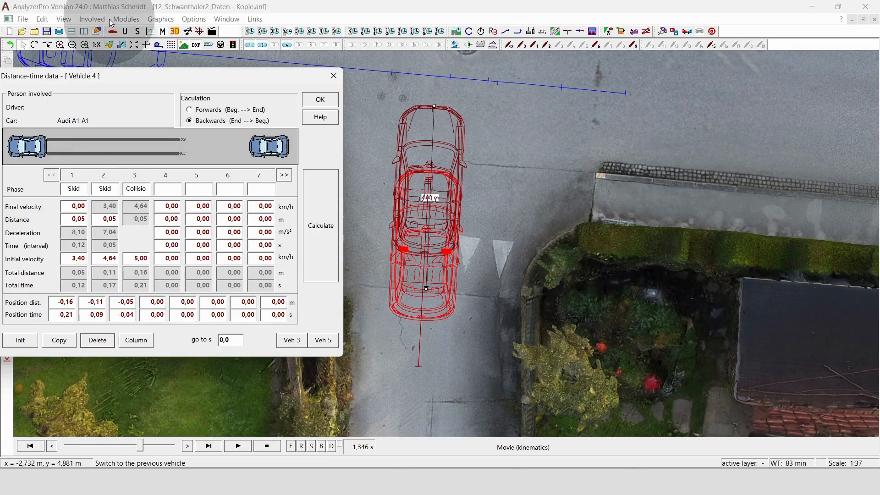
Calculate Drive off - Brake for Vehicle 4 from phase 4: acceleration 1.5, reaction 1.0, buildup 0.2, deceleration 6, 4.8 m
click(126, 19)
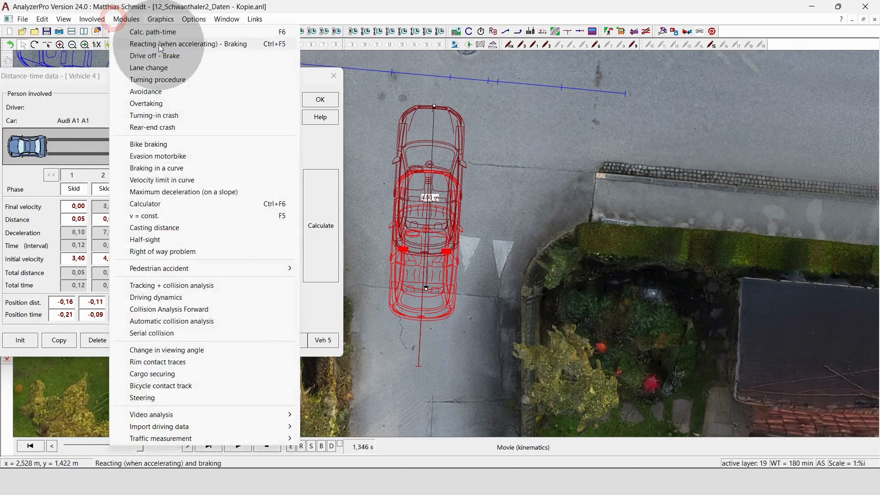
click(154, 55)
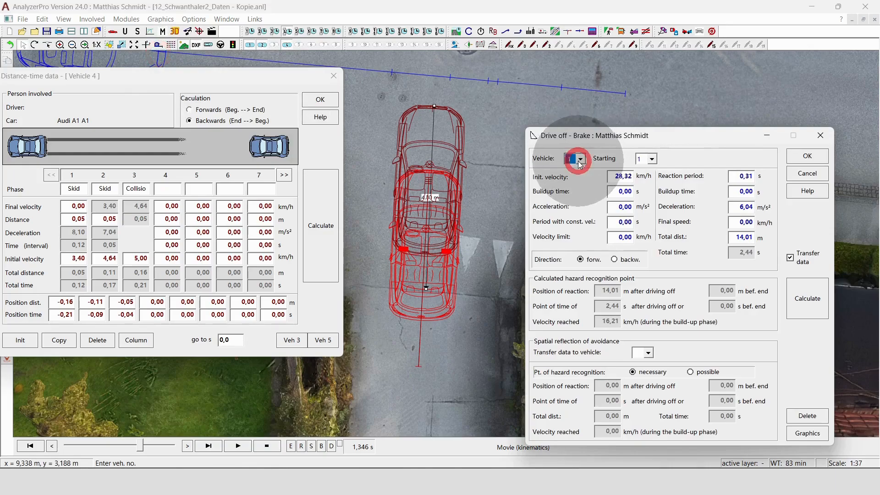
click(585, 158)
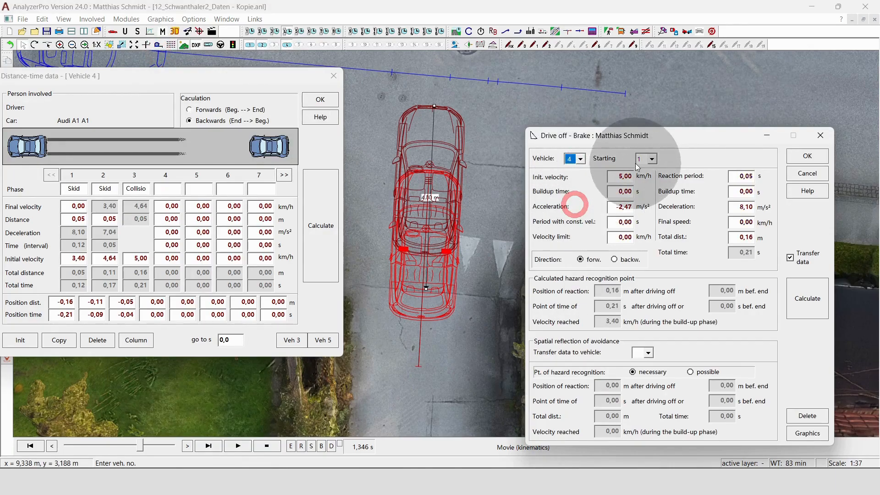
click(652, 158)
text(1,5)
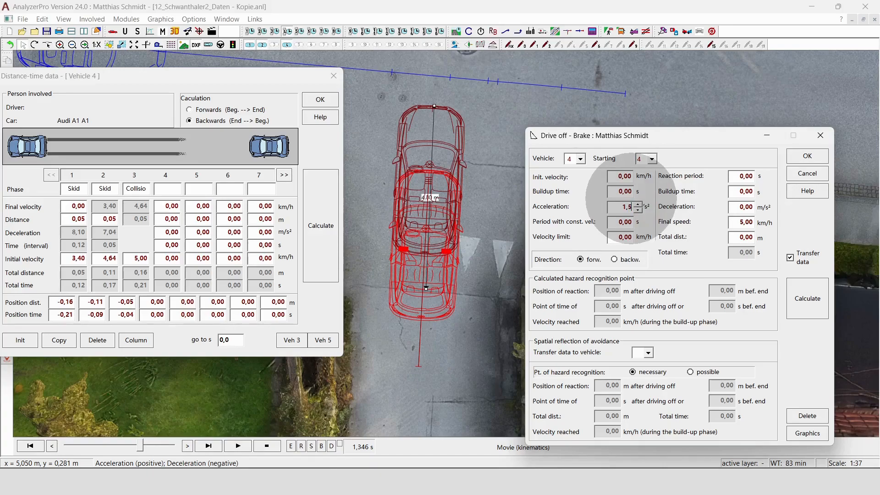
click(746, 176)
text(1)
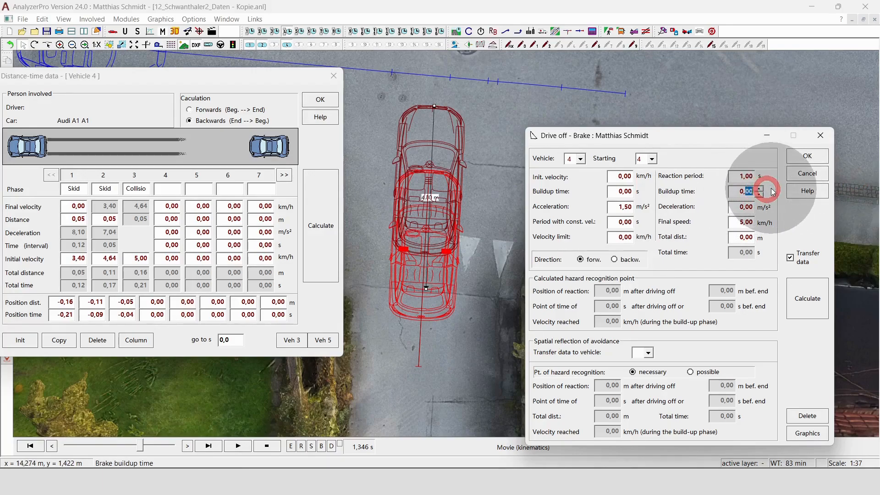
click(759, 188)
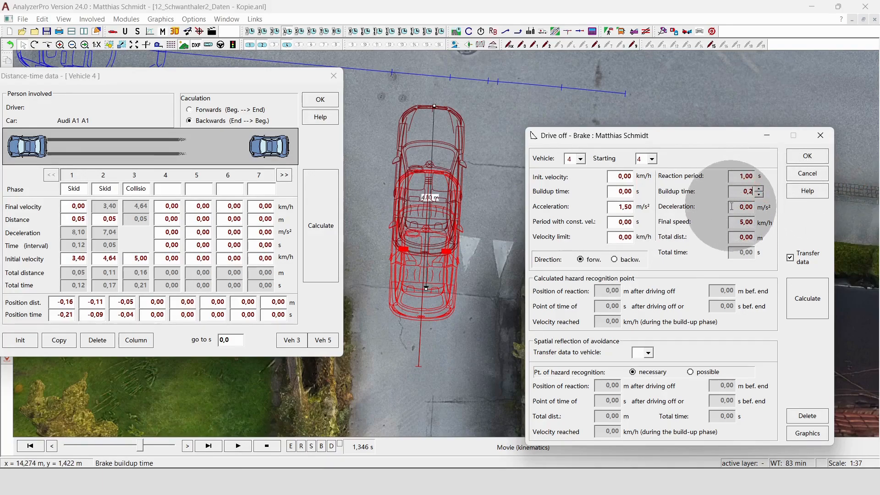
click(747, 206)
text(4,8)
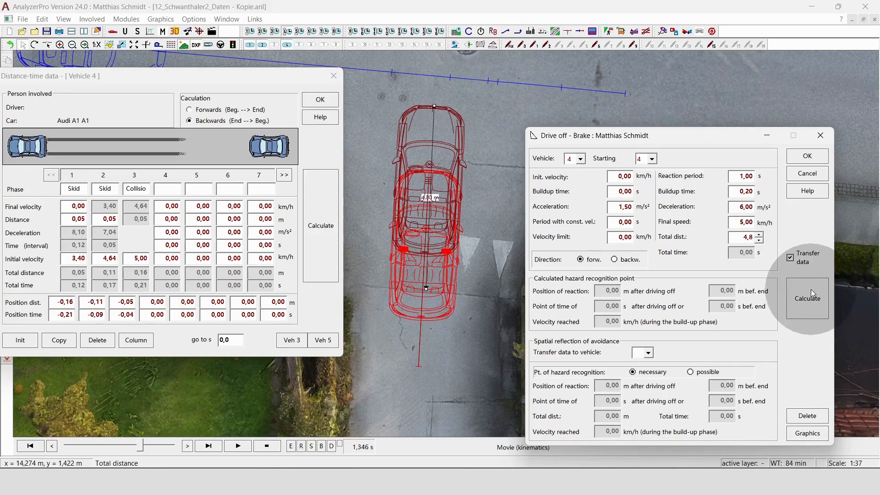
click(806, 298)
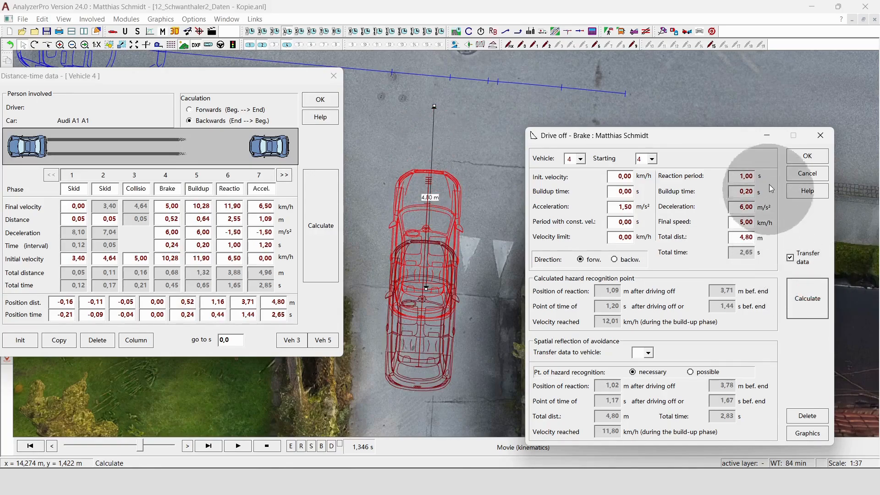
mouse_move(317, 198)
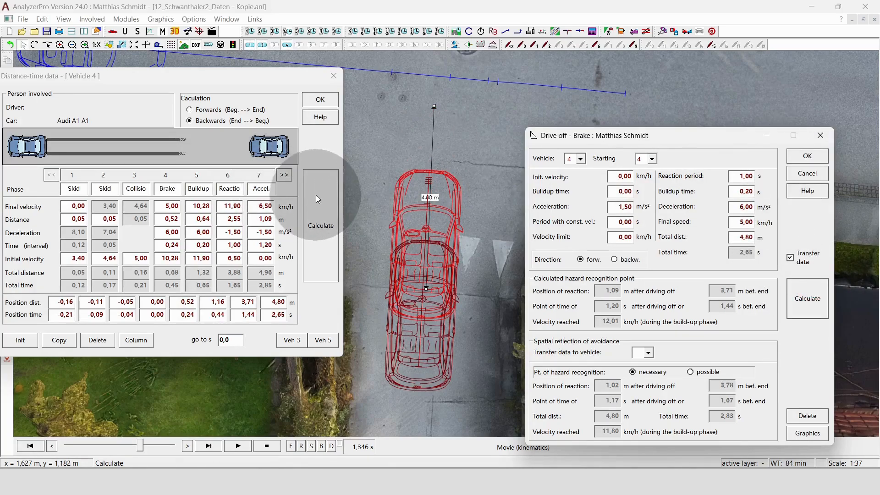
Close the Drive off - Brake and Distance-time dialogs and rewind the animation to 6.912 s
click(284, 175)
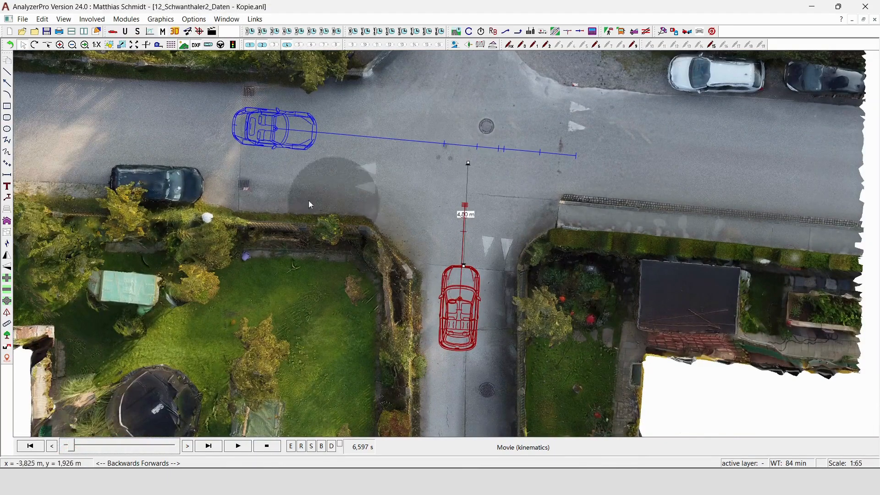
click(85, 445)
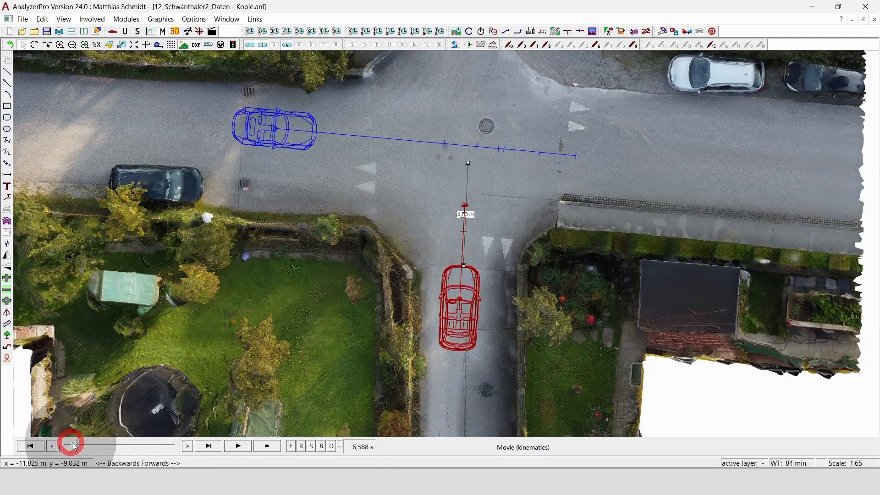
click(51, 446)
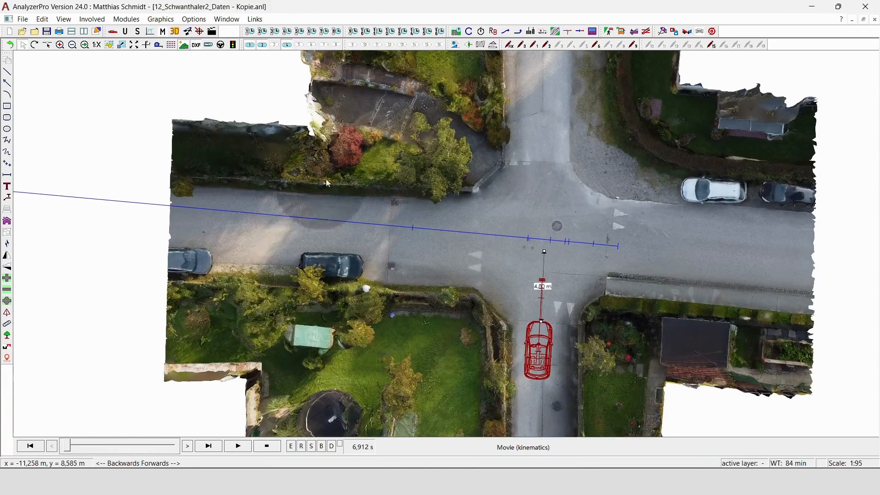
click(152, 31)
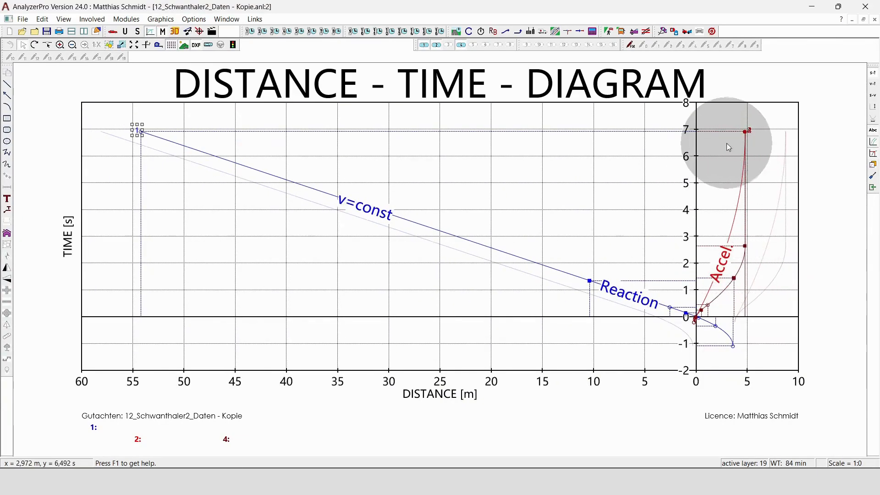
mouse_move(752, 123)
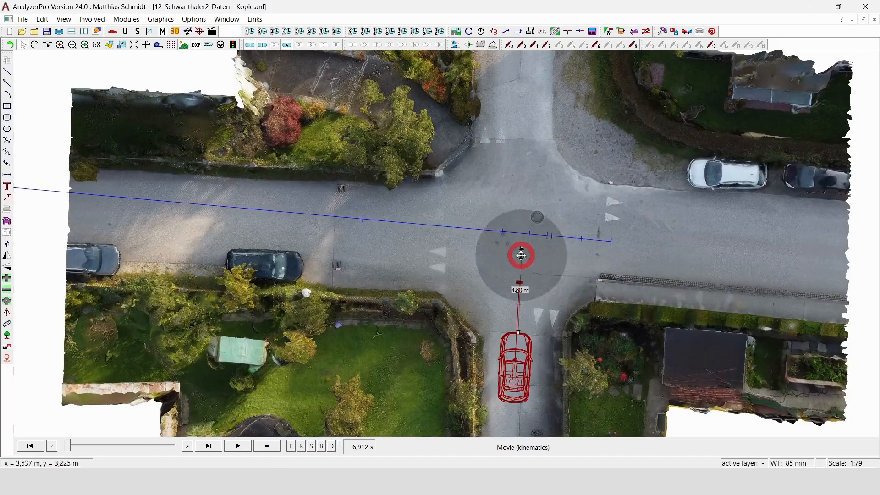
scroll(down, 3)
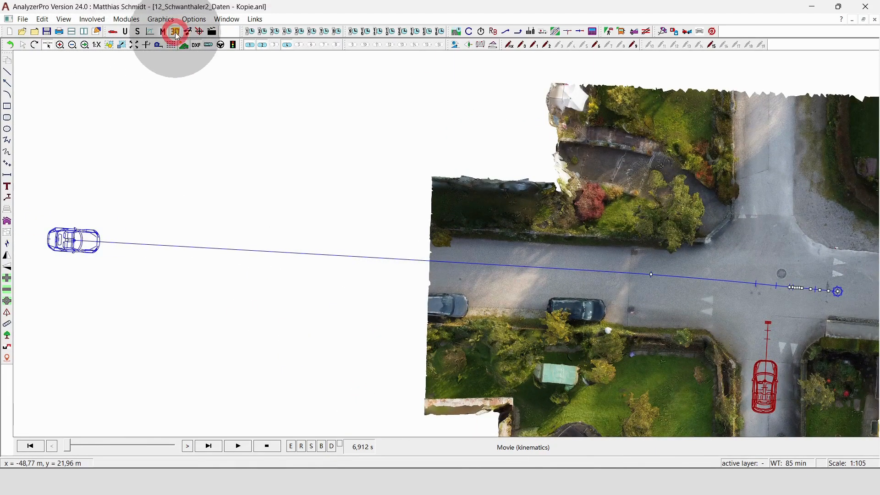
click(175, 31)
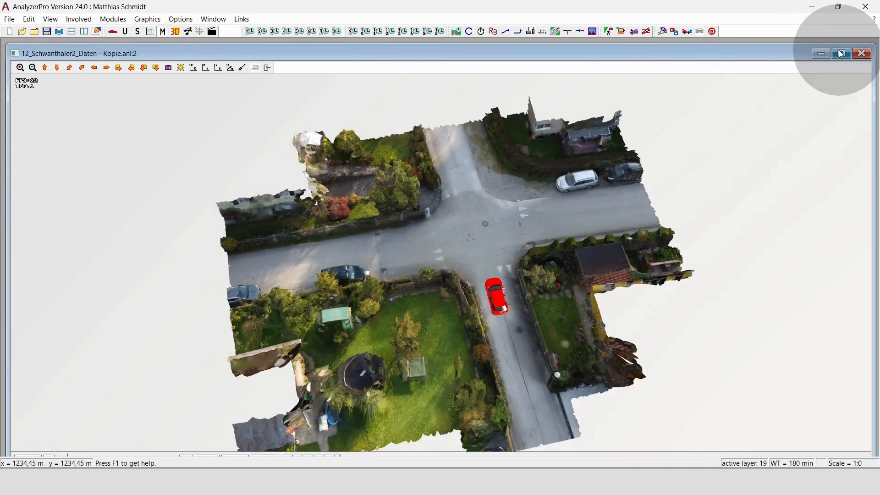
click(840, 53)
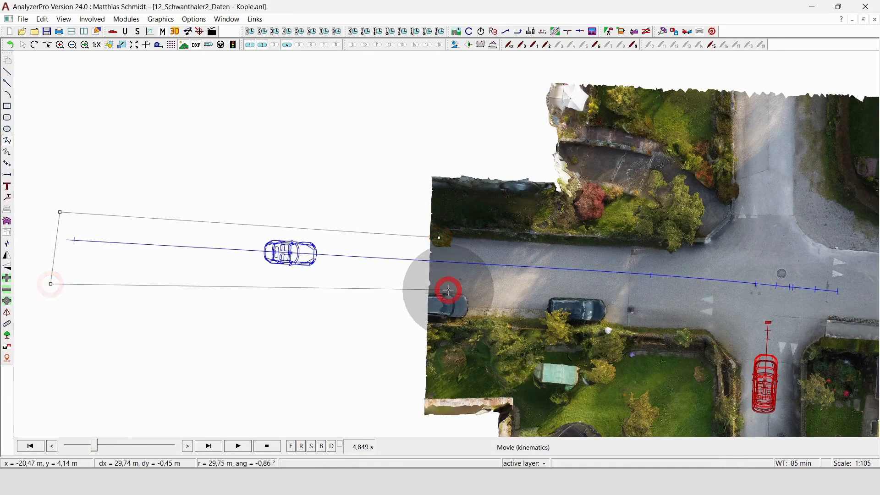
Set the four-point ramp outline to 1.20 m height and view the scene in 3D
right_click(448, 290)
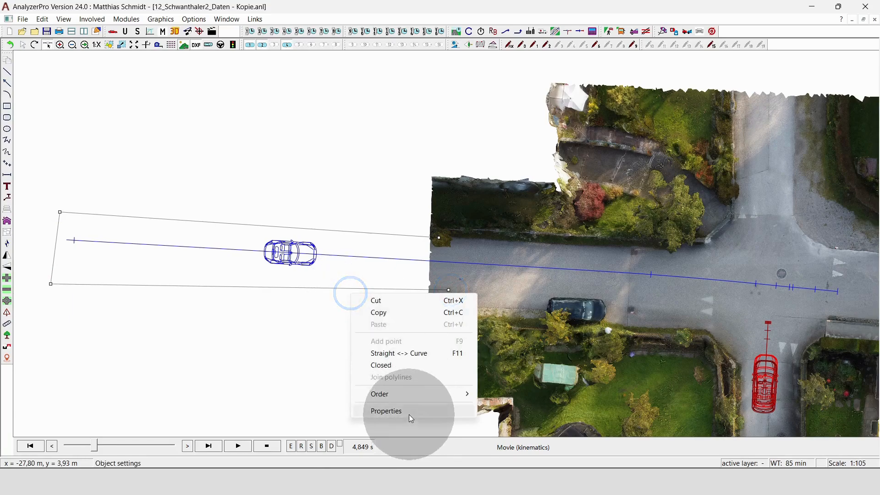
click(386, 410)
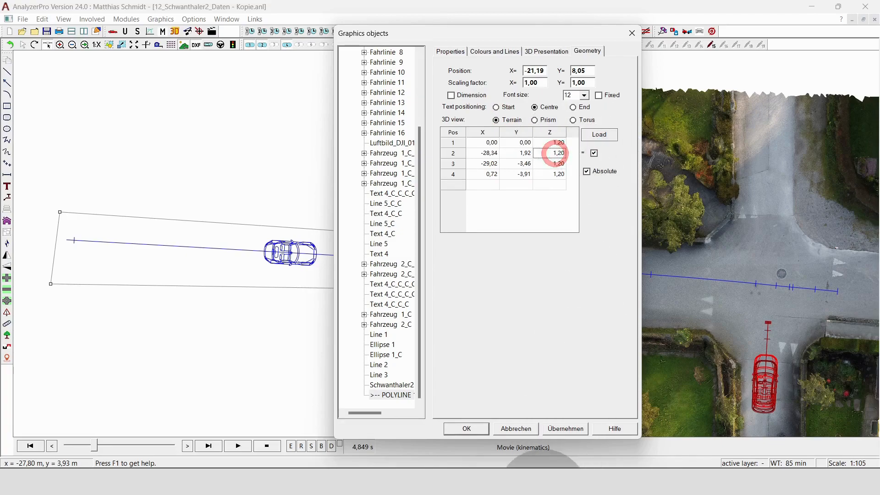
click(465, 428)
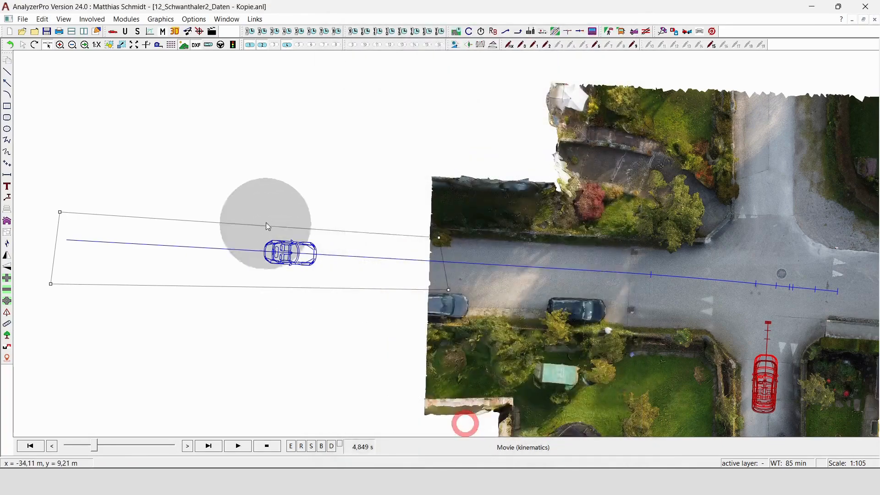
click(175, 31)
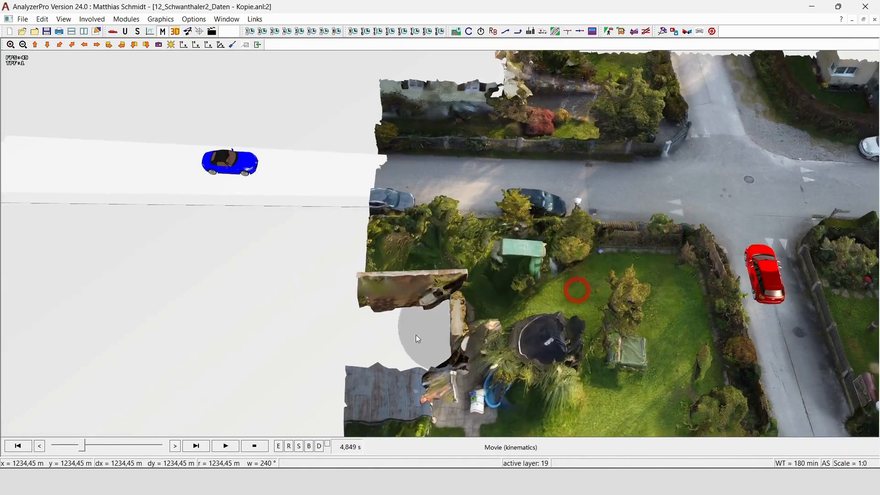
Play the 3D movie of both cars approaching the intersection
click(225, 445)
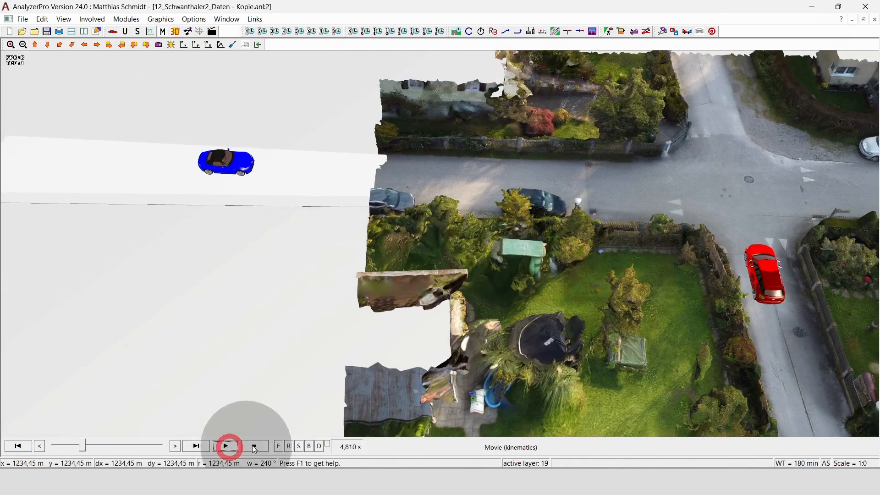
click(225, 446)
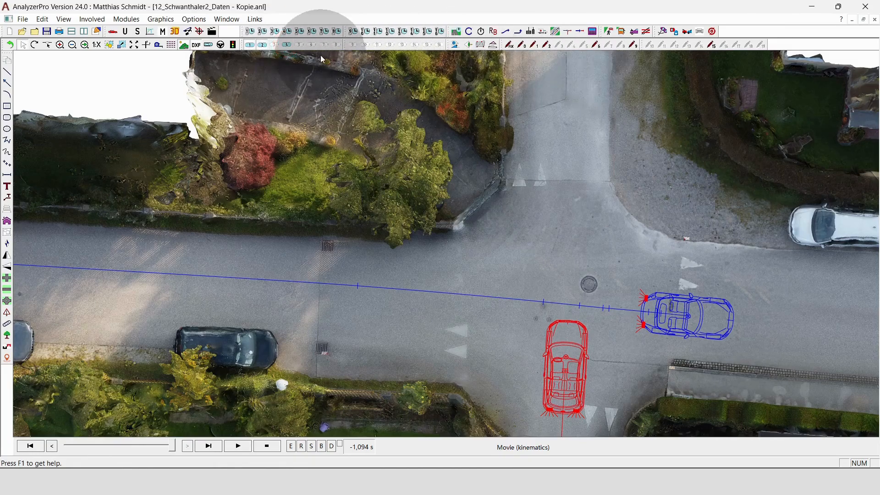
mouse_move(469, 45)
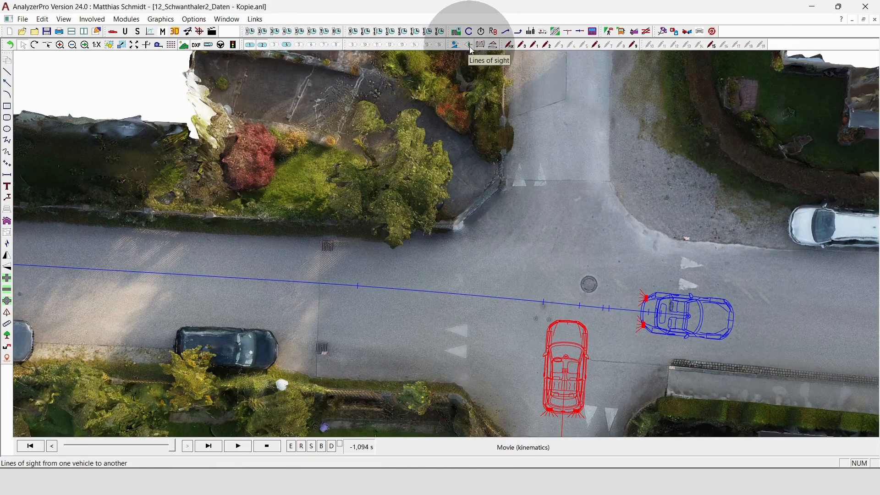
Add a line of sight from blue vehicle 1 to red vehicle 2
click(455, 45)
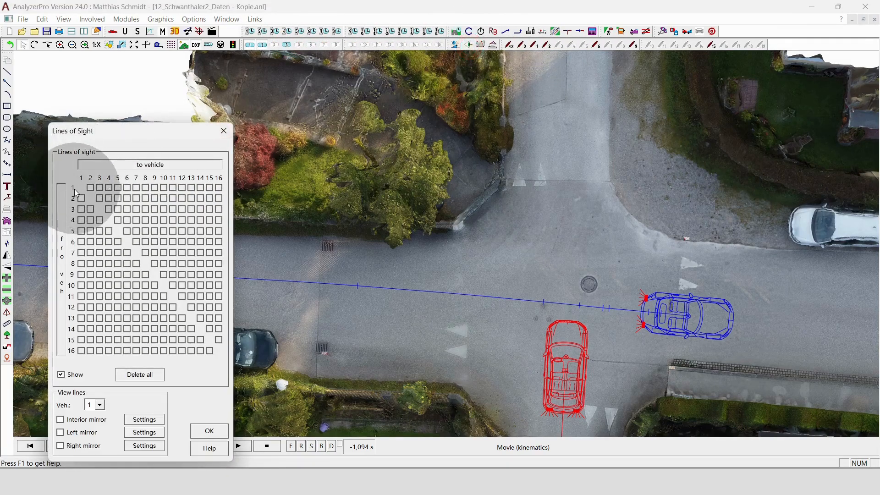
click(90, 187)
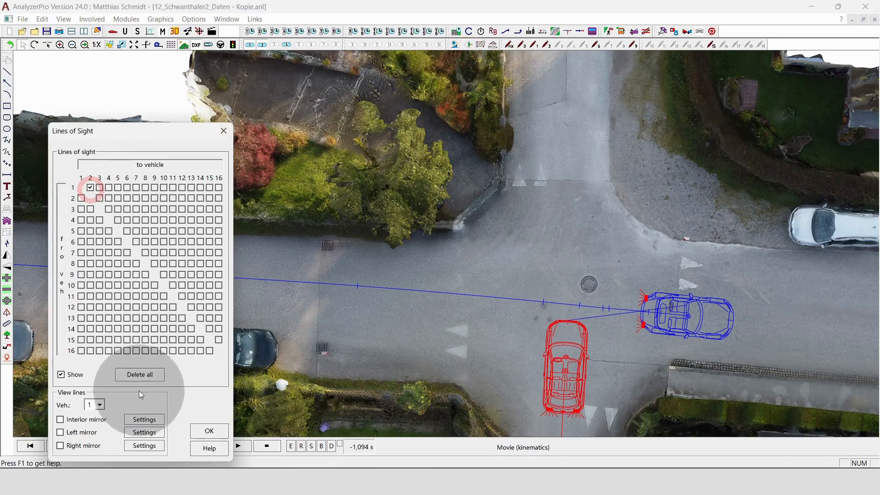
click(208, 430)
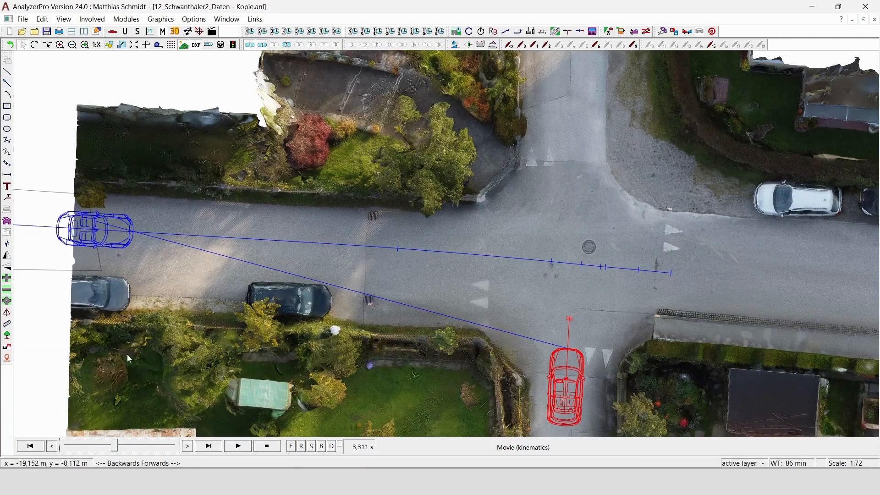
mouse_move(478, 335)
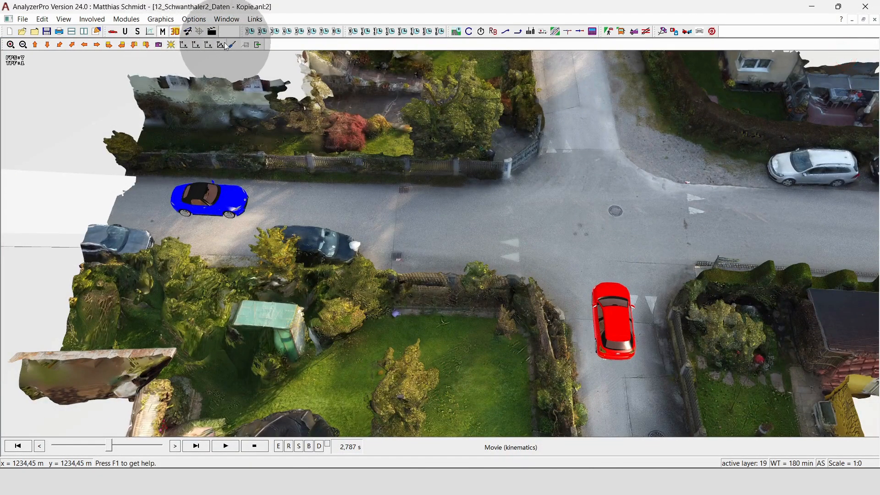
Place the 3D camera at vehicle 1's driver position and play the movie
click(158, 45)
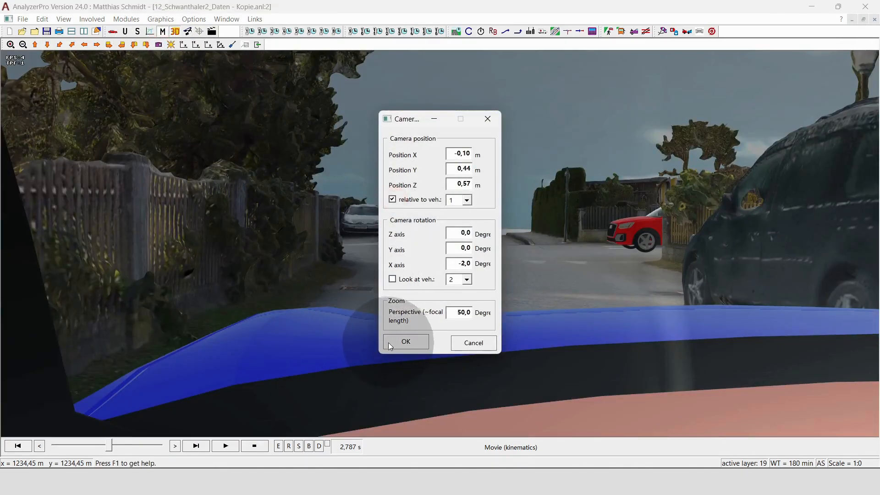
click(405, 340)
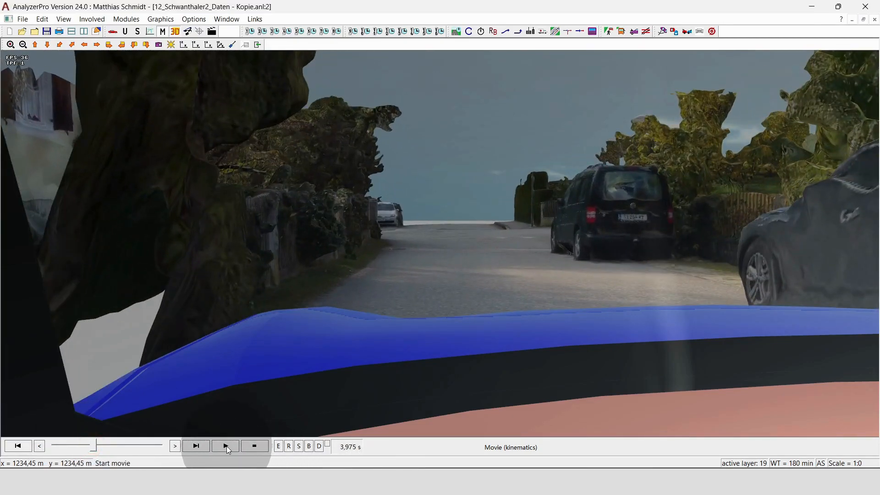
click(226, 445)
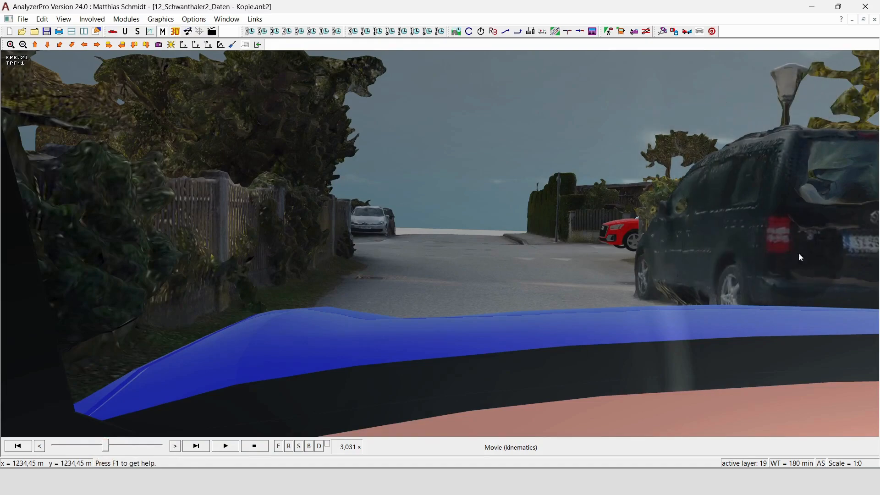
mouse_move(780, 268)
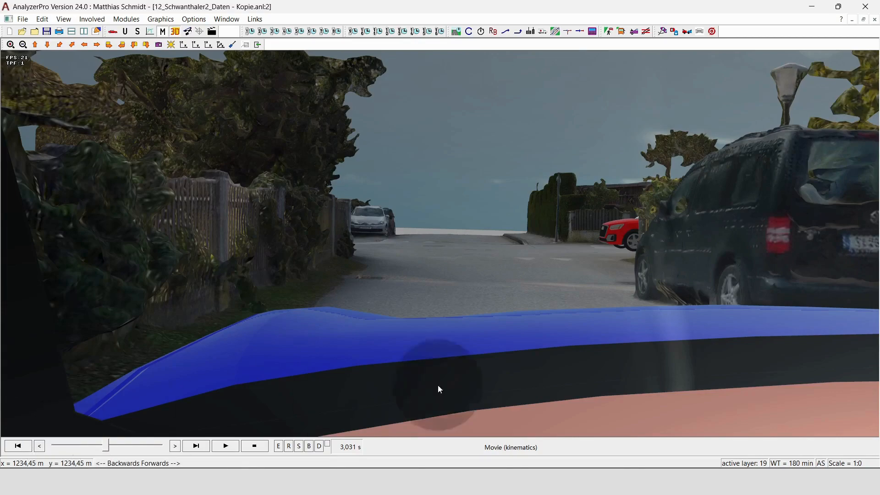
mouse_move(644, 229)
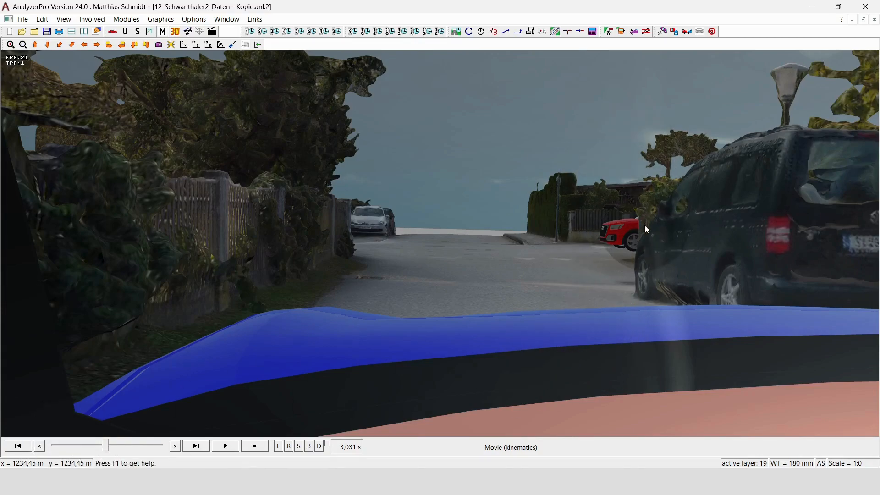
mouse_move(644, 220)
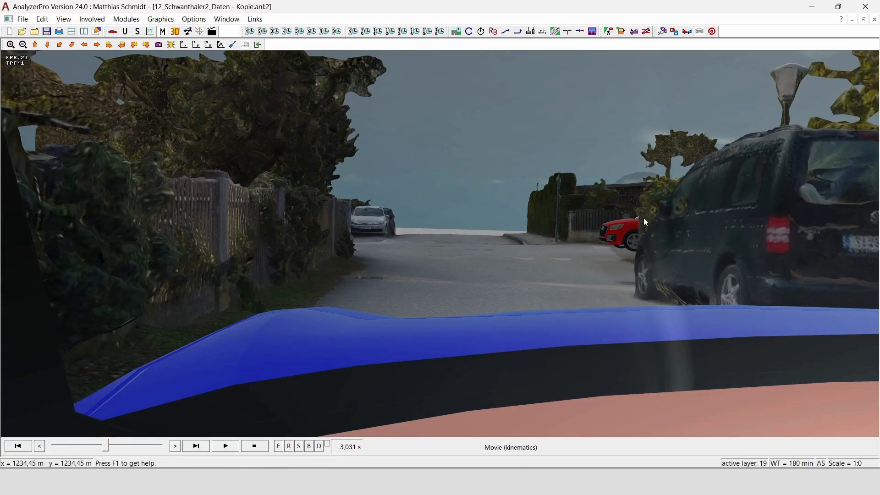
mouse_move(628, 268)
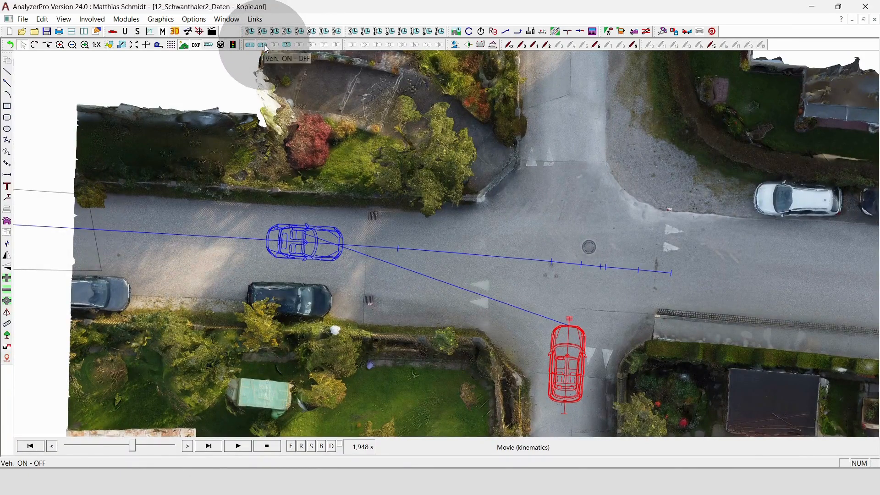
Swap in the alternative scenario's red car and add a sight line to it
click(285, 45)
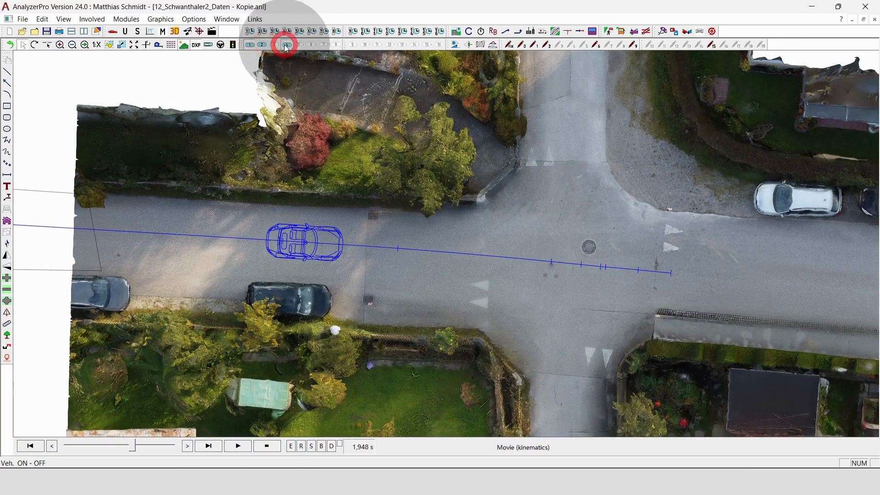
click(285, 45)
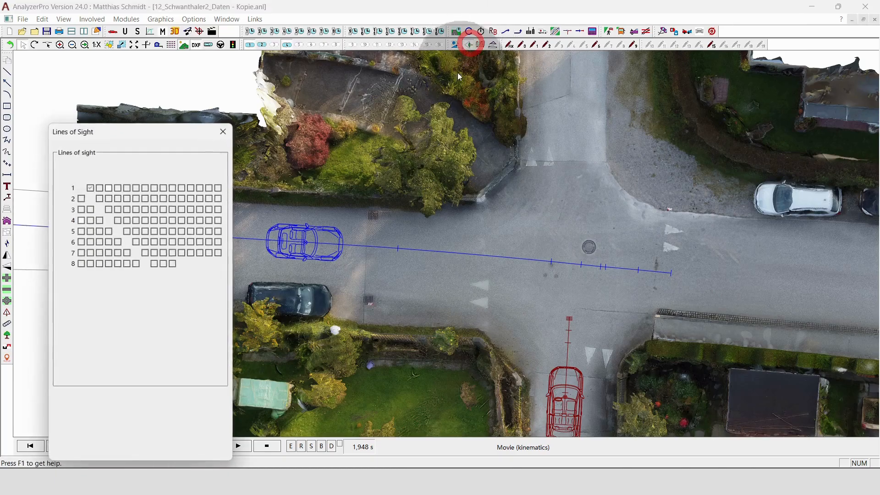
click(109, 187)
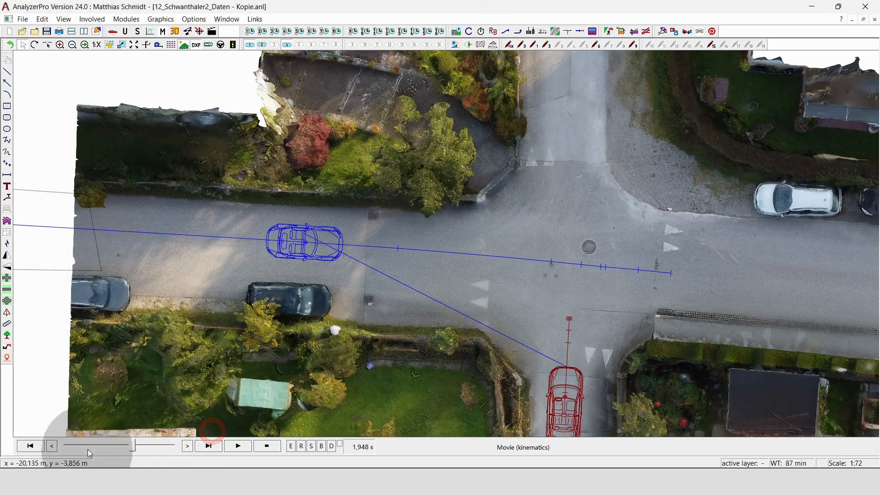
mouse_move(104, 65)
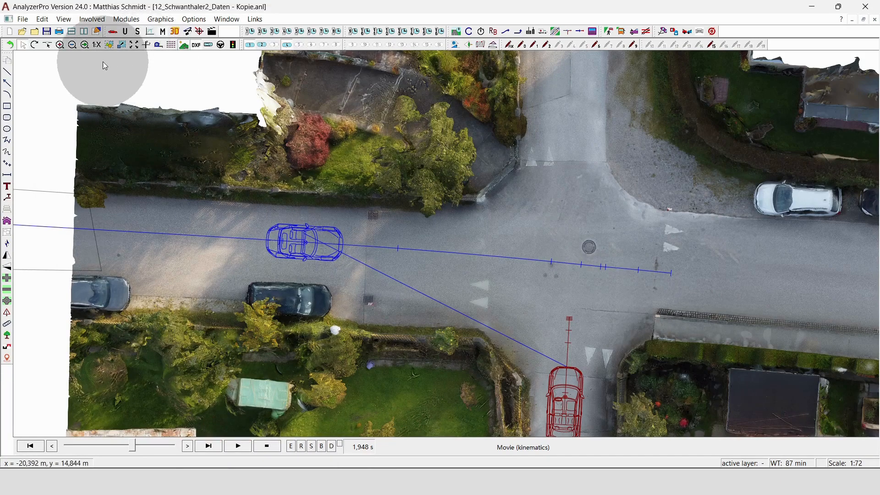
Move the animation to 2.332 s in the Coordinates window, then show the 3D driver view
click(148, 45)
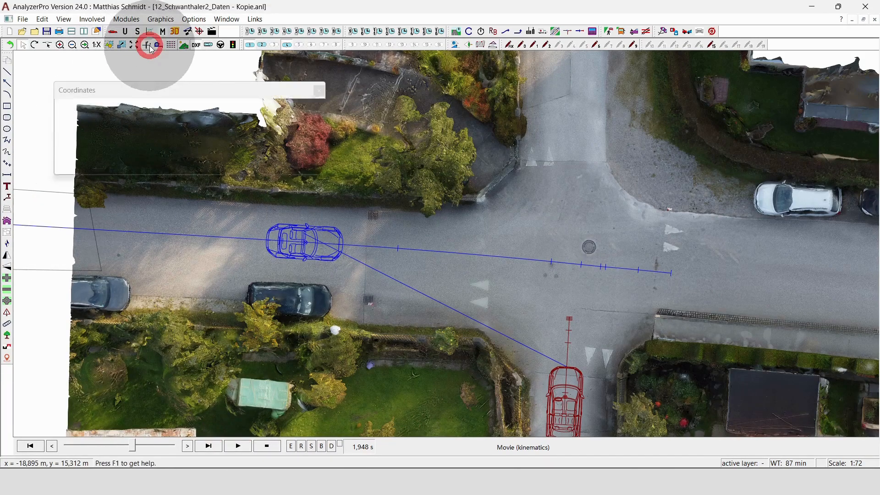
click(150, 45)
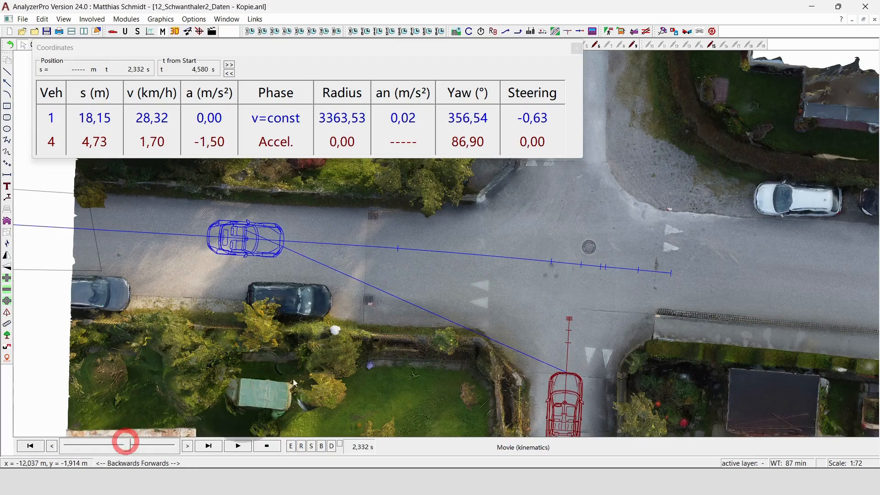
mouse_move(233, 202)
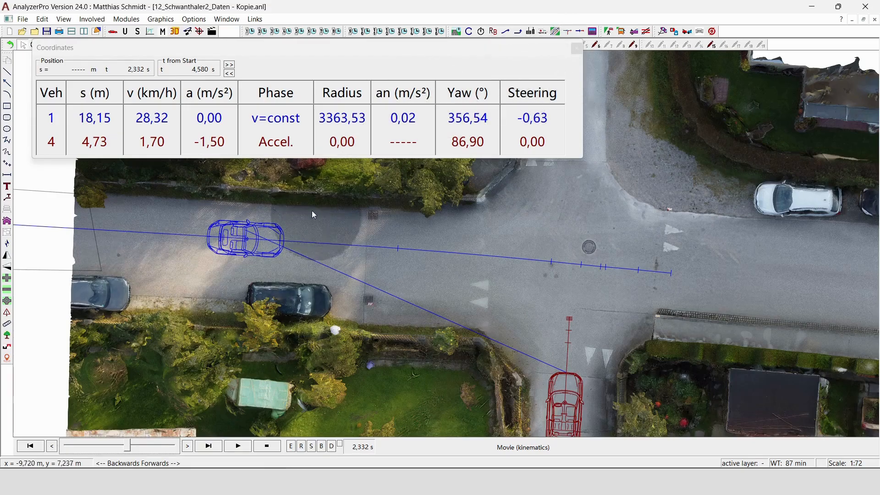
mouse_move(587, 386)
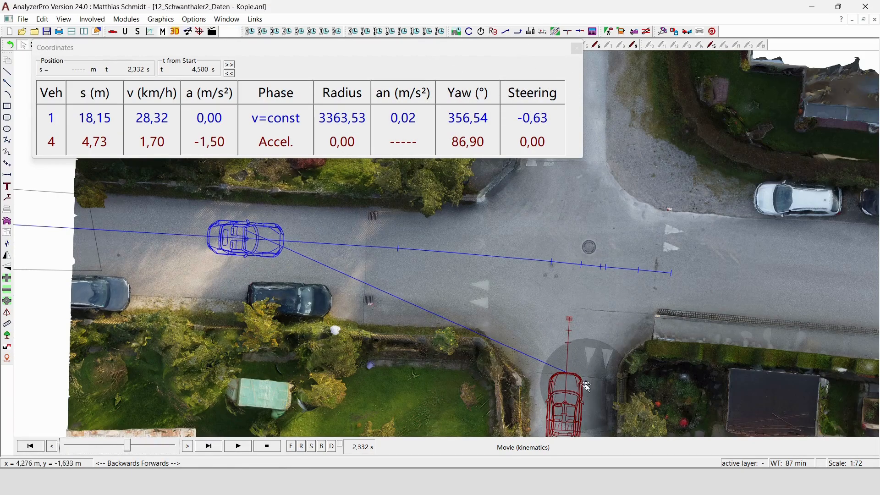
mouse_move(303, 236)
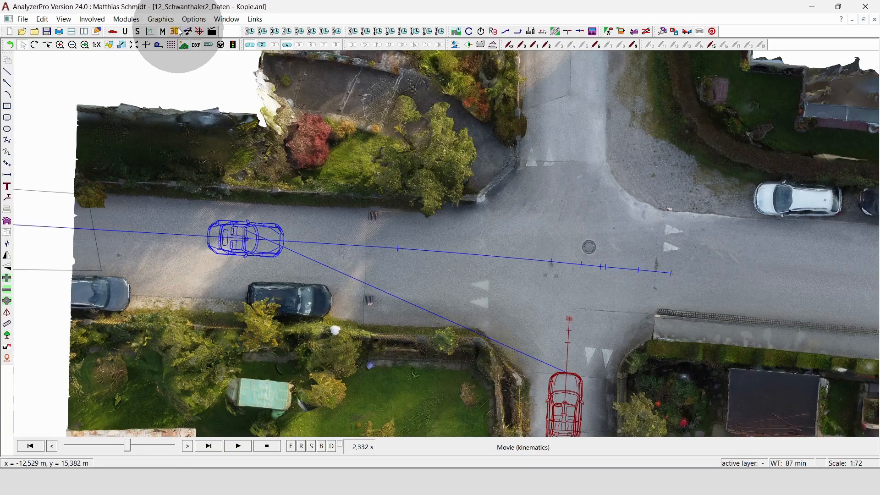
click(174, 30)
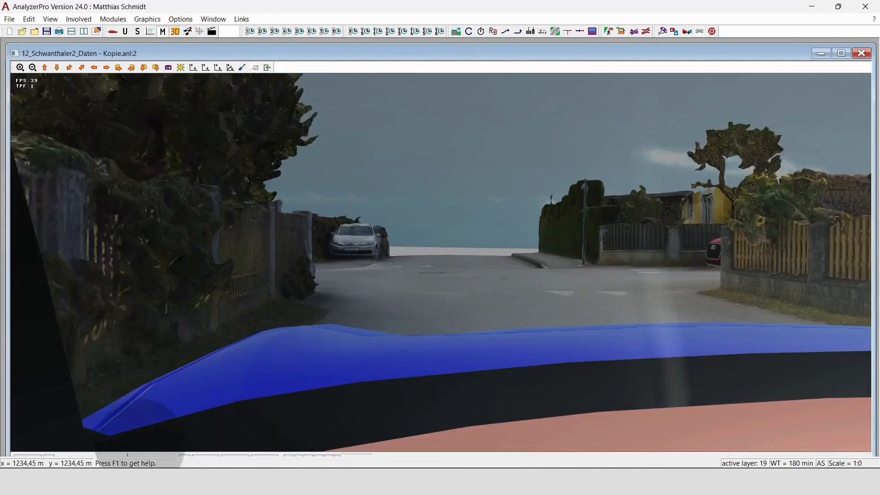